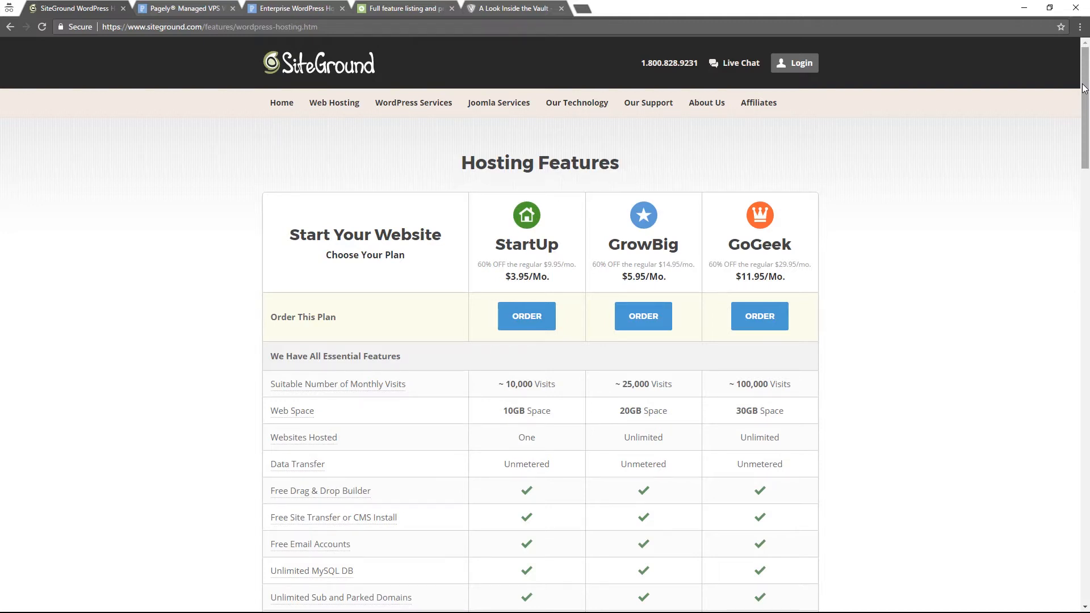
Scroll the SiteGround features page down to the Free Daily Backup and Backup & Restore rows.
scroll(down, 3)
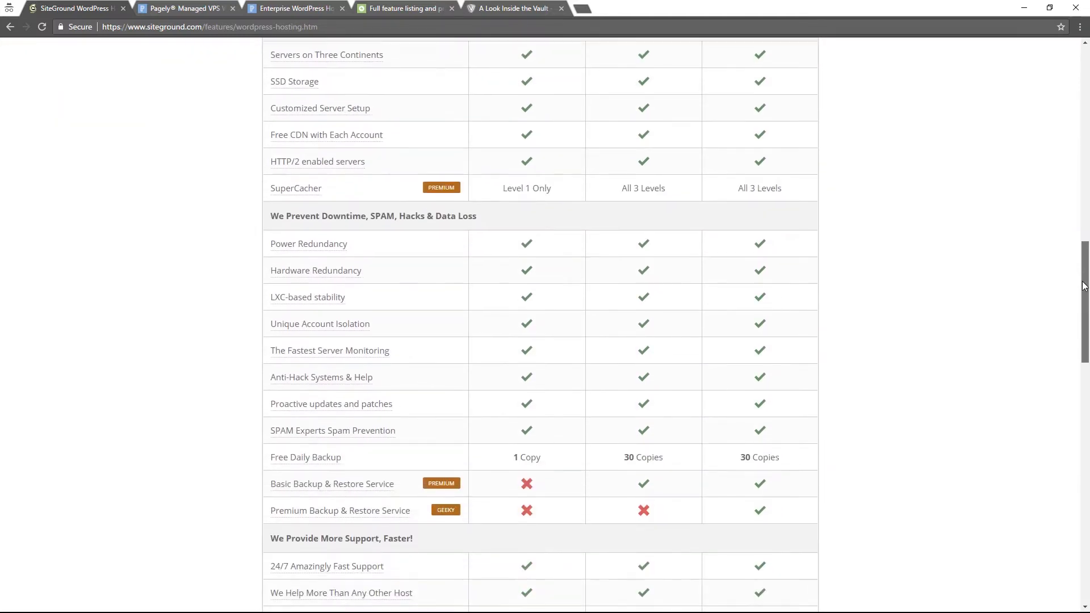
scroll(down, 3)
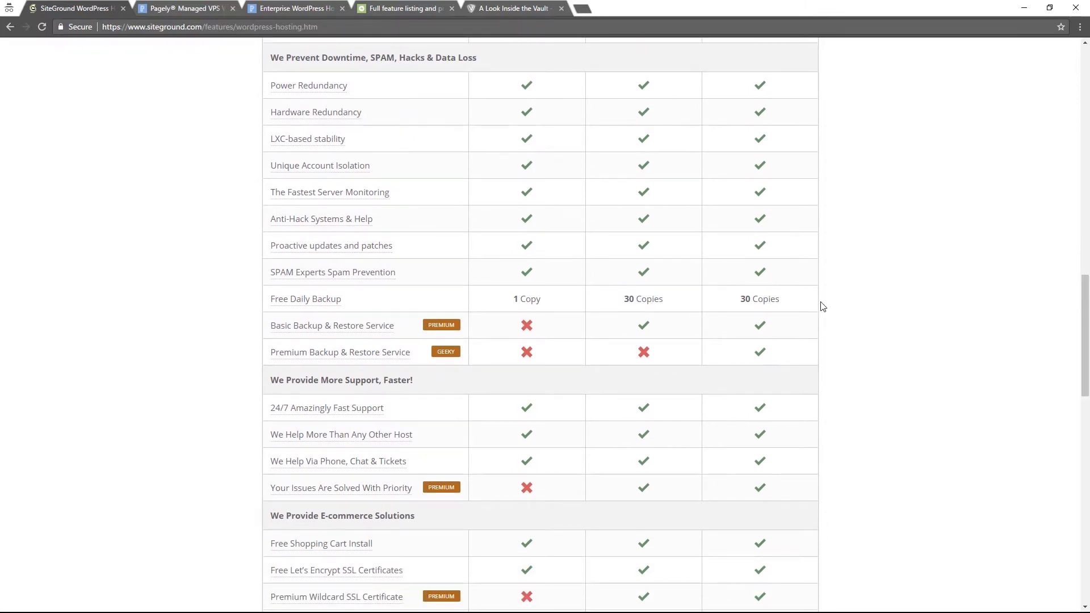
mouse_move(804, 290)
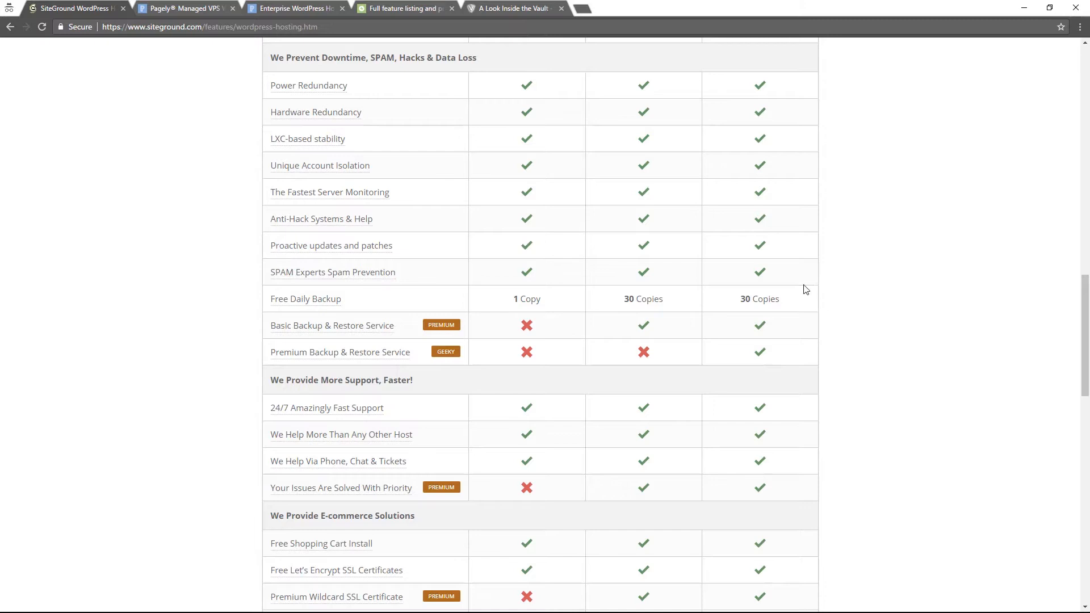
mouse_move(540, 310)
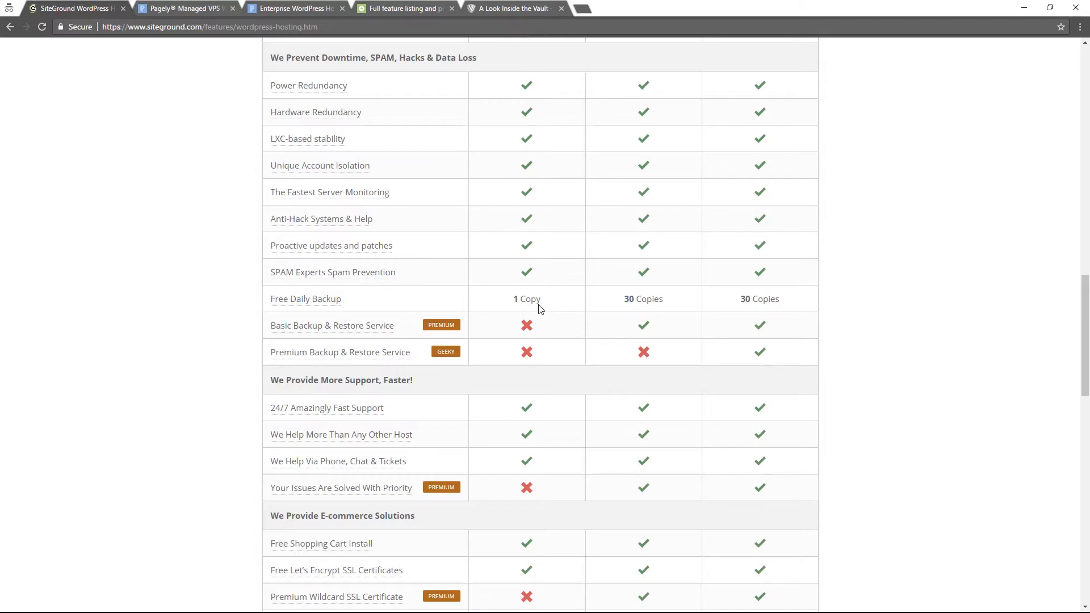
mouse_move(540, 330)
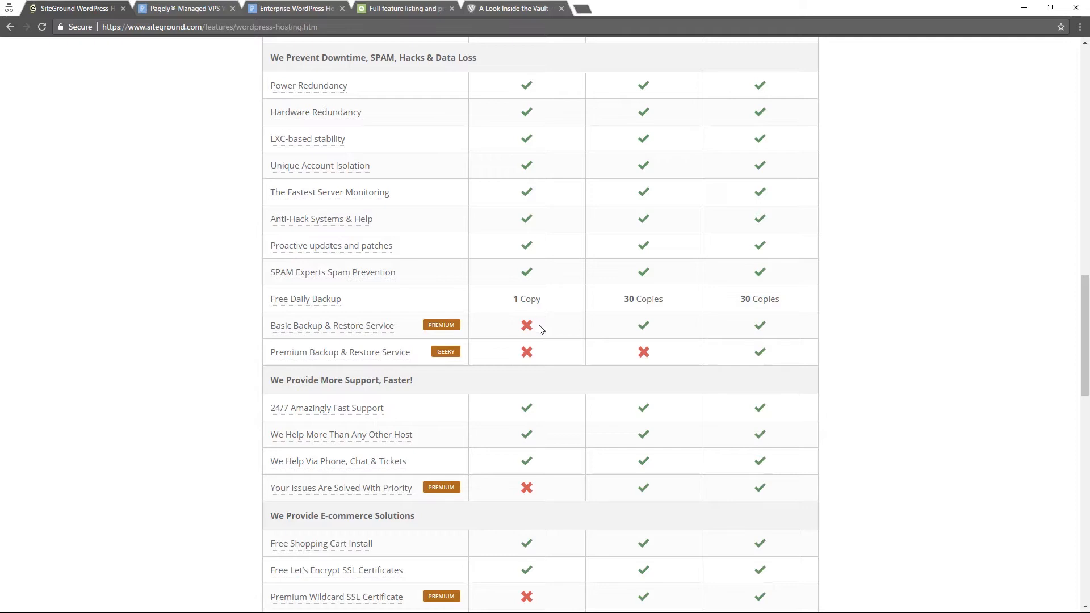
mouse_move(556, 331)
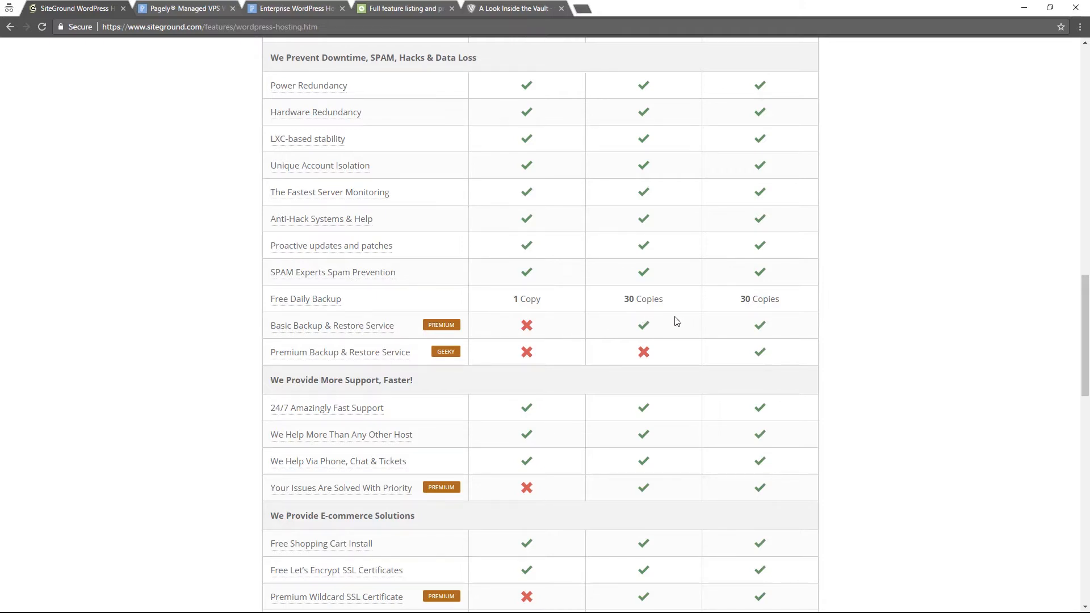
mouse_move(652, 300)
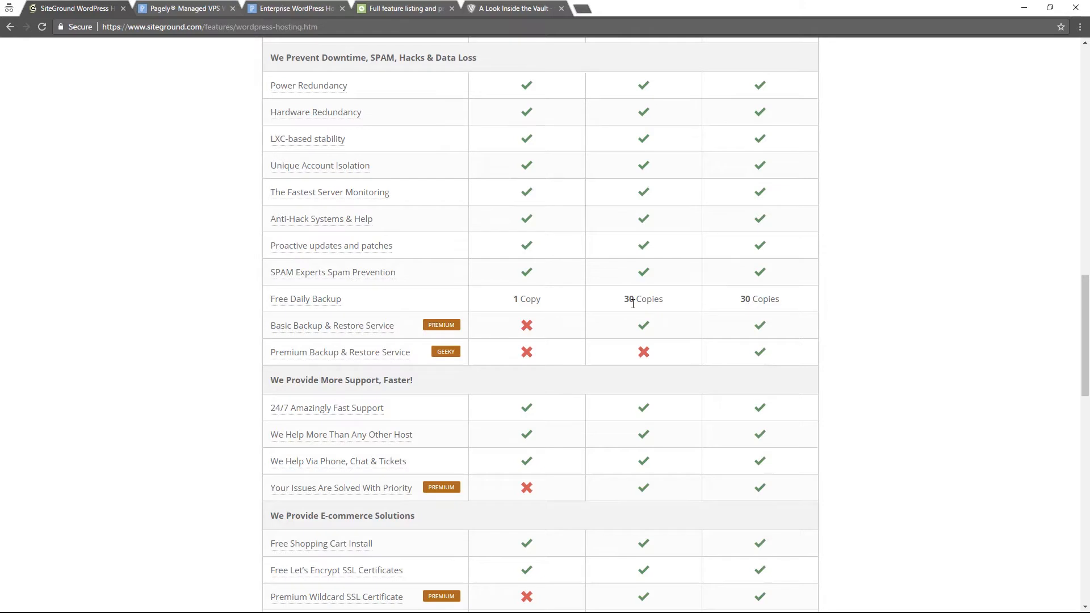
mouse_move(659, 314)
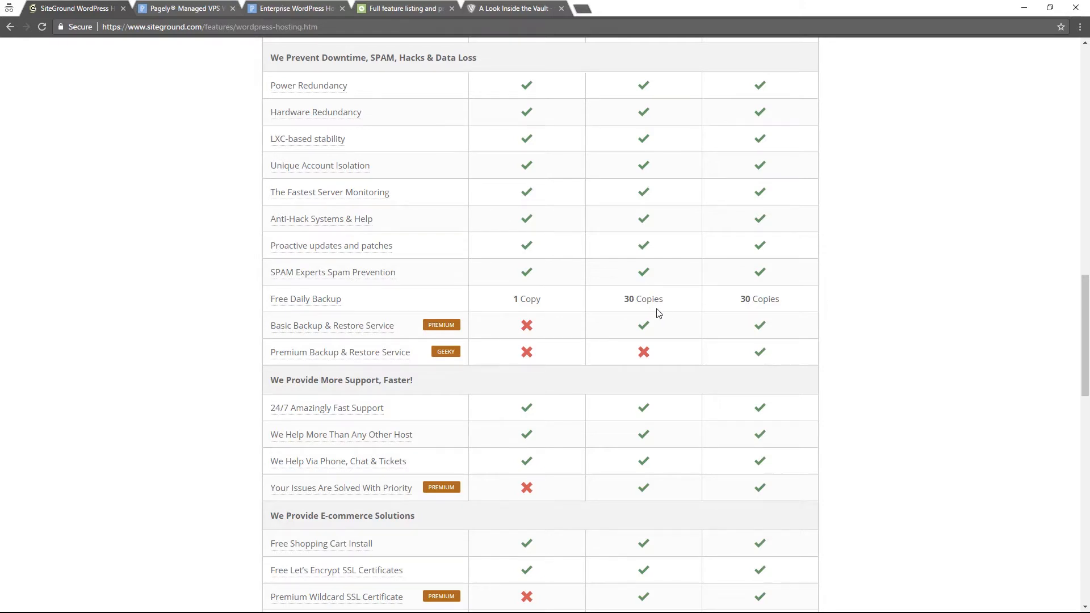
mouse_move(647, 313)
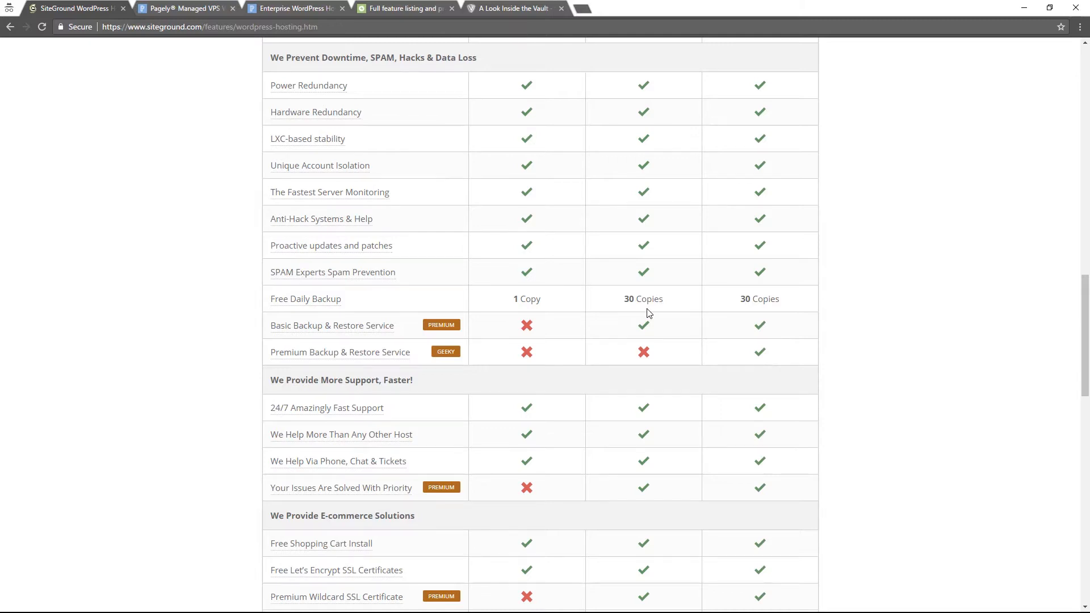
mouse_move(756, 317)
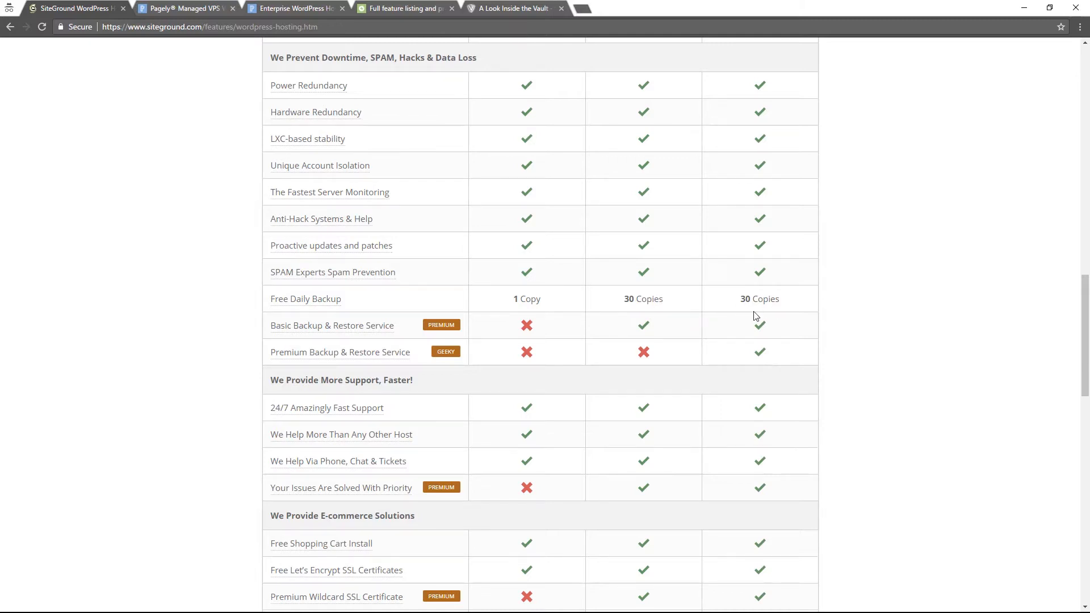
Show Pagely's plans pricing with VPS-1 $499, VPS-2 $999 and VPS-1+ [HA] $1249 per month.
click(184, 8)
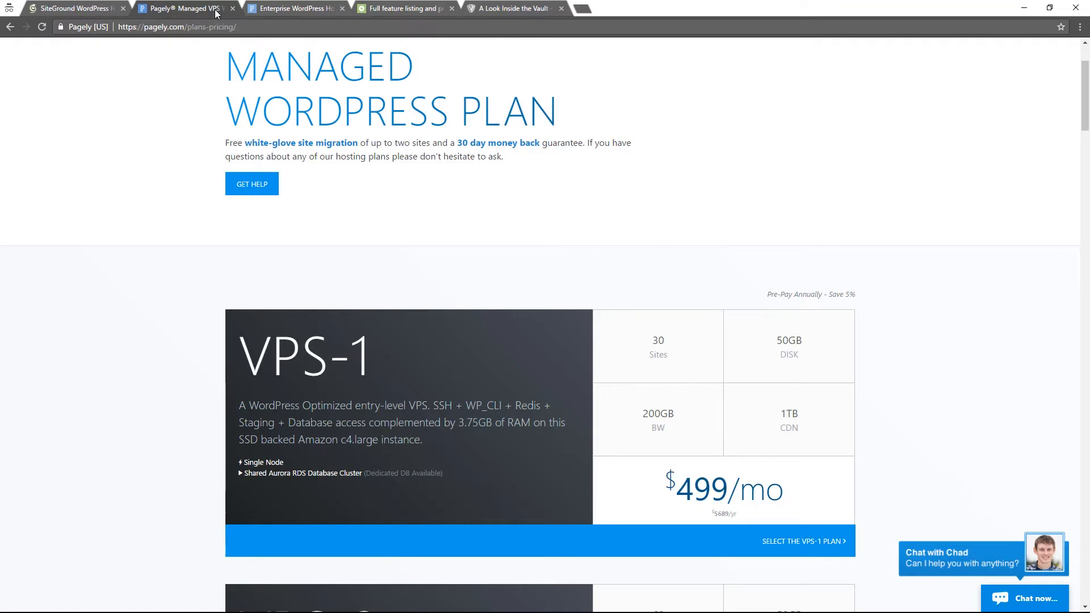
mouse_move(447, 253)
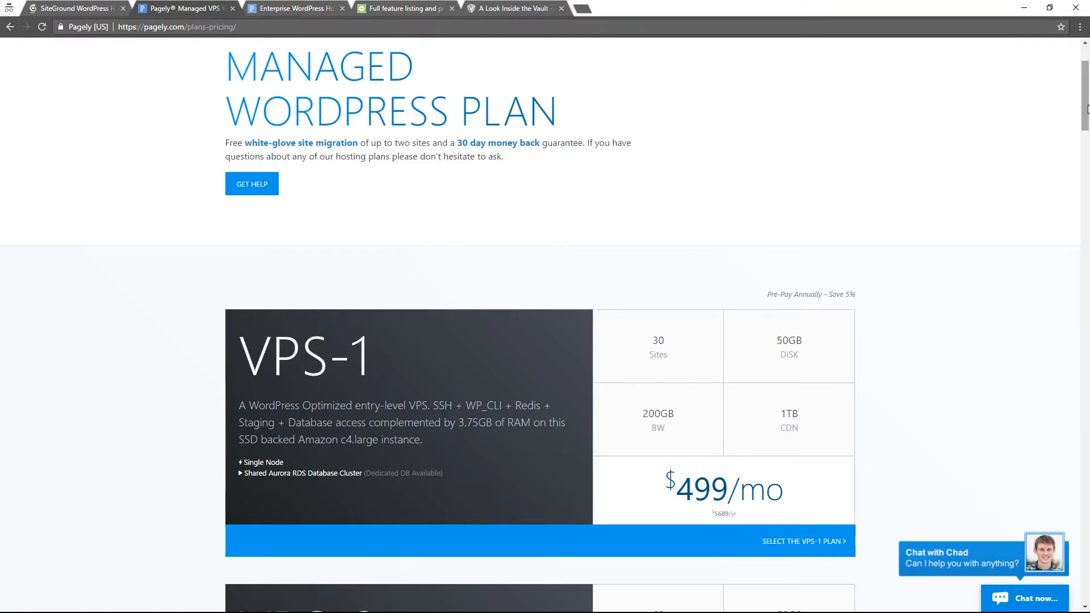
scroll(down, 3)
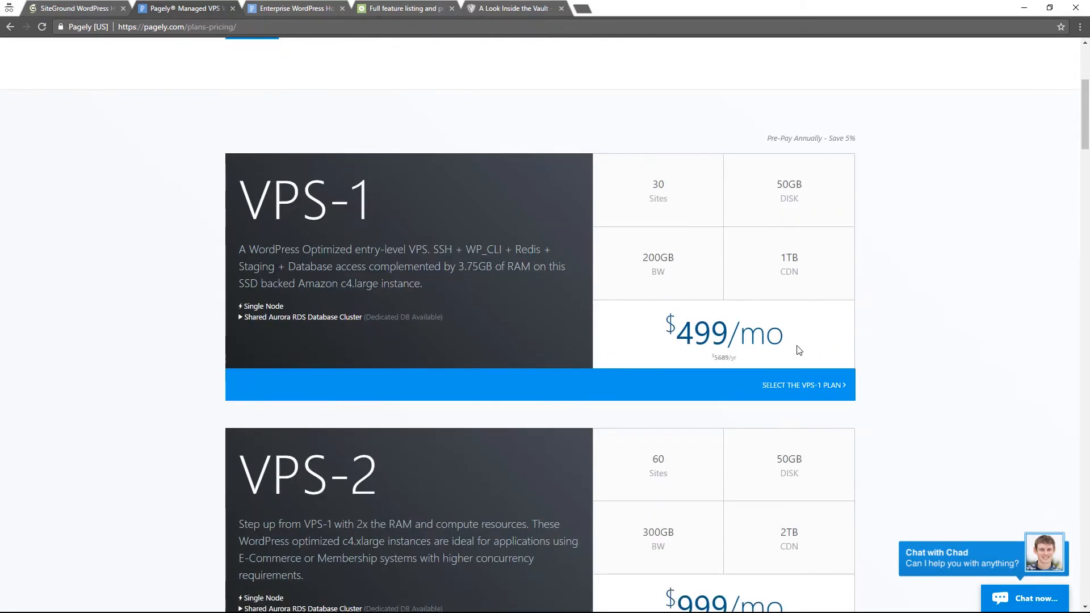
mouse_move(829, 281)
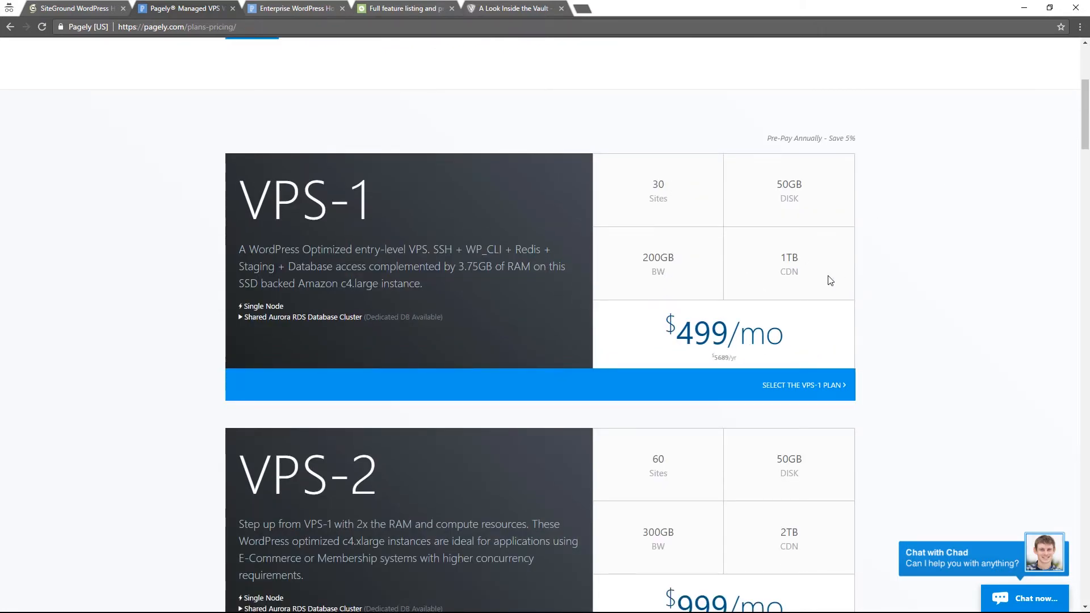
mouse_move(811, 281)
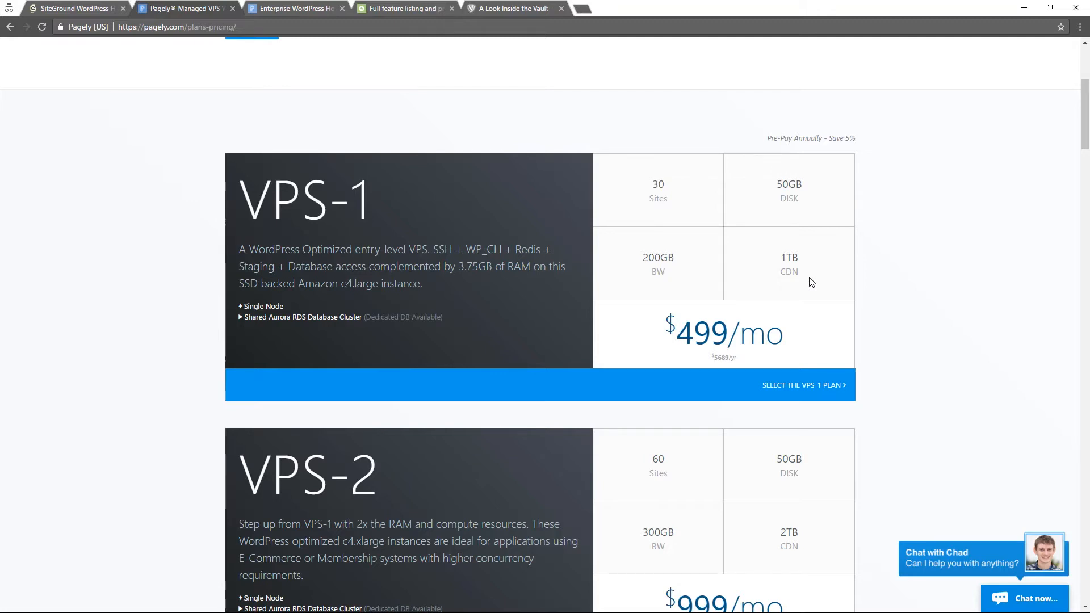
mouse_move(587, 340)
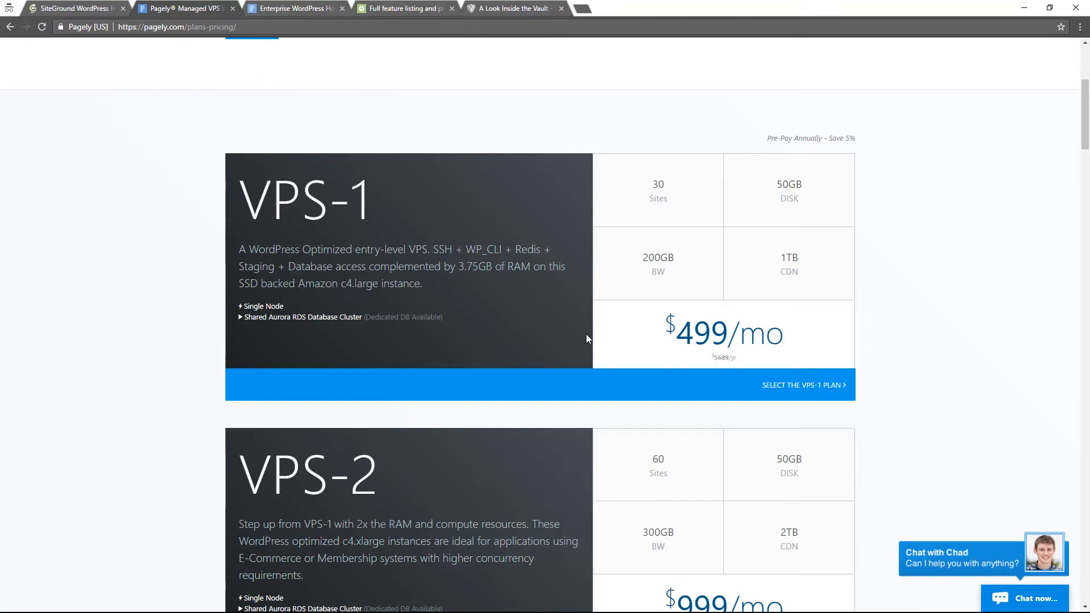
scroll(down, 3)
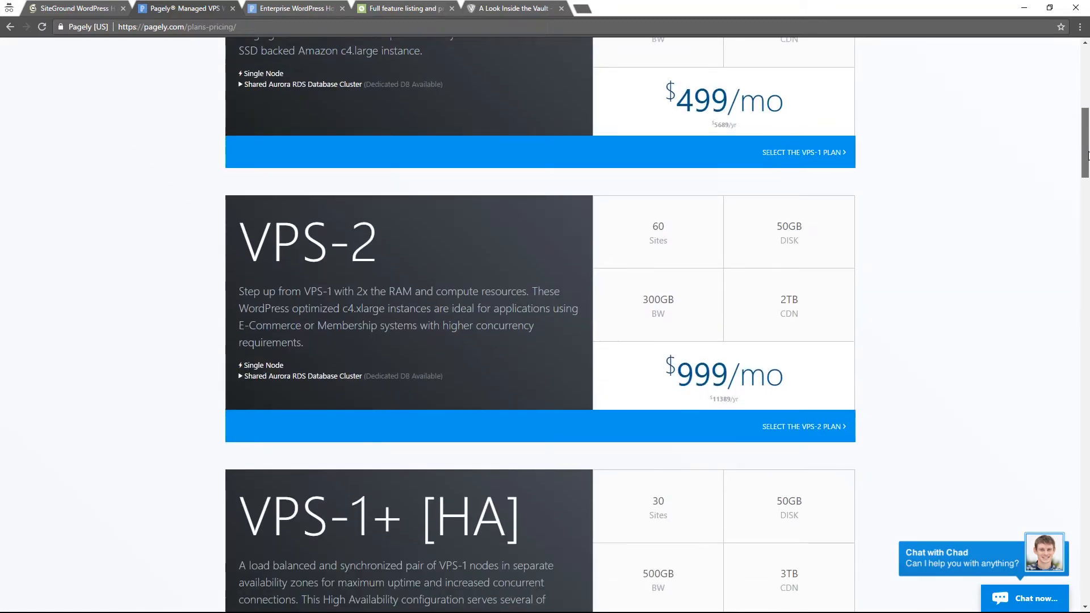
scroll(down, 3)
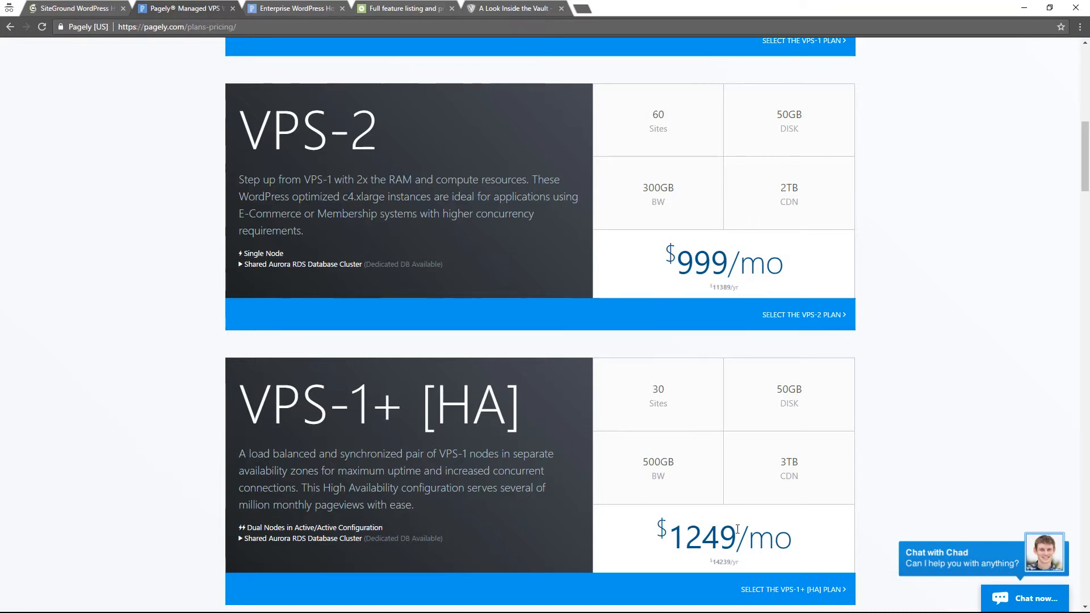
mouse_move(728, 546)
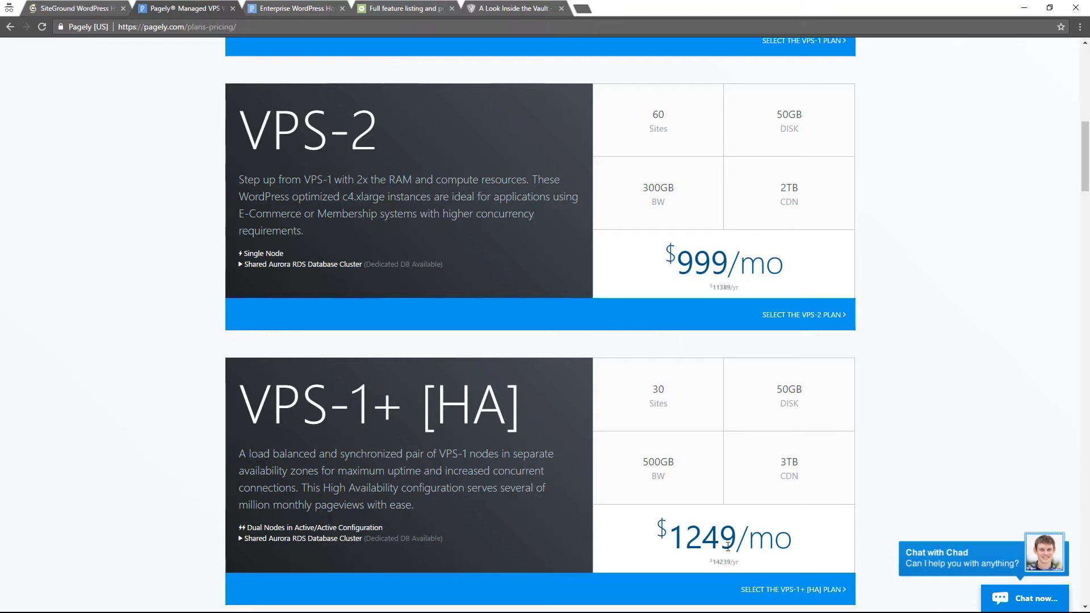
mouse_move(521, 234)
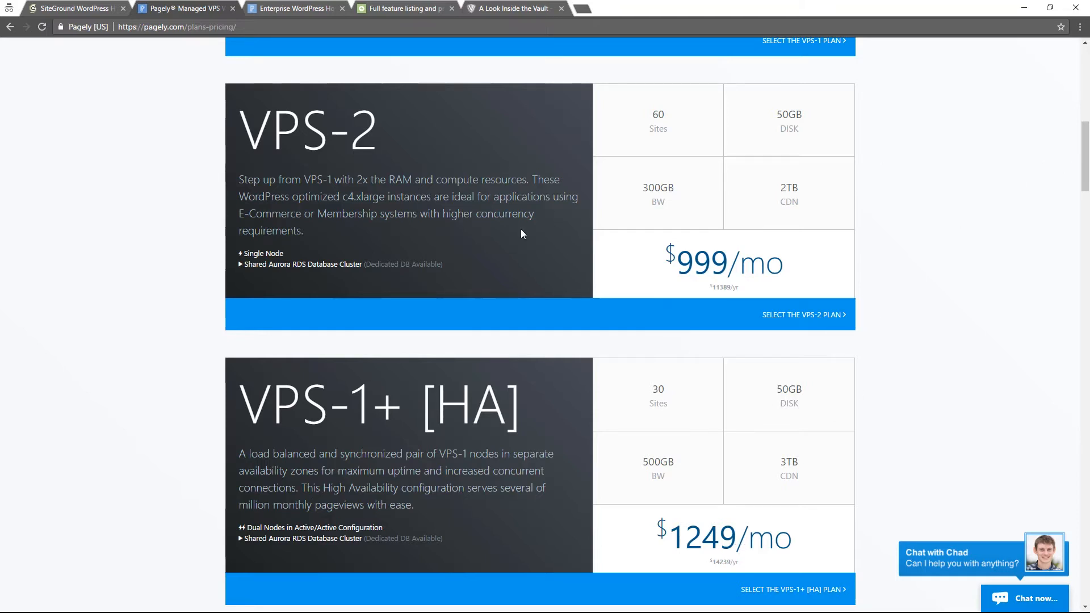
scroll(down, 3)
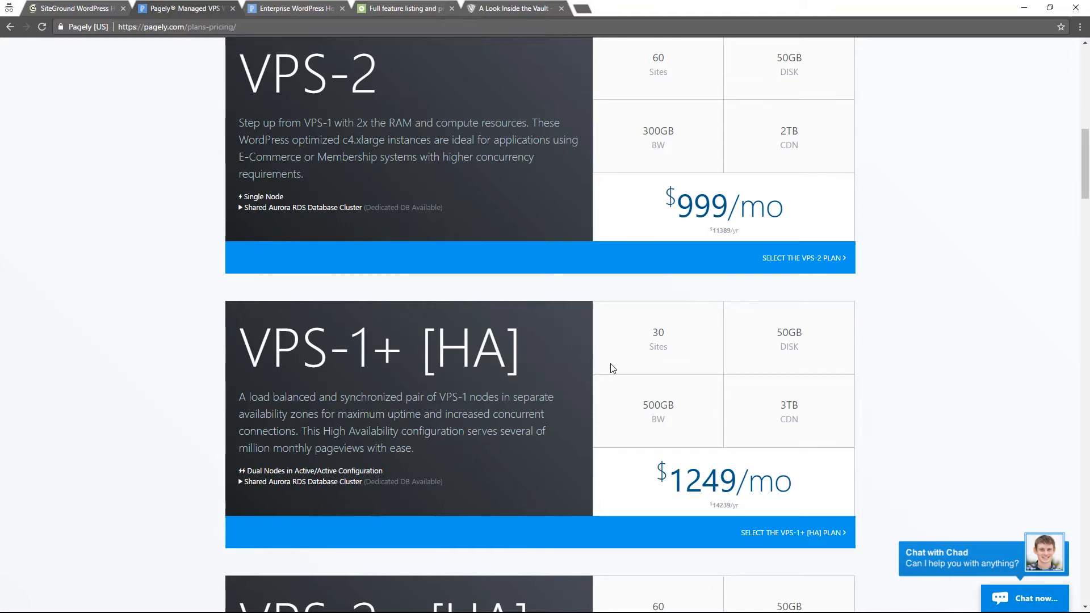
mouse_move(291, 17)
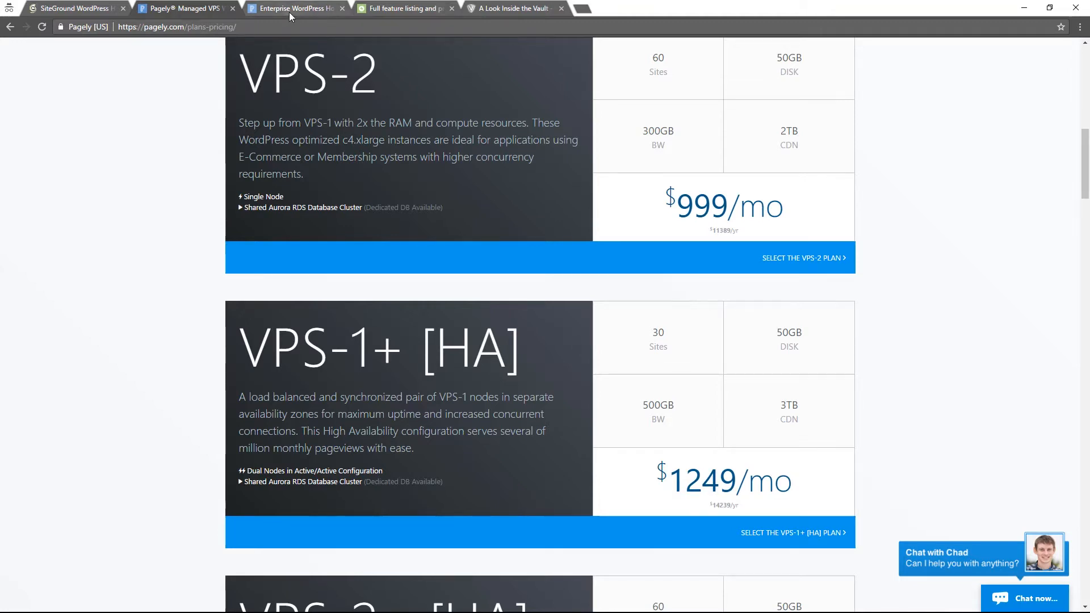
mouse_move(295, 8)
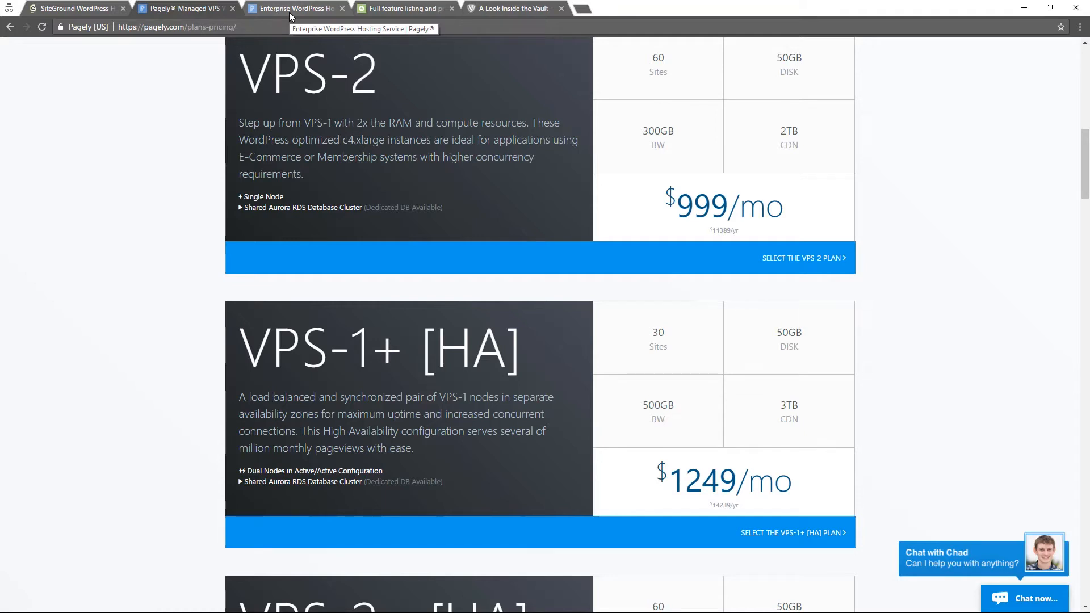
mouse_move(248, 12)
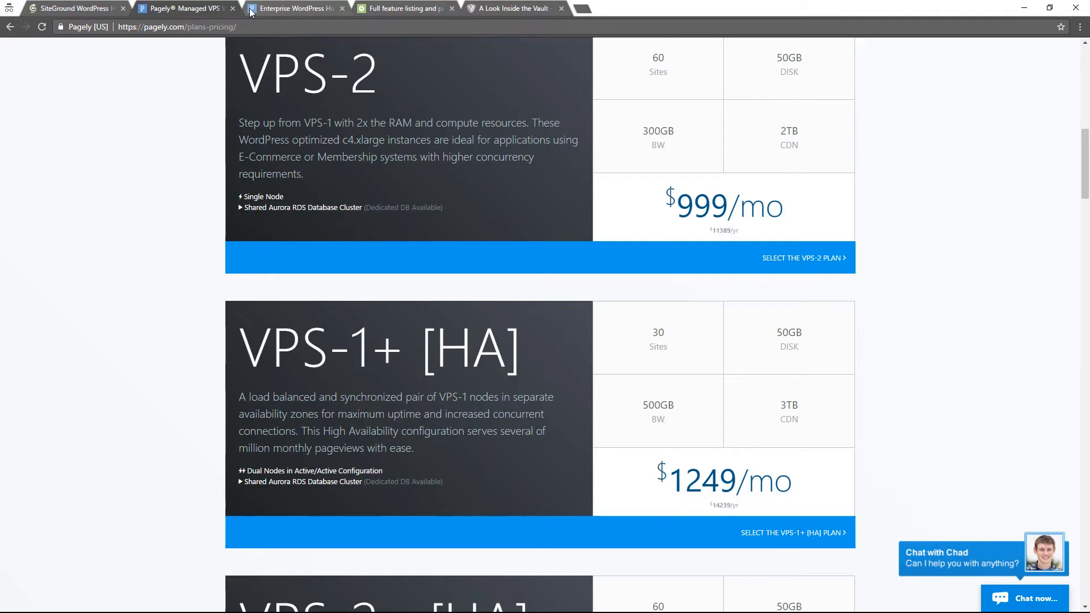
Show Pagely's enterprise hosting page with preconfigured plans from $2500/mo.
click(292, 8)
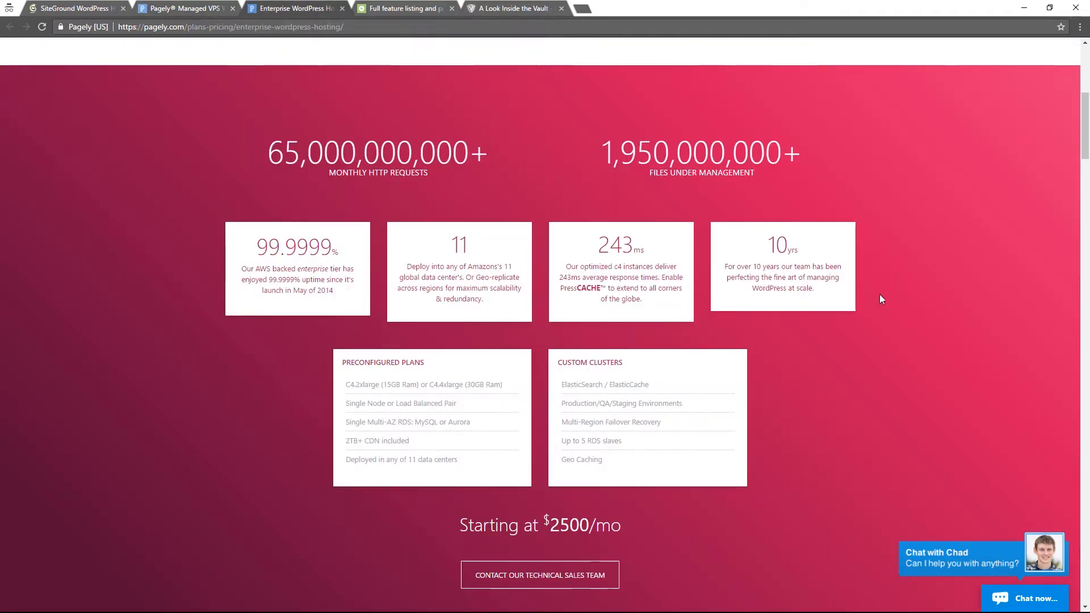
mouse_move(455, 266)
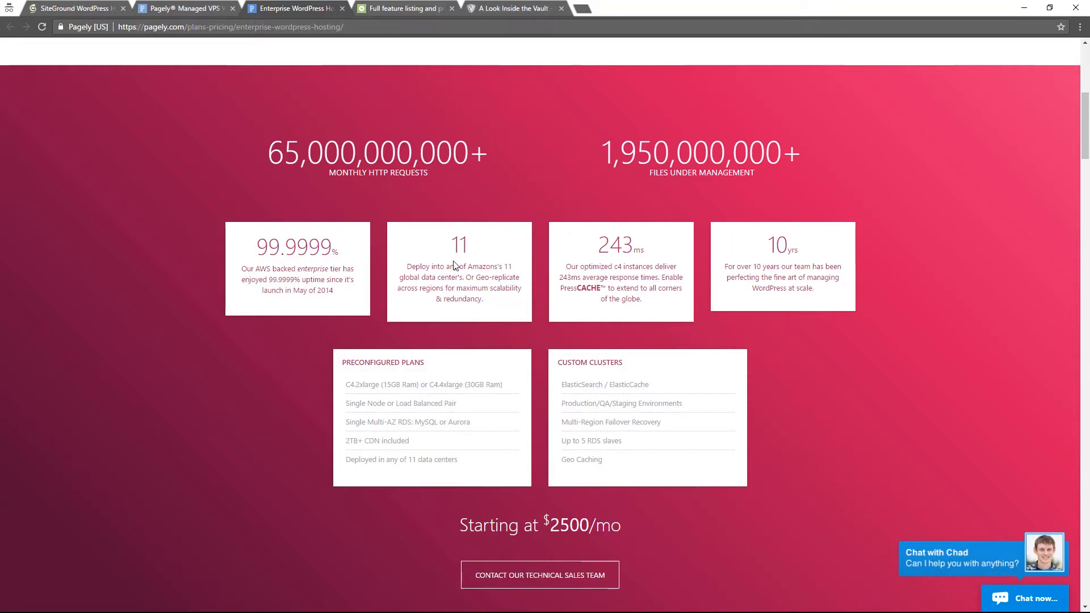
mouse_move(466, 274)
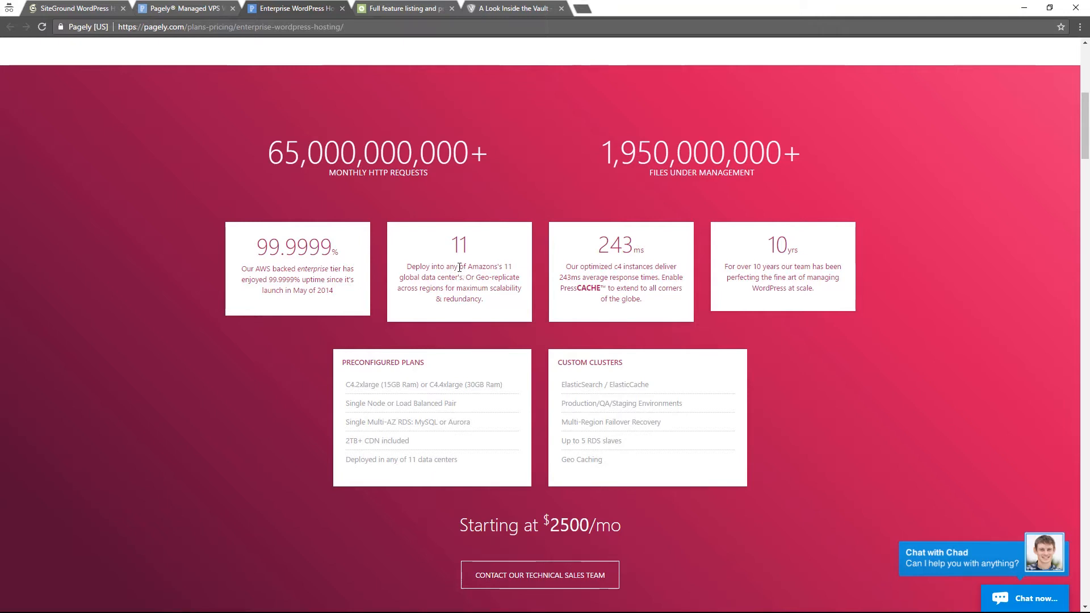
mouse_move(468, 207)
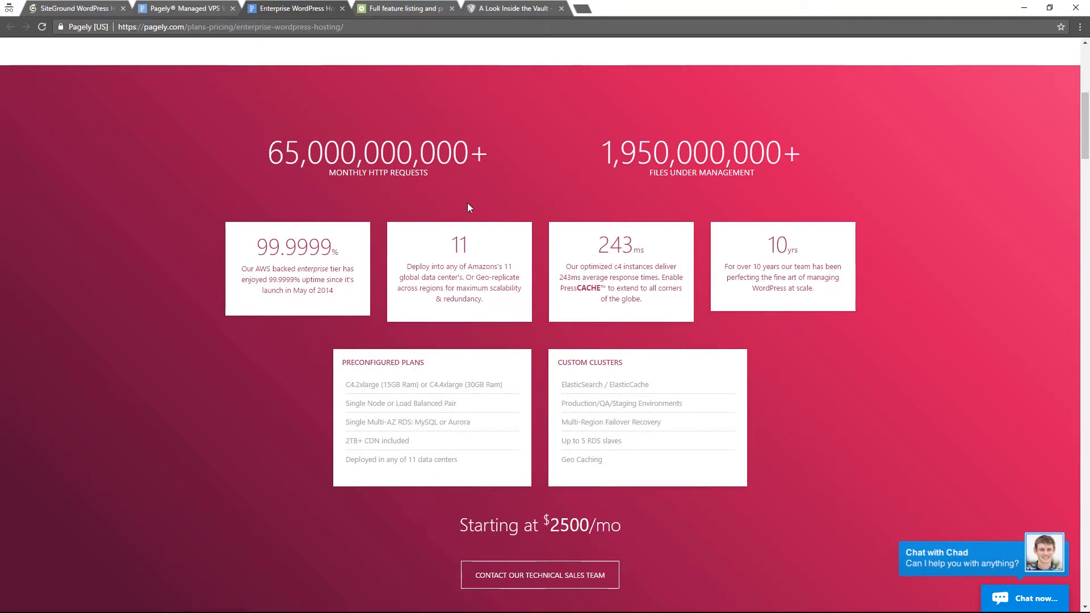
Show Jetpack's full feature listing comparing Free, Personal, Premium and Professional through traffic and SEO rows.
click(404, 8)
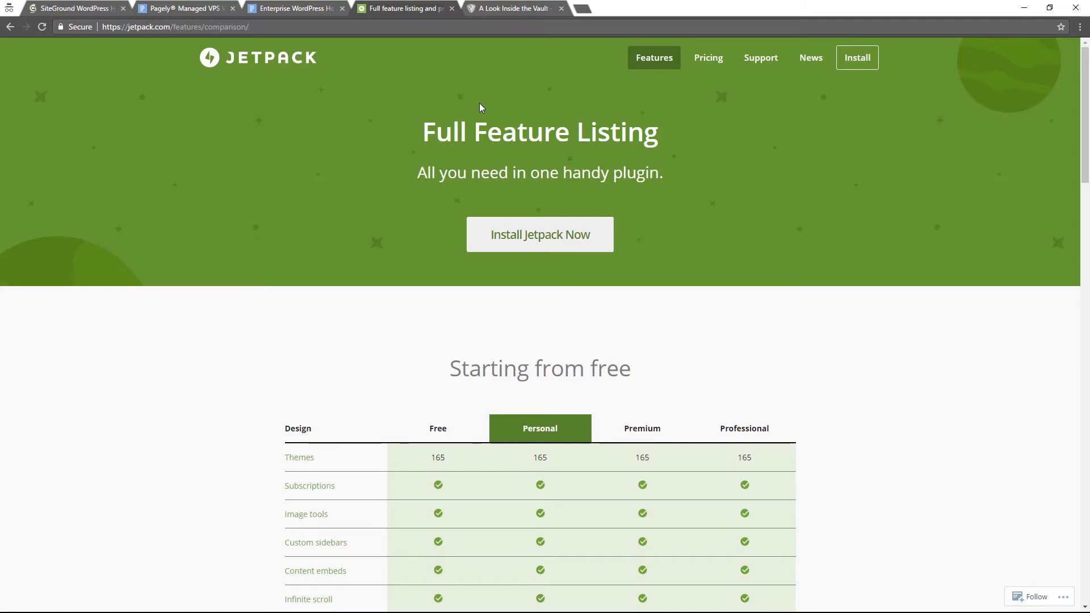
mouse_move(511, 77)
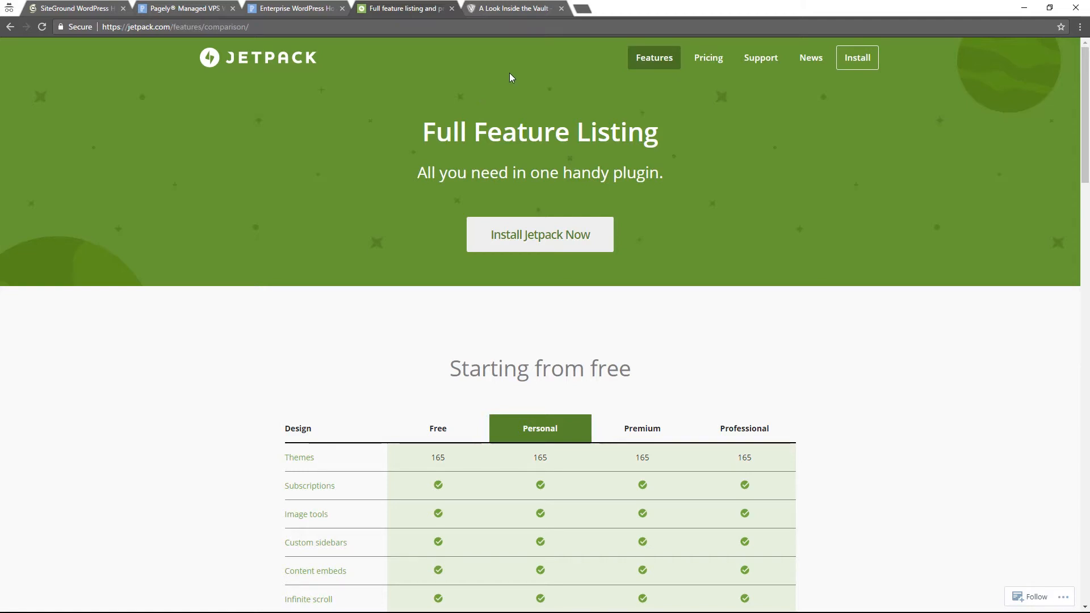
scroll(down, 3)
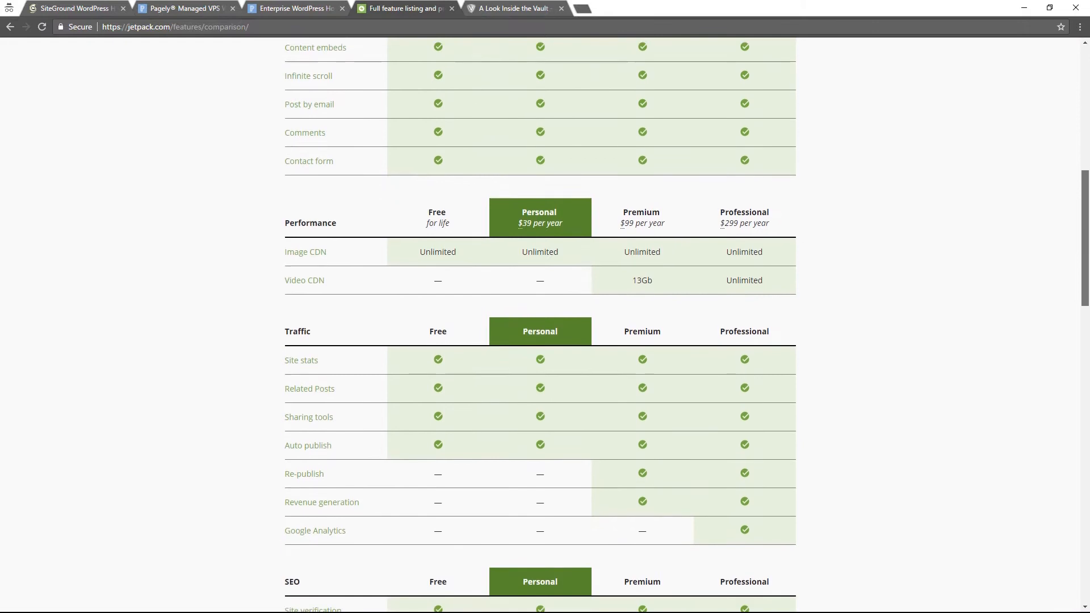
scroll(down, 3)
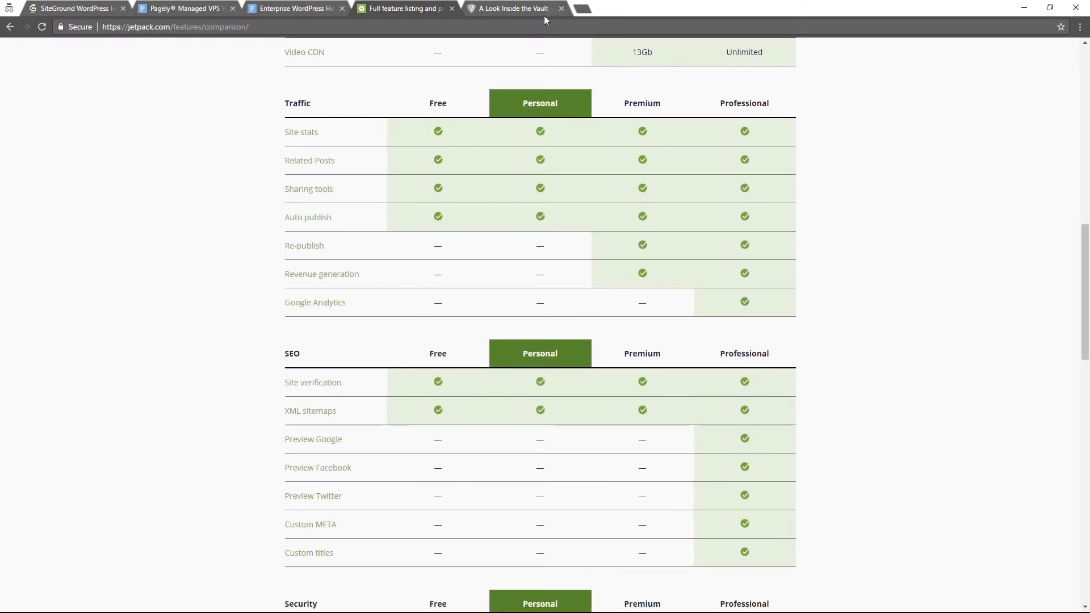
Go to VaultPress pricing showing Jetpack Personal at $3.50 monthly or $39 per year.
click(515, 8)
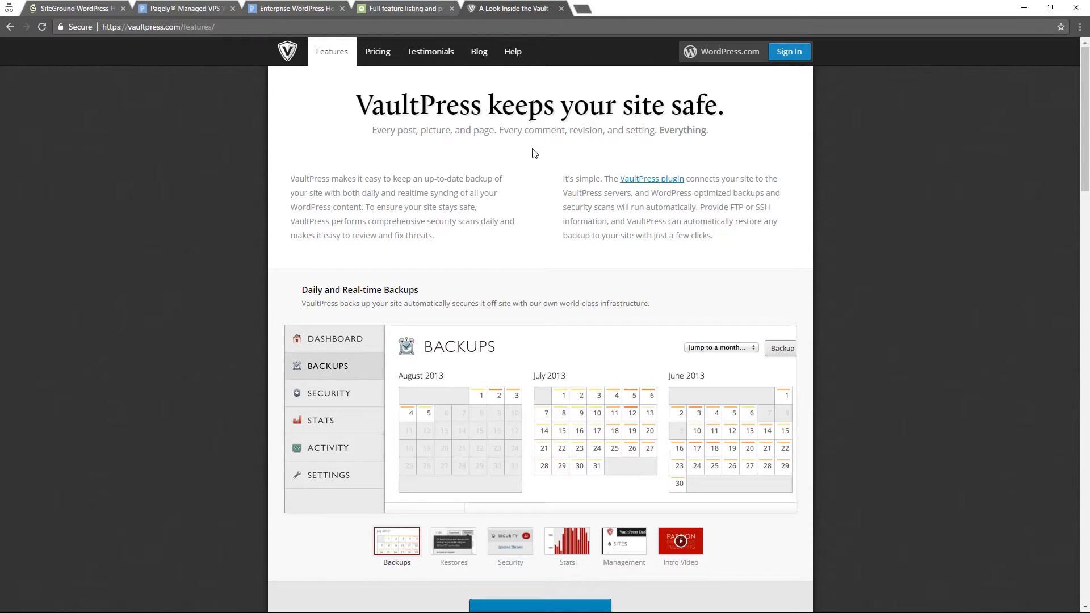
mouse_move(479, 126)
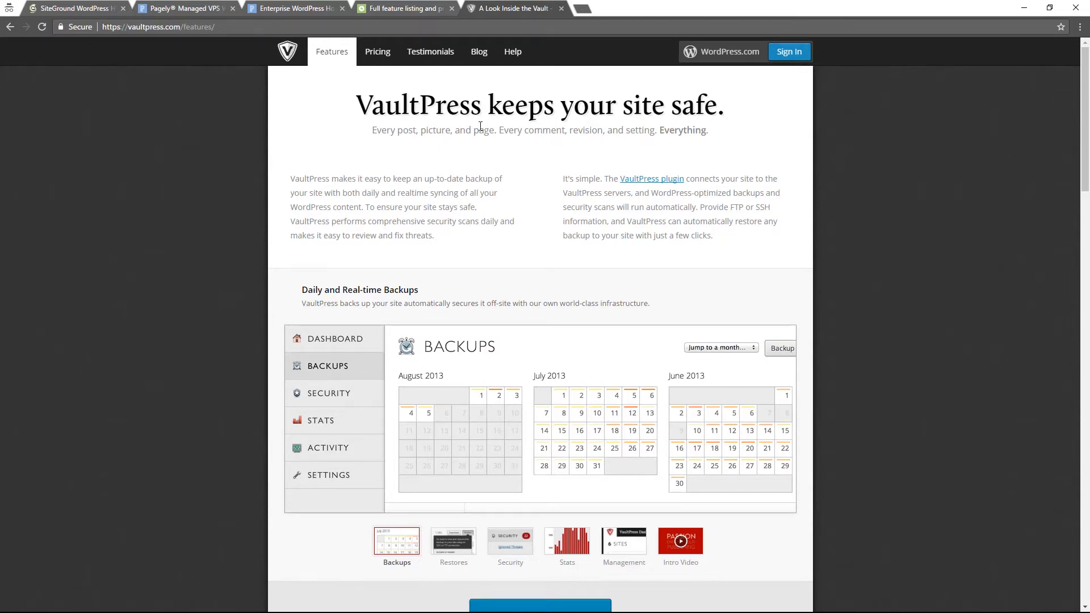
click(377, 51)
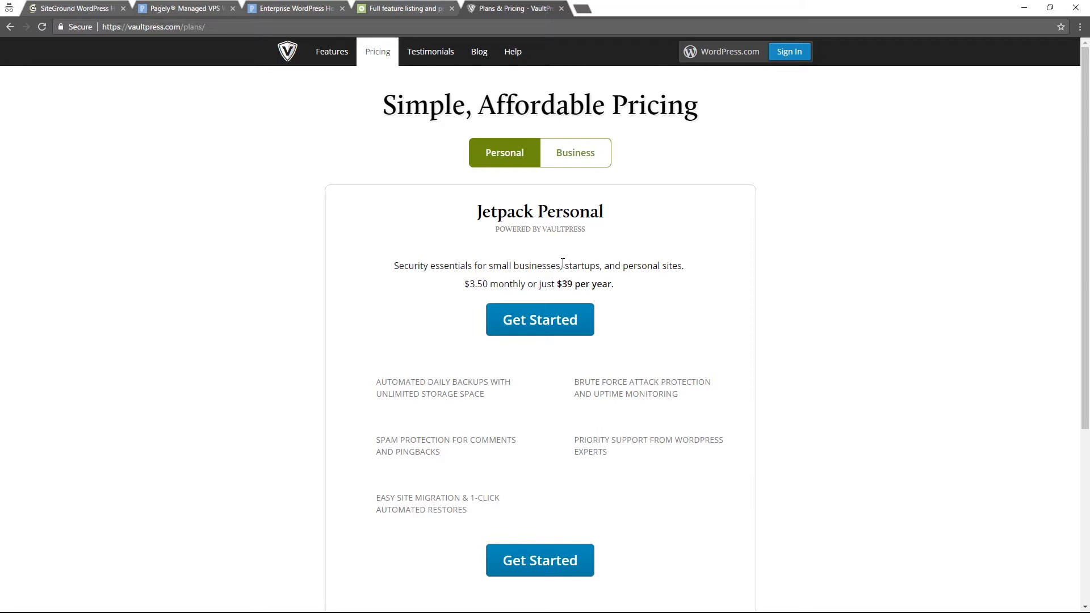
mouse_move(517, 249)
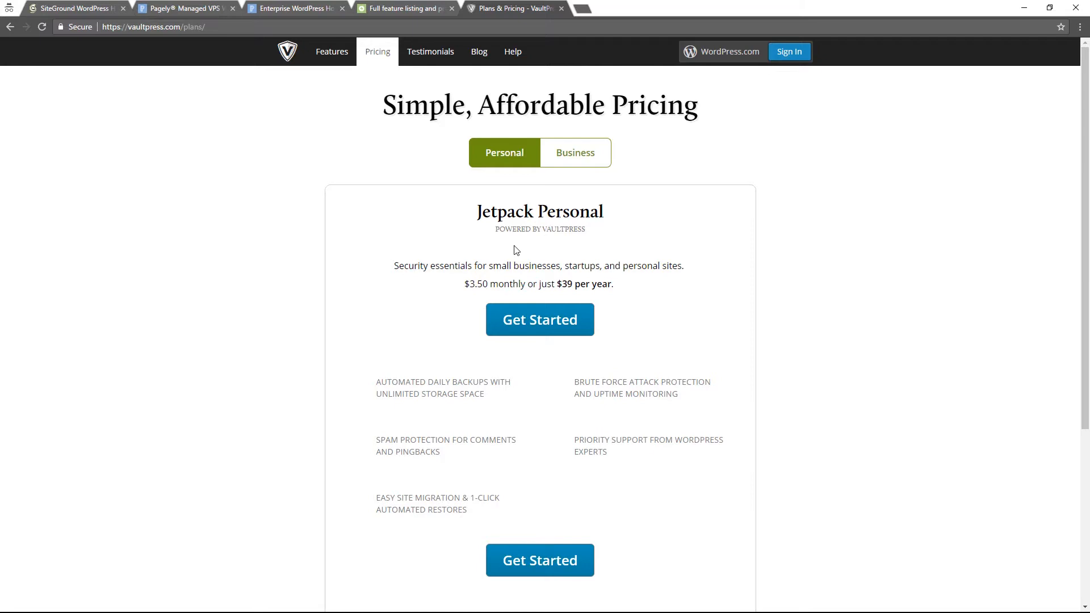
Toggle to the Business tier showing Jetpack Premium $99 and Professional $299 per year.
click(575, 153)
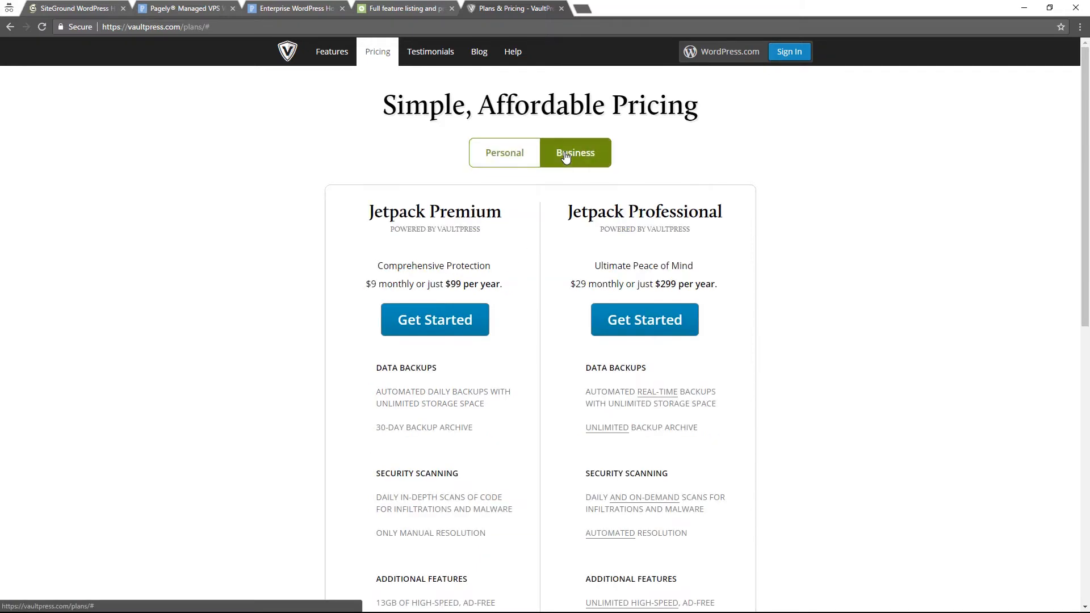
mouse_move(641, 255)
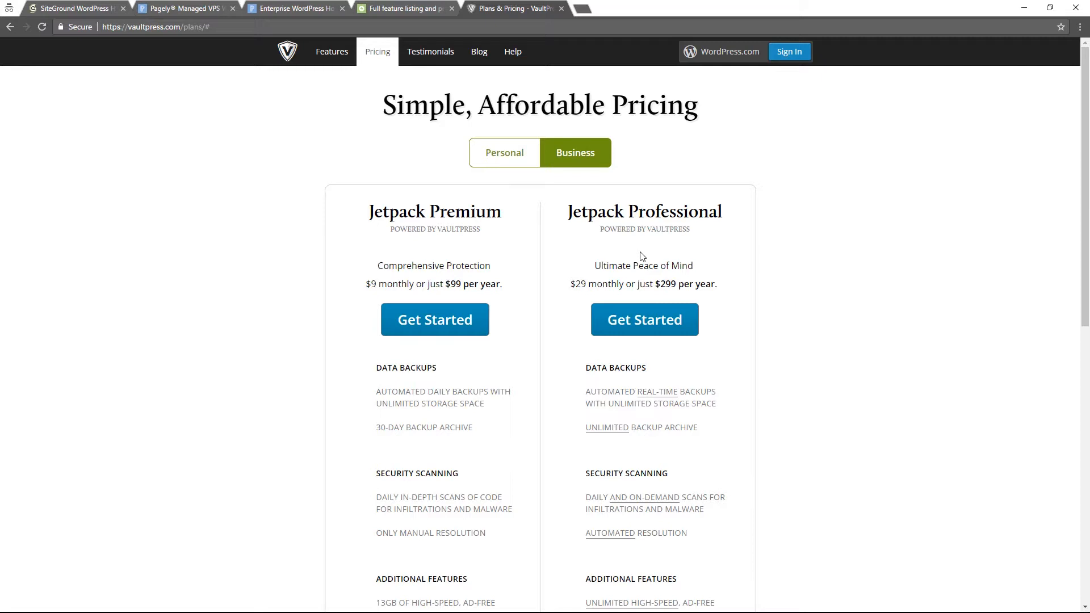
click(504, 152)
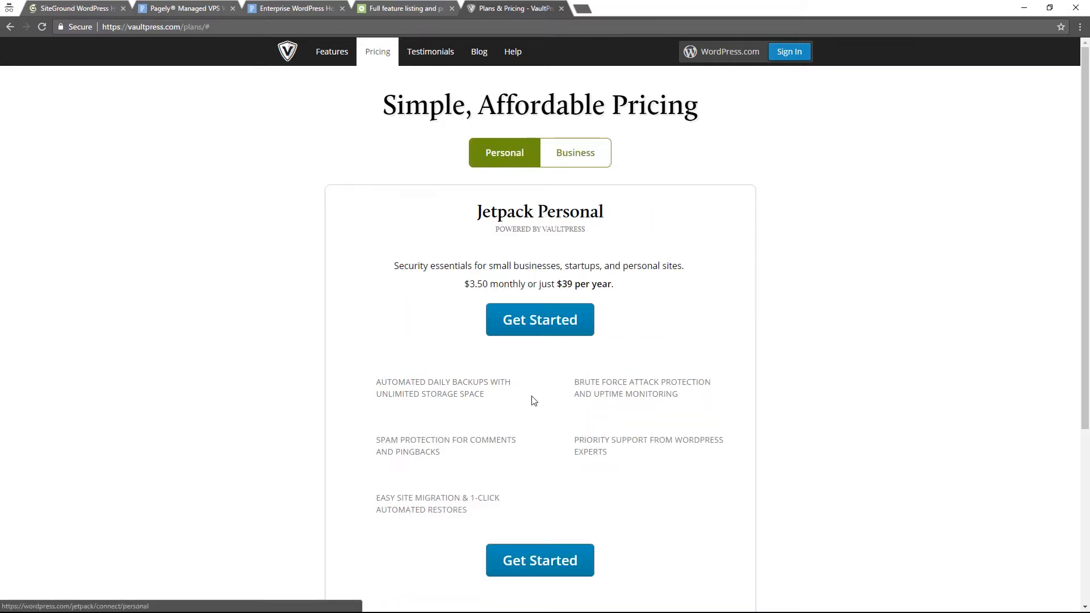
mouse_move(548, 395)
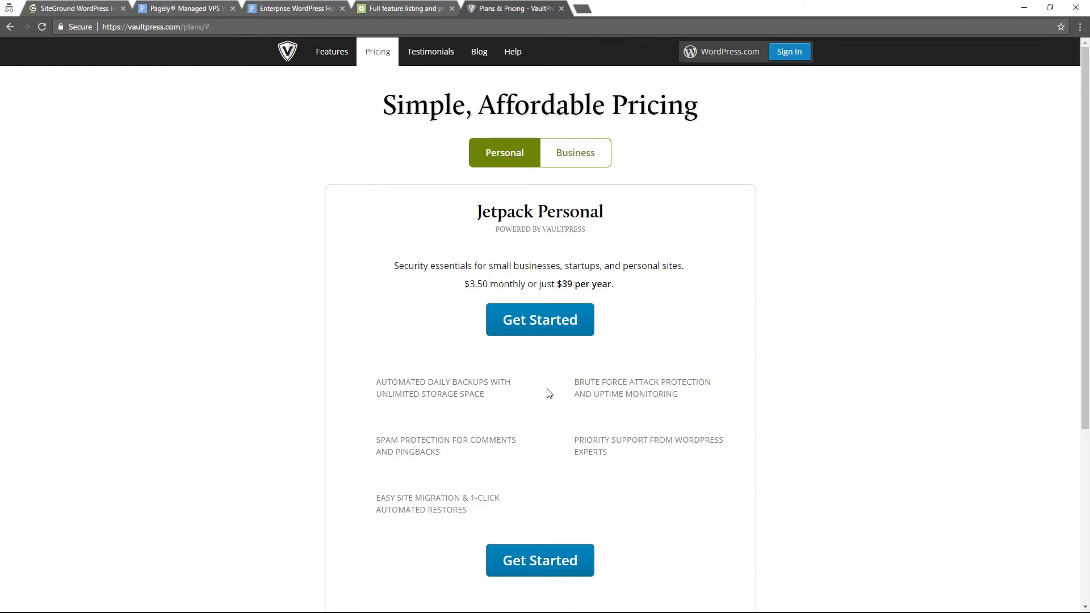
mouse_move(474, 381)
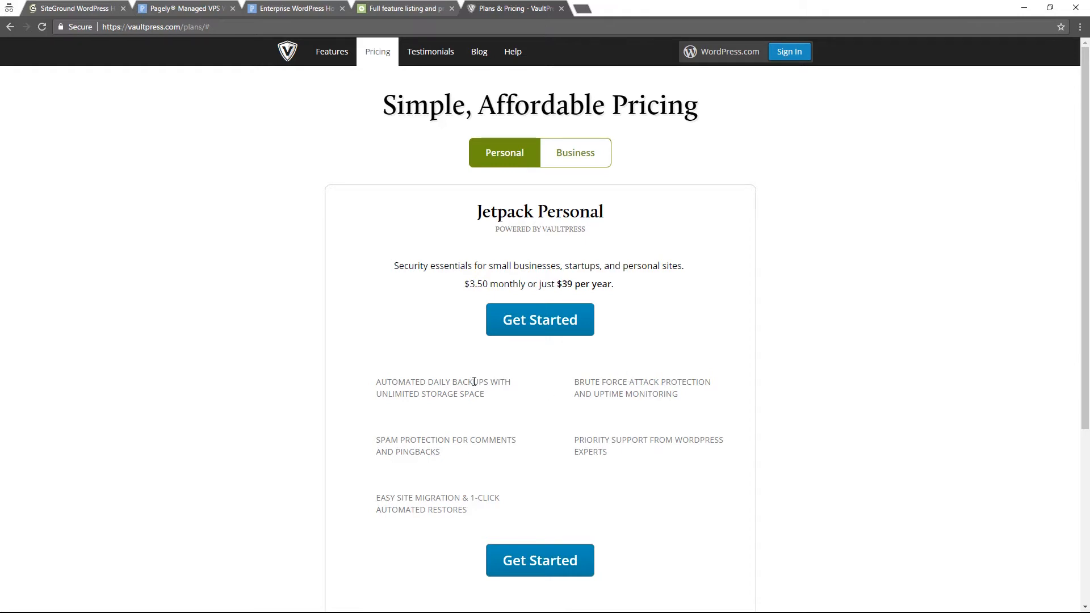
click(575, 152)
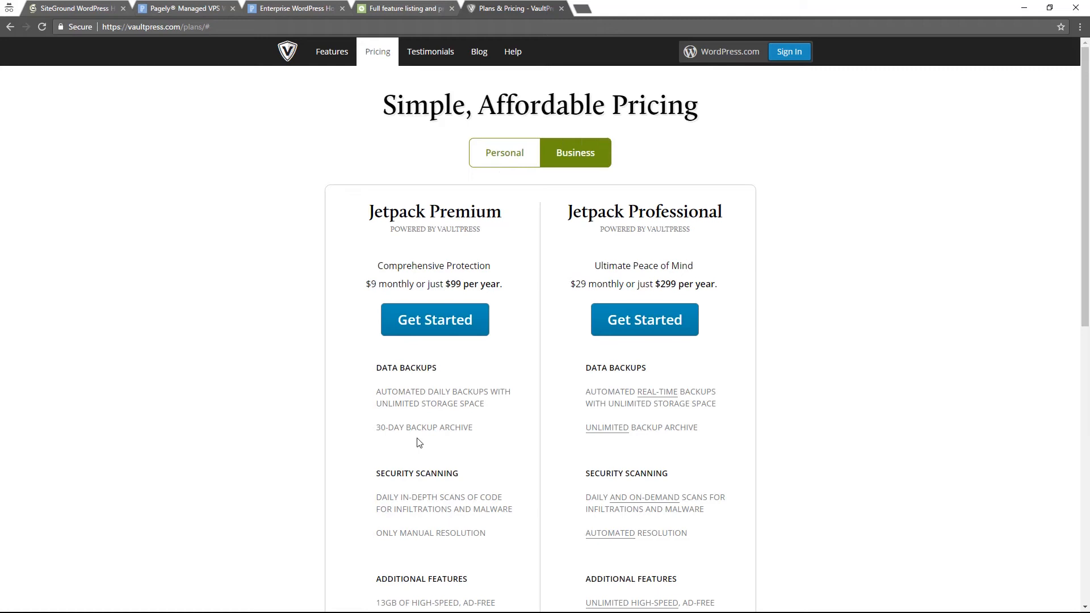
mouse_move(466, 298)
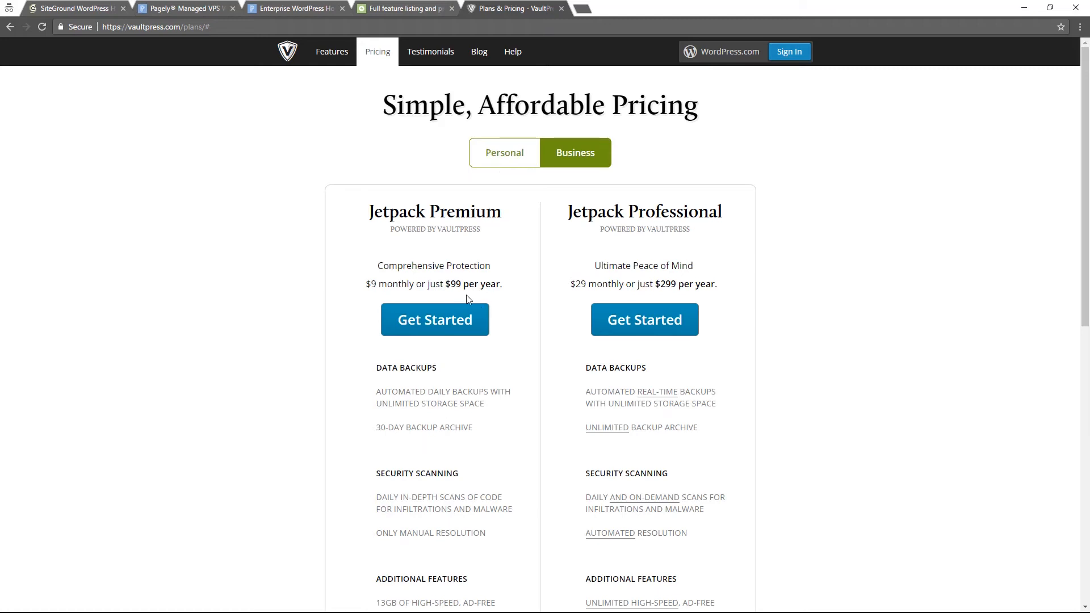
mouse_move(678, 286)
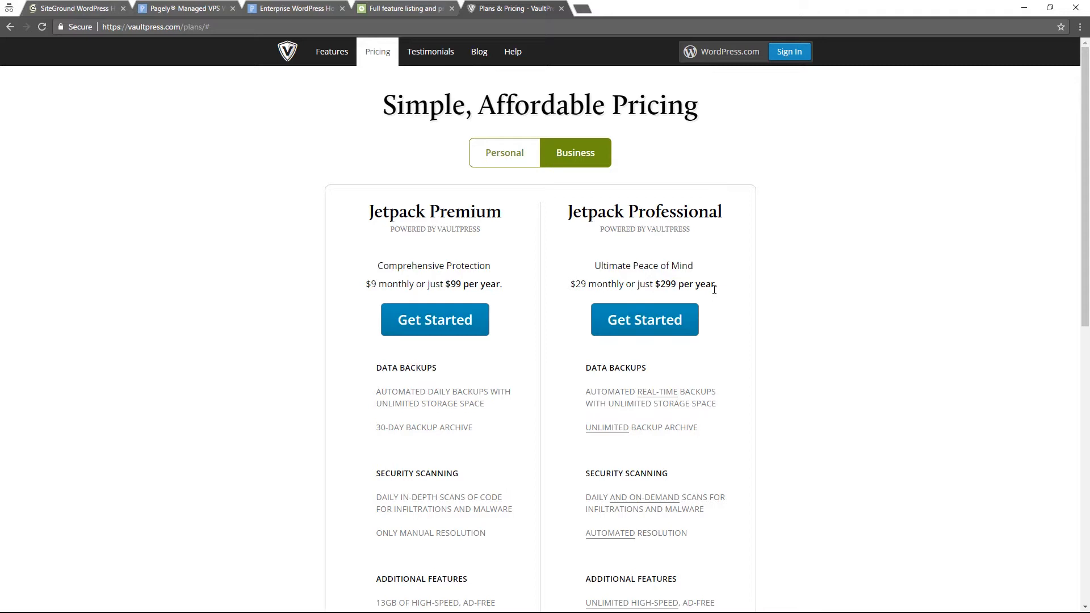
mouse_move(658, 386)
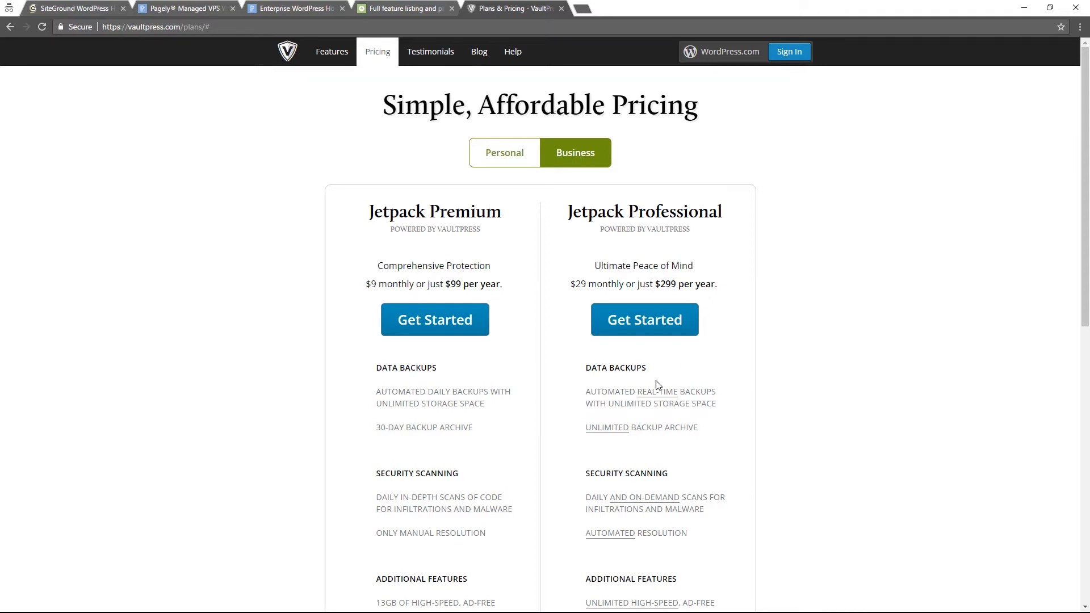
mouse_move(701, 395)
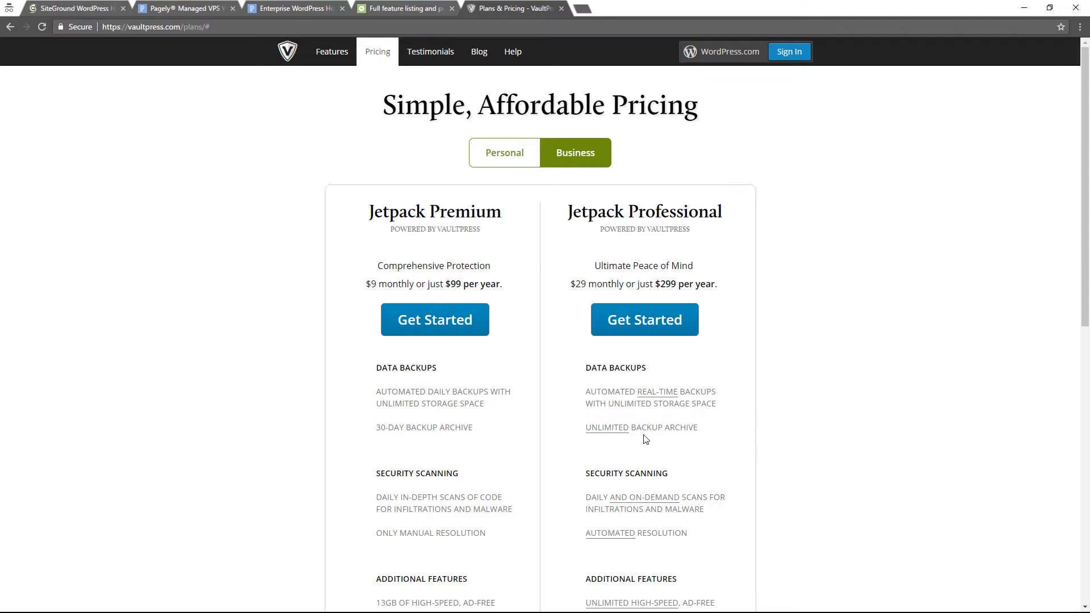
mouse_move(708, 393)
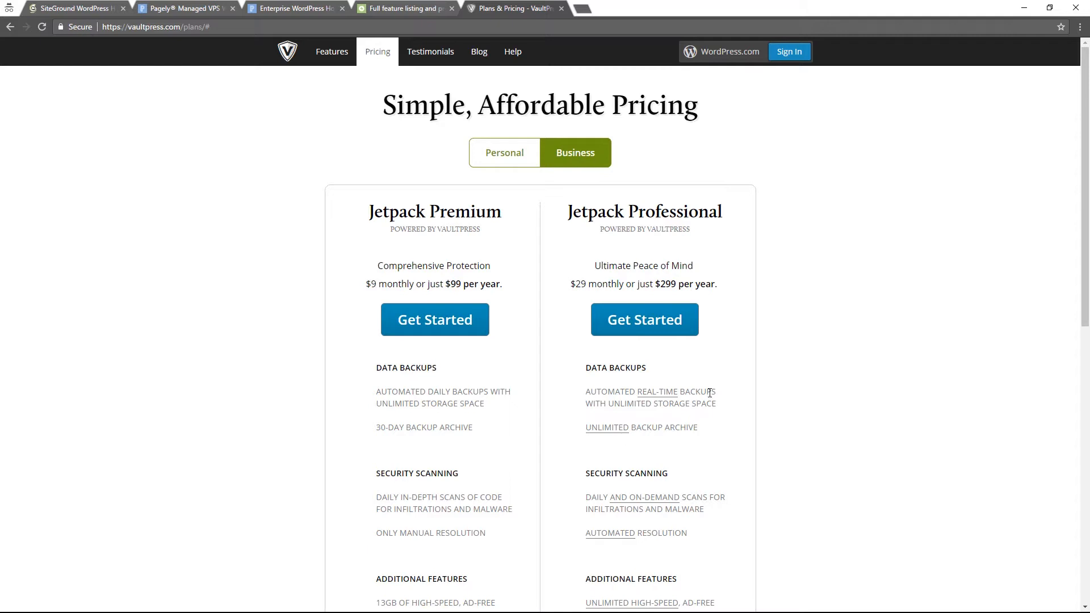
mouse_move(746, 360)
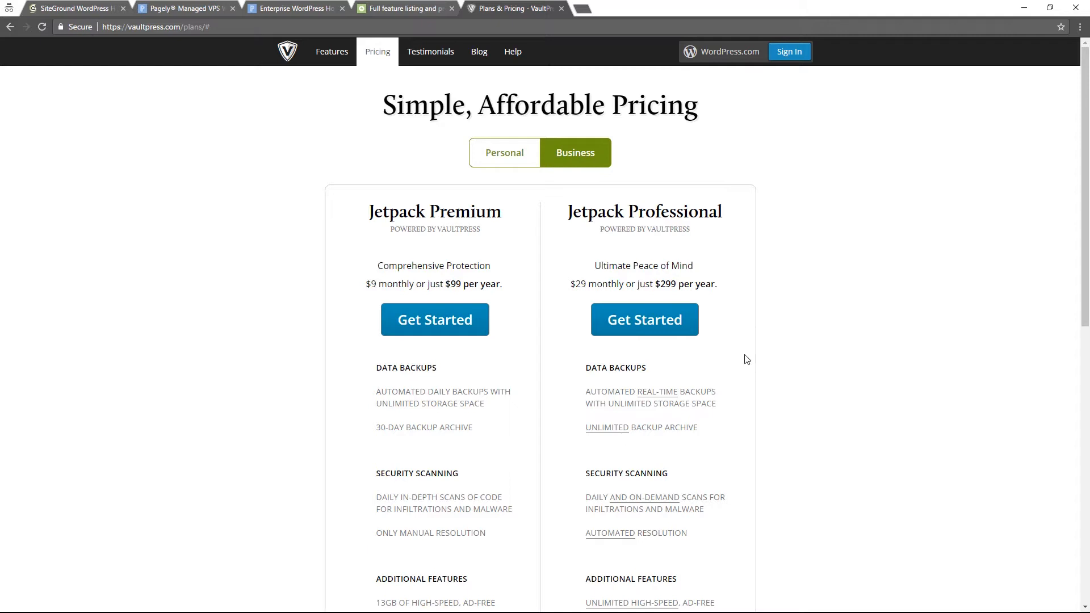
mouse_move(733, 385)
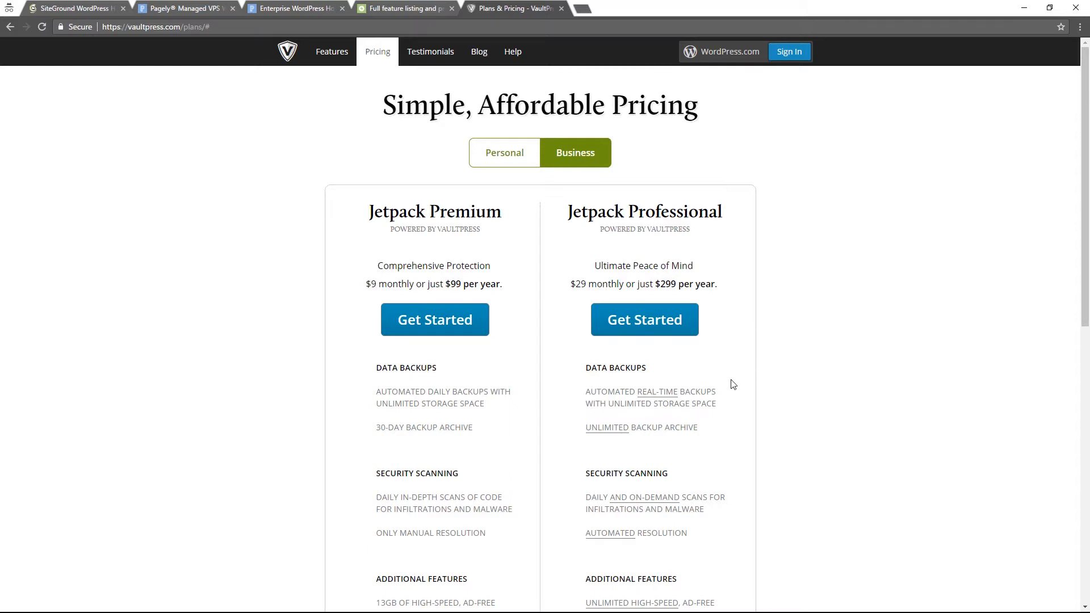
mouse_move(697, 344)
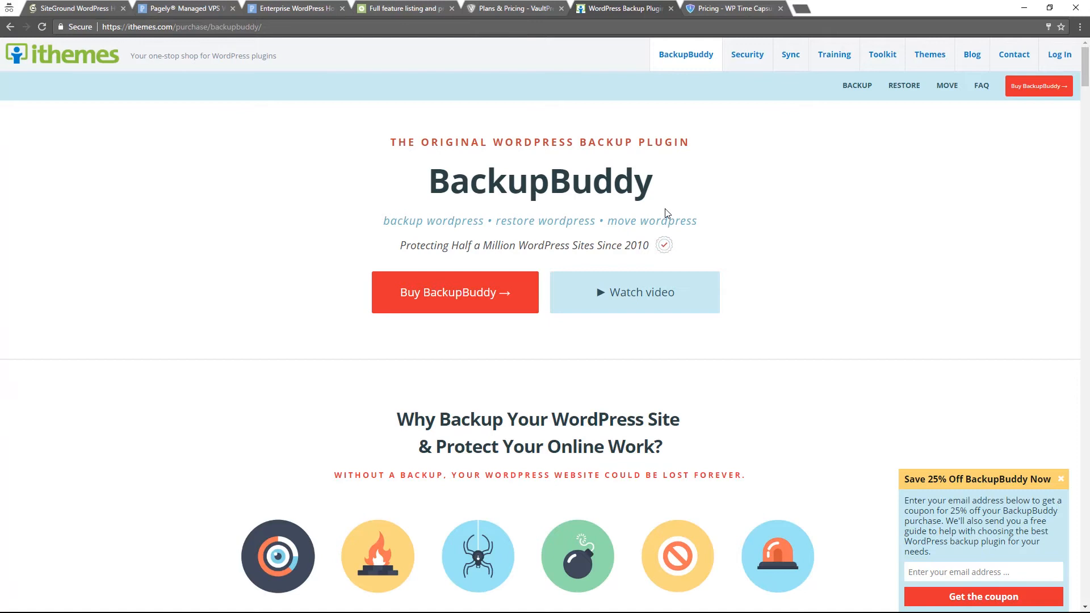
mouse_move(893, 126)
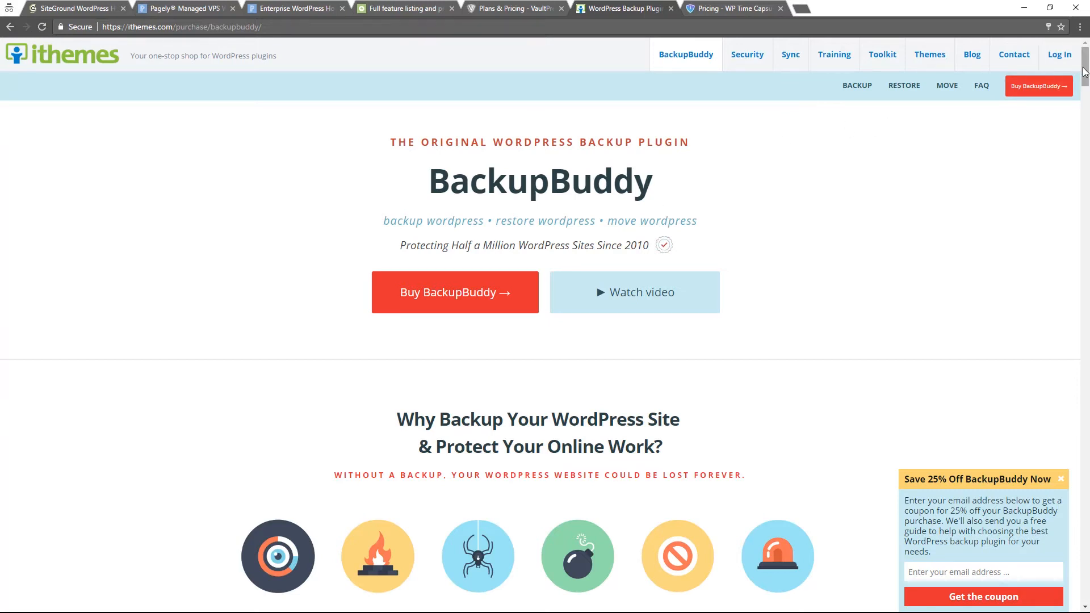
Scroll the BackupBuddy purchase page to the Gold $297, Developer $150, Freelancer $100 and Blogger $80 plans.
scroll(down, 3)
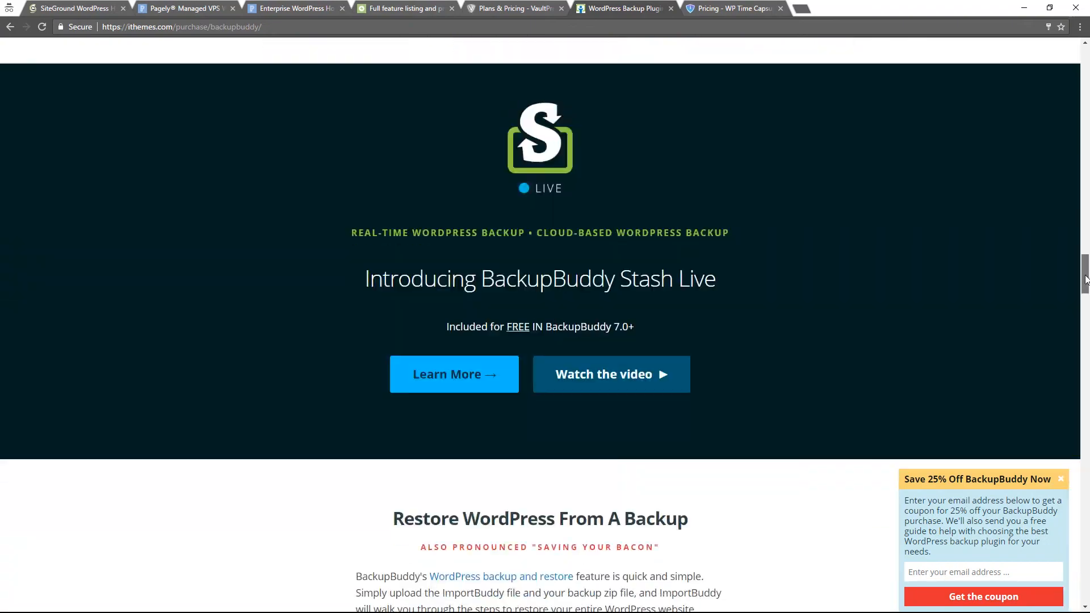
scroll(down, 3)
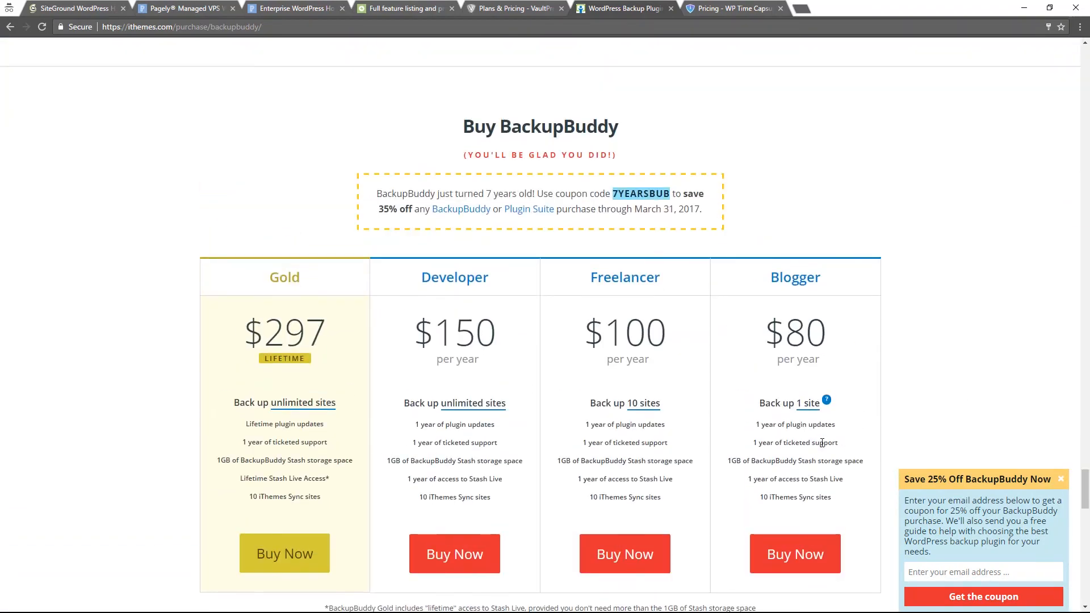
mouse_move(790, 376)
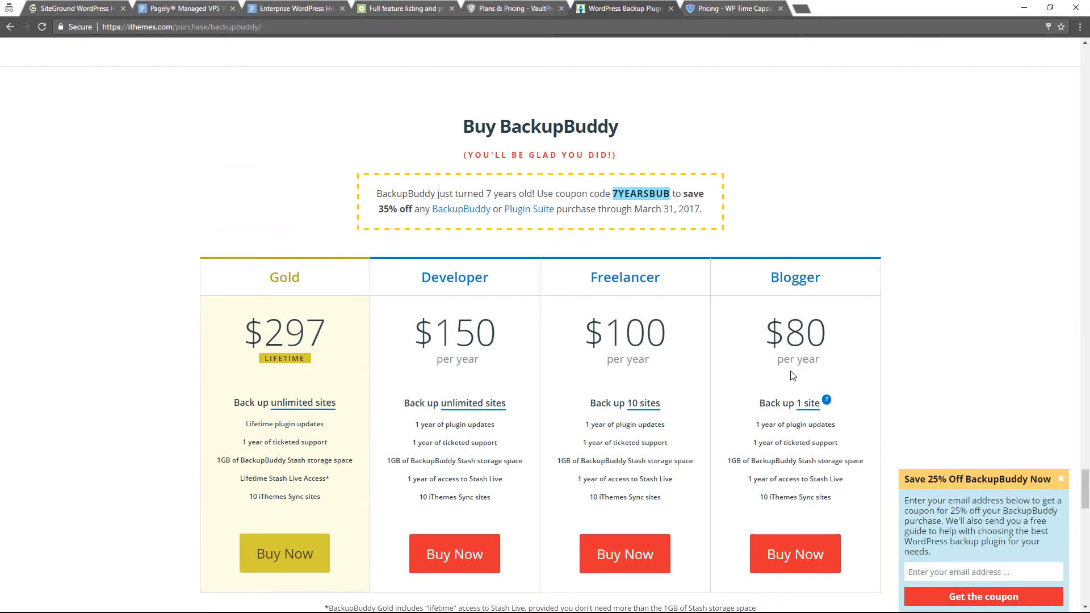
mouse_move(679, 341)
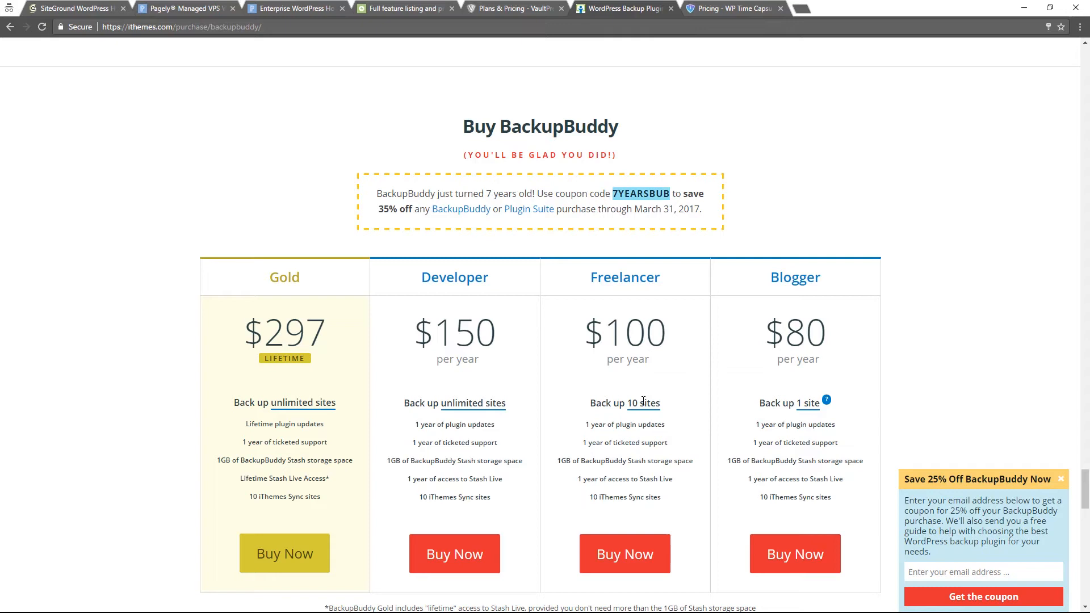
mouse_move(635, 364)
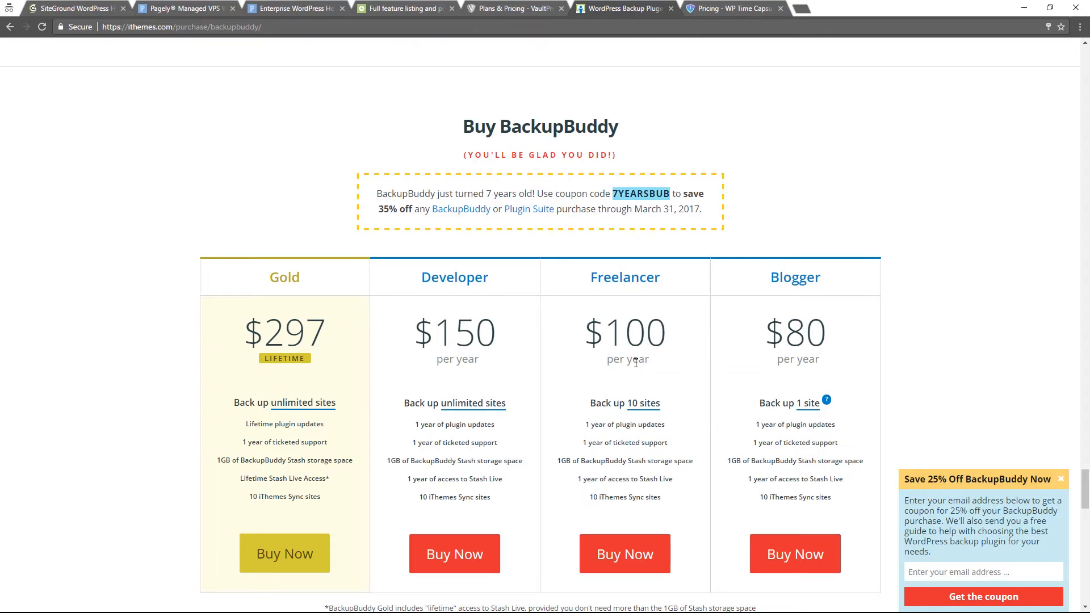
mouse_move(678, 419)
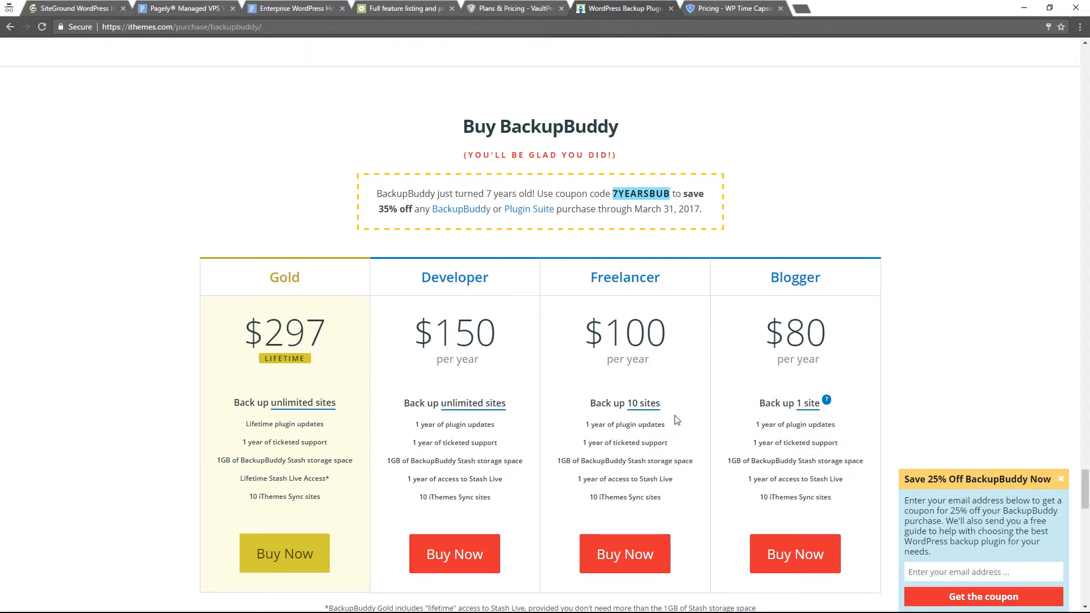
mouse_move(654, 478)
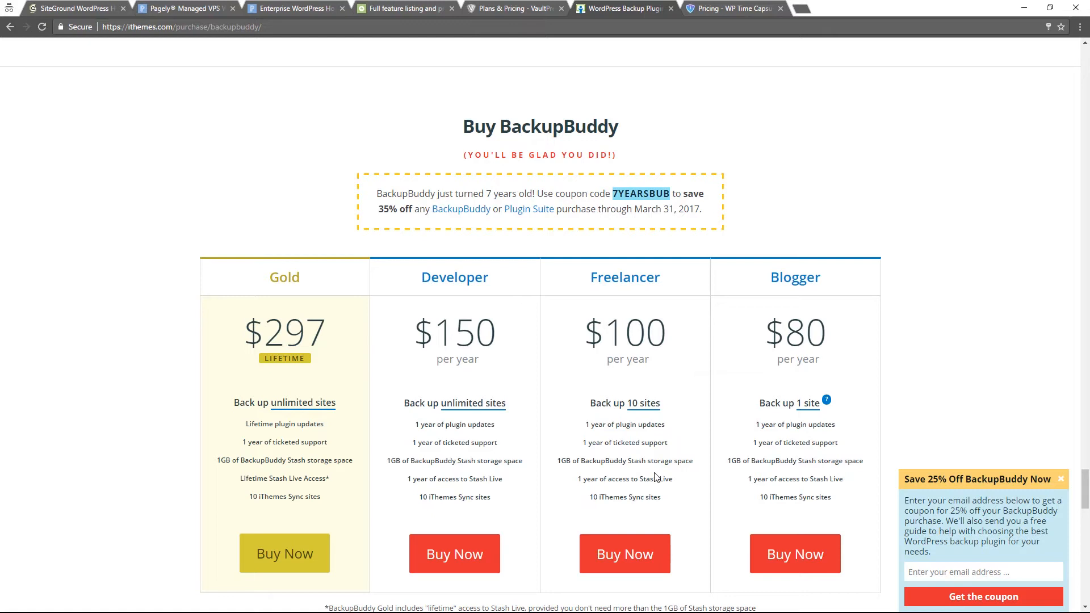
mouse_move(745, 422)
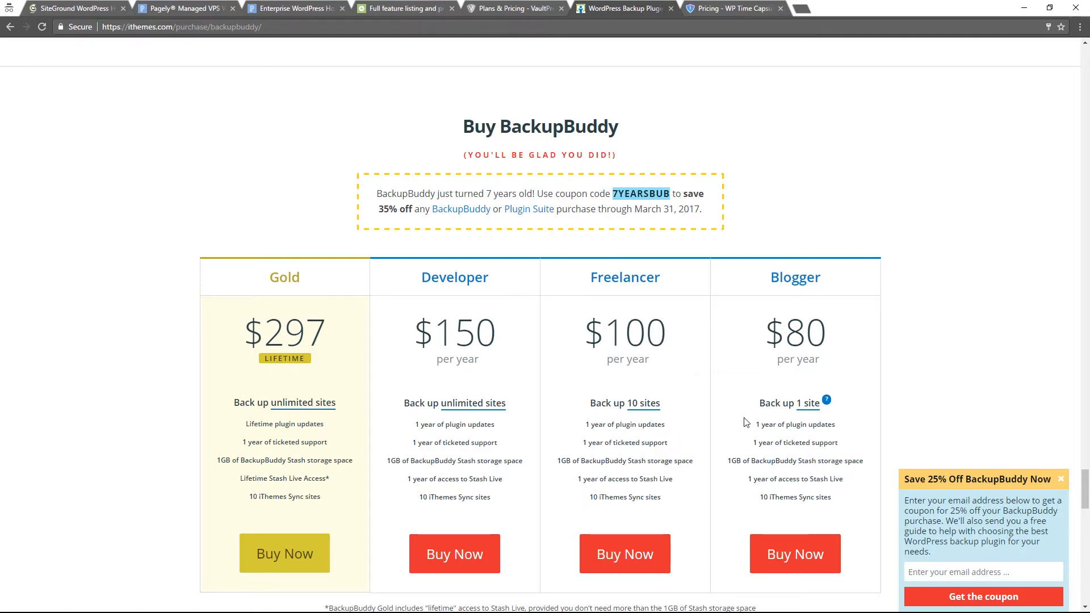
mouse_move(643, 417)
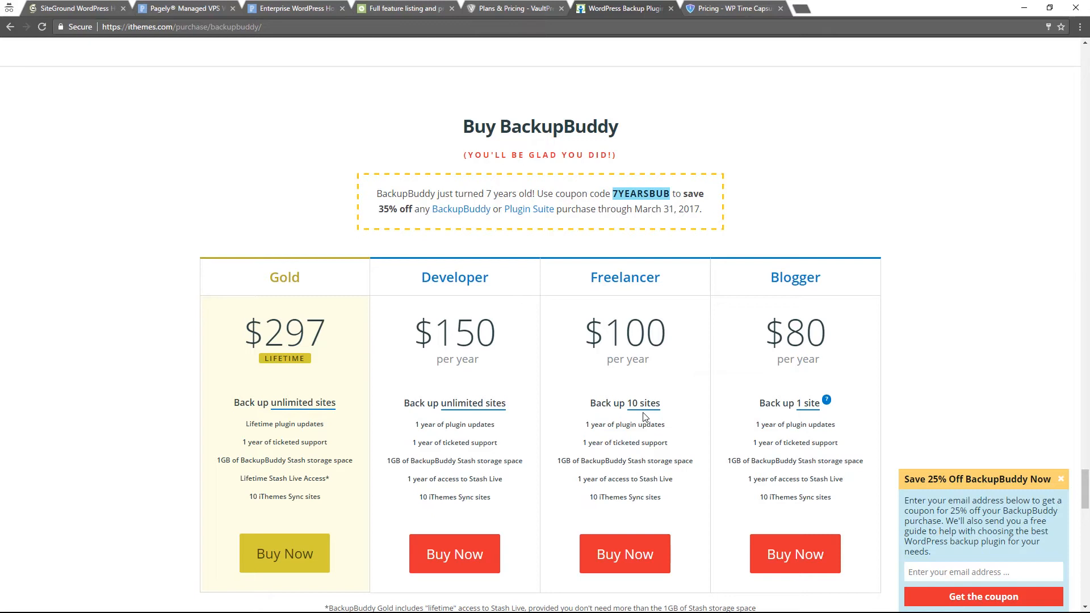
mouse_move(712, 452)
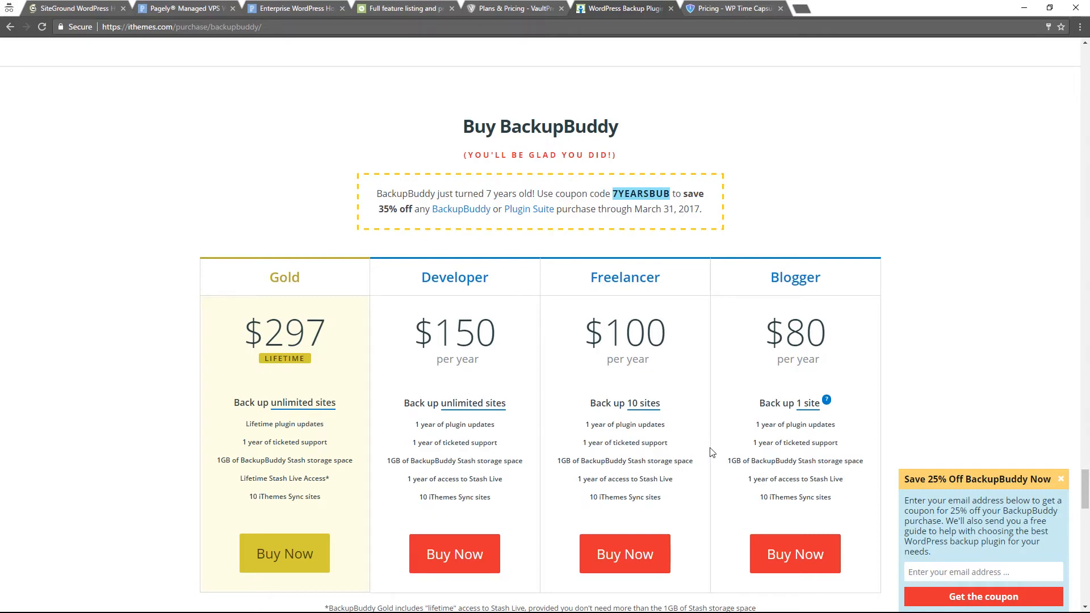
mouse_move(875, 463)
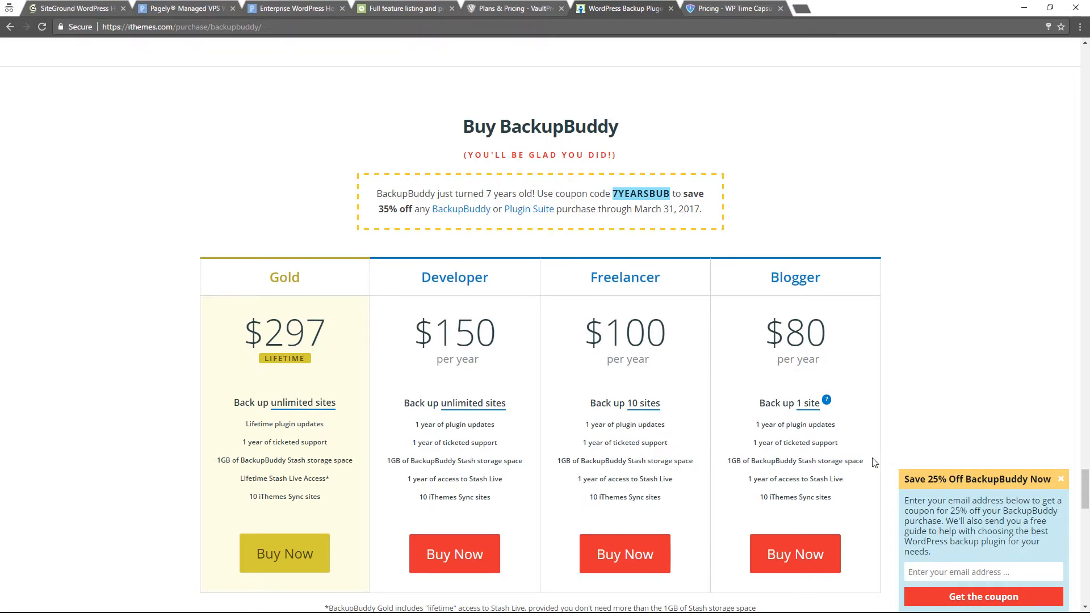
mouse_move(632, 510)
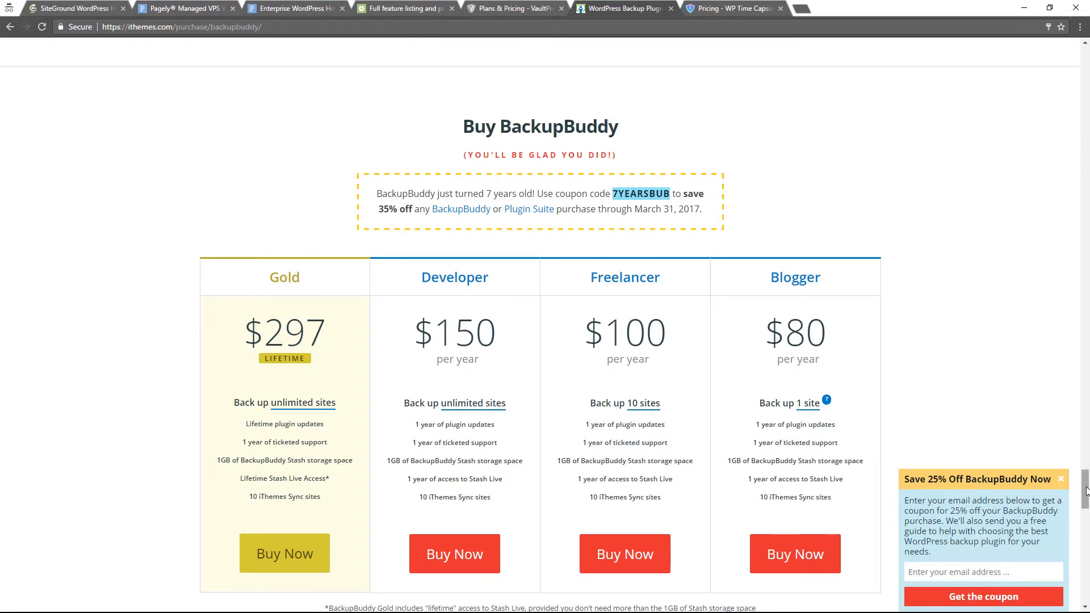
Go to the iThemes Sync product page offering free management of 10 WordPress sites.
scroll(up, 3)
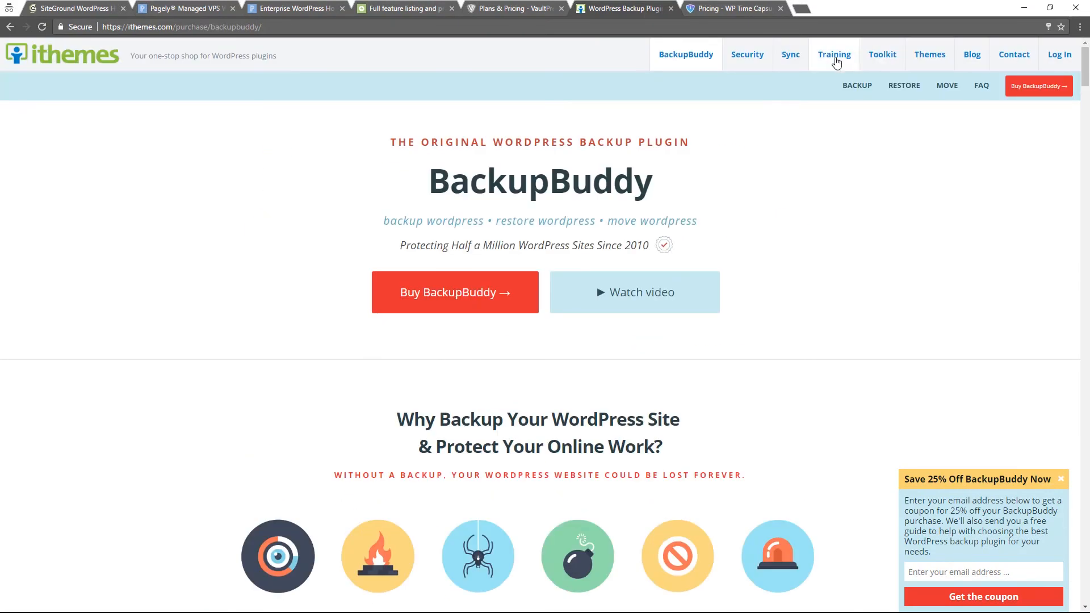
mouse_move(791, 58)
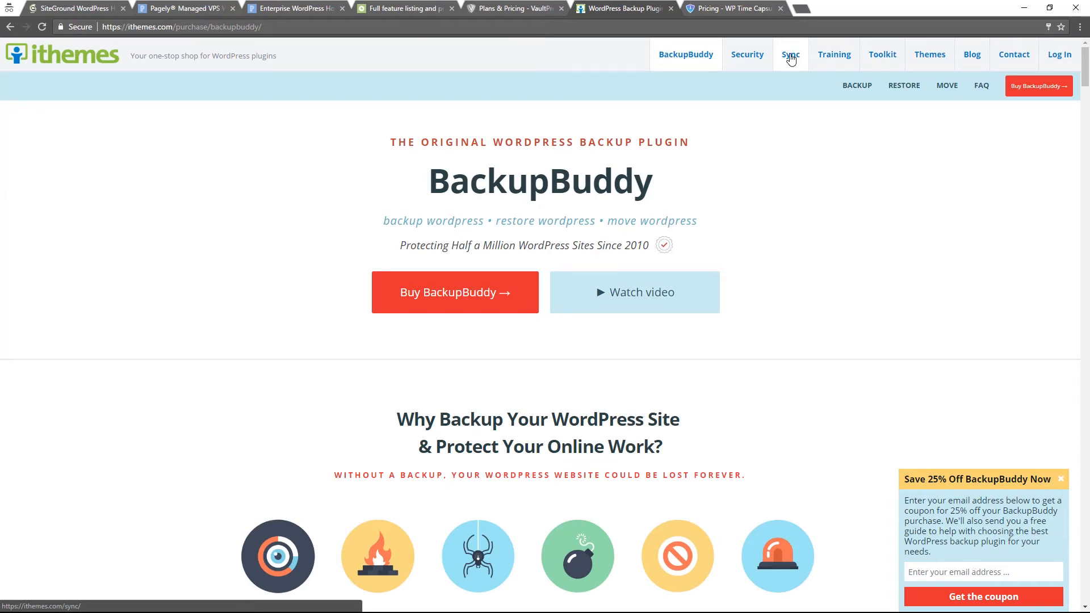
mouse_move(782, 70)
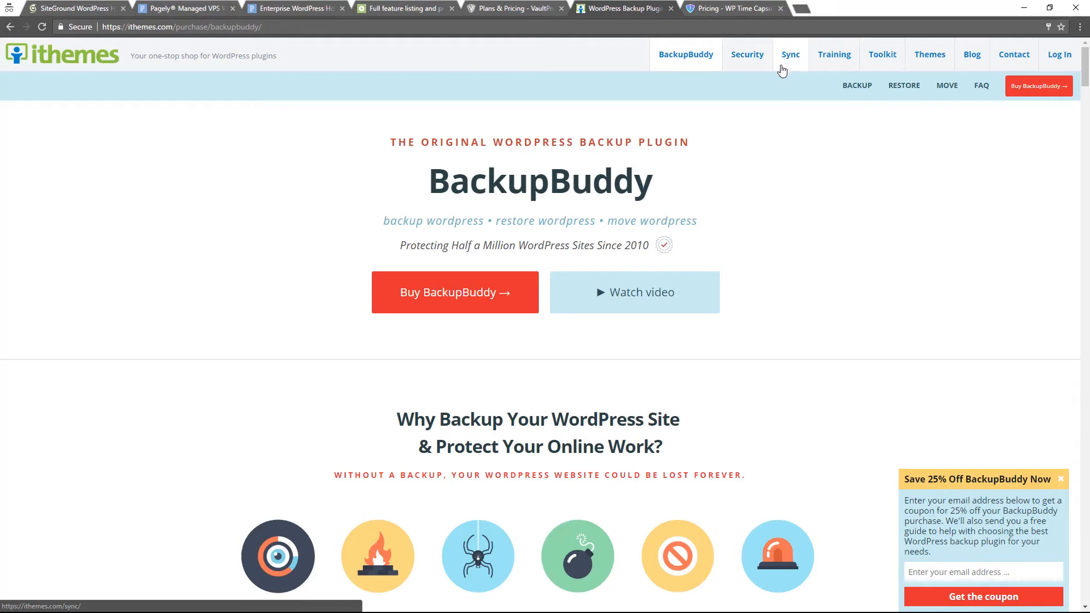
click(791, 54)
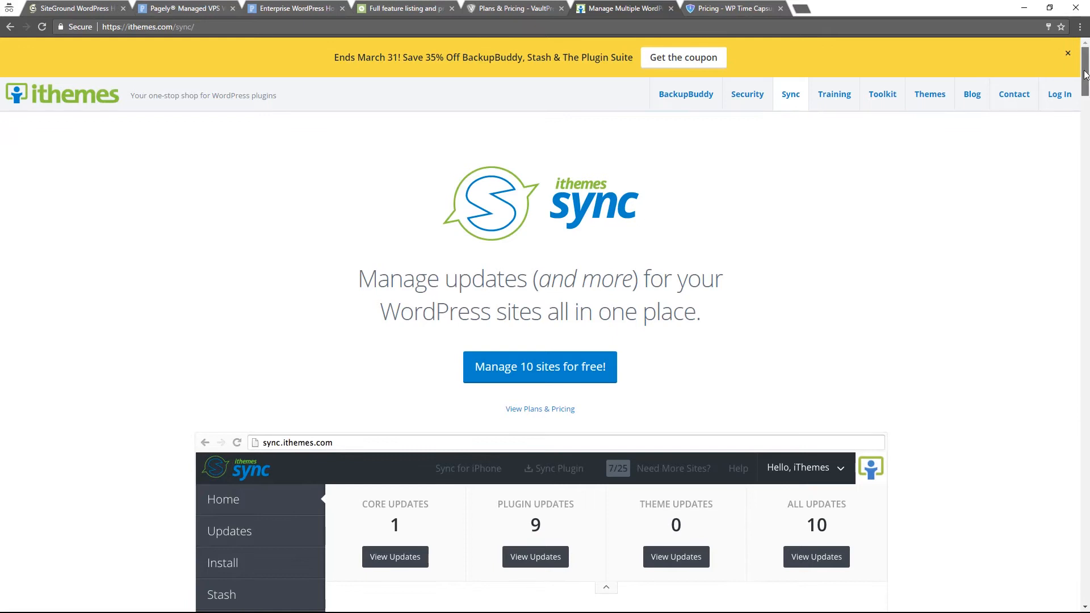
scroll(down, 3)
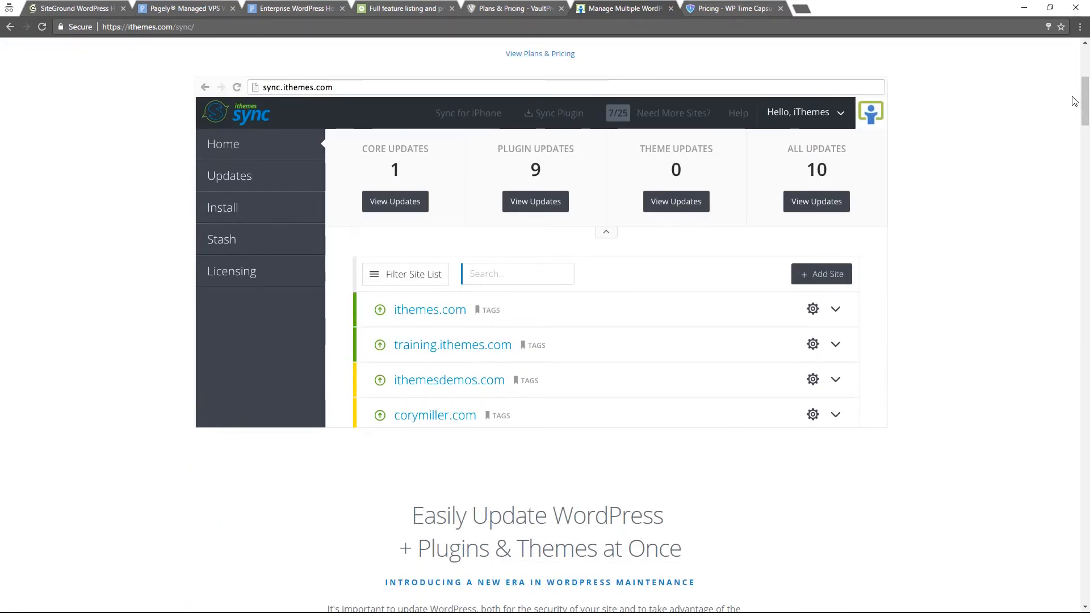
scroll(up, 3)
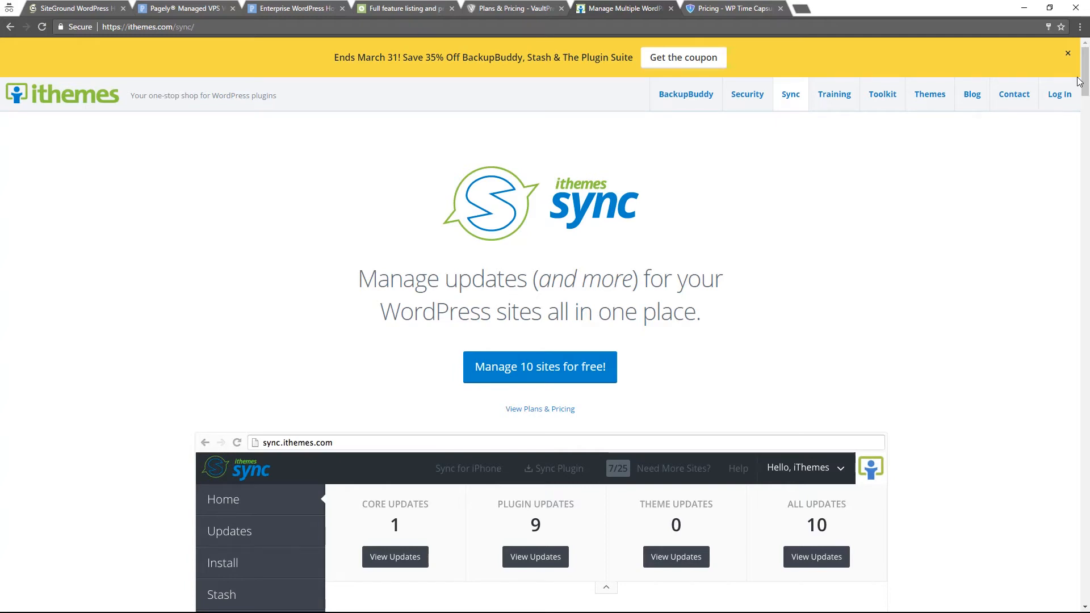
Review WP Time Capsule's features: Set & Forget backups, off-site storage, one-click restore and staging.
click(730, 8)
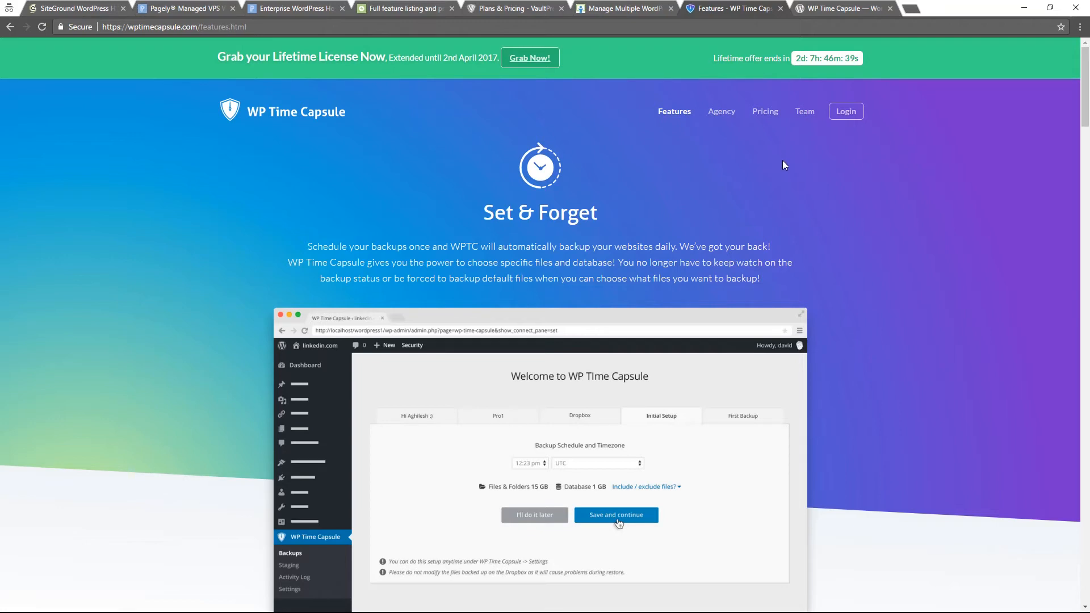
mouse_move(705, 146)
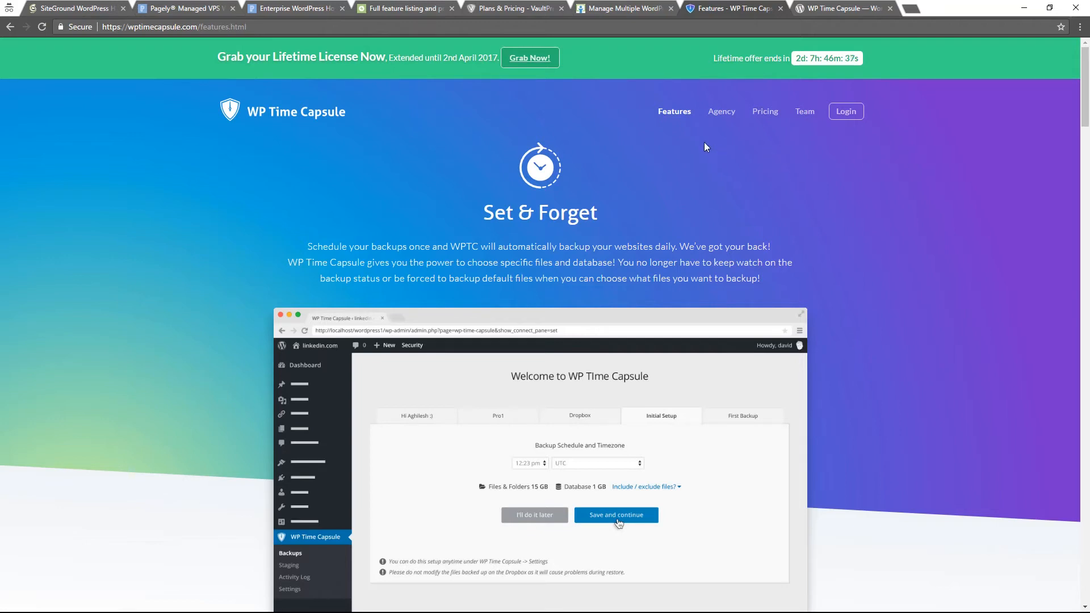
mouse_move(882, 141)
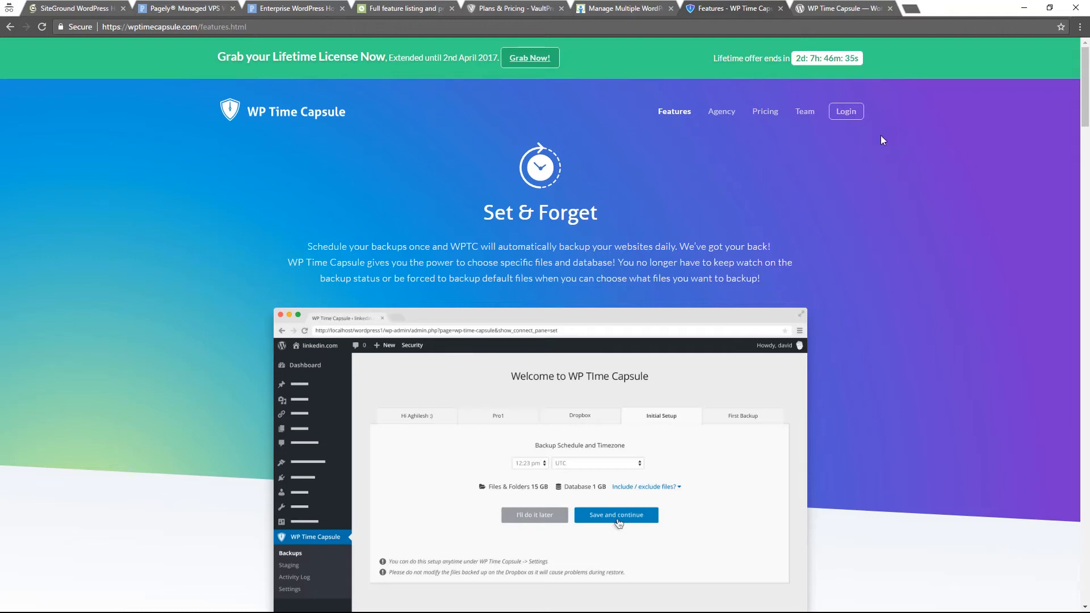
scroll(down, 3)
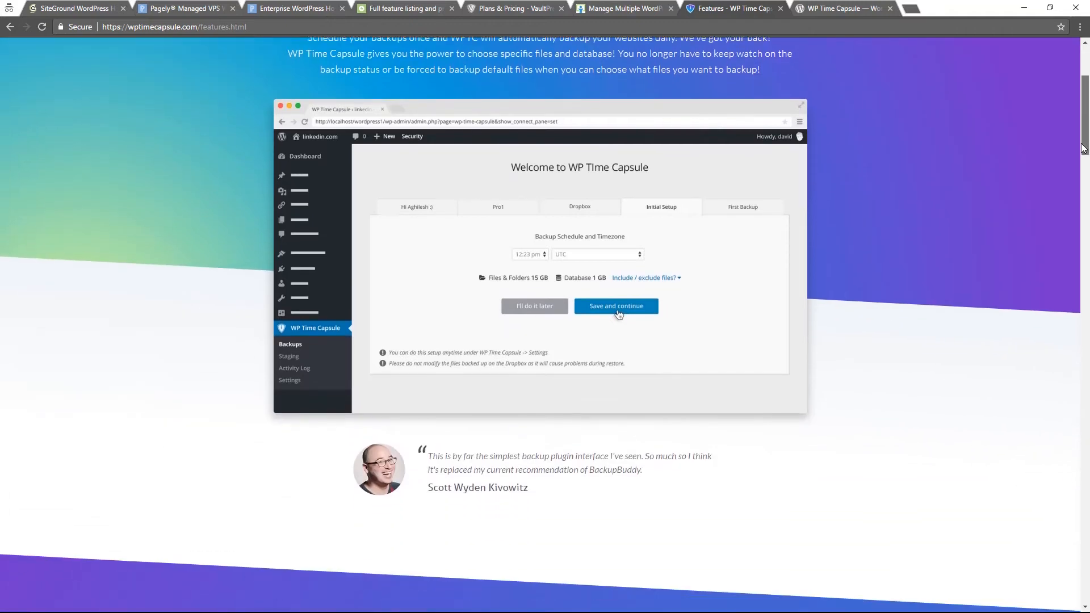
scroll(down, 3)
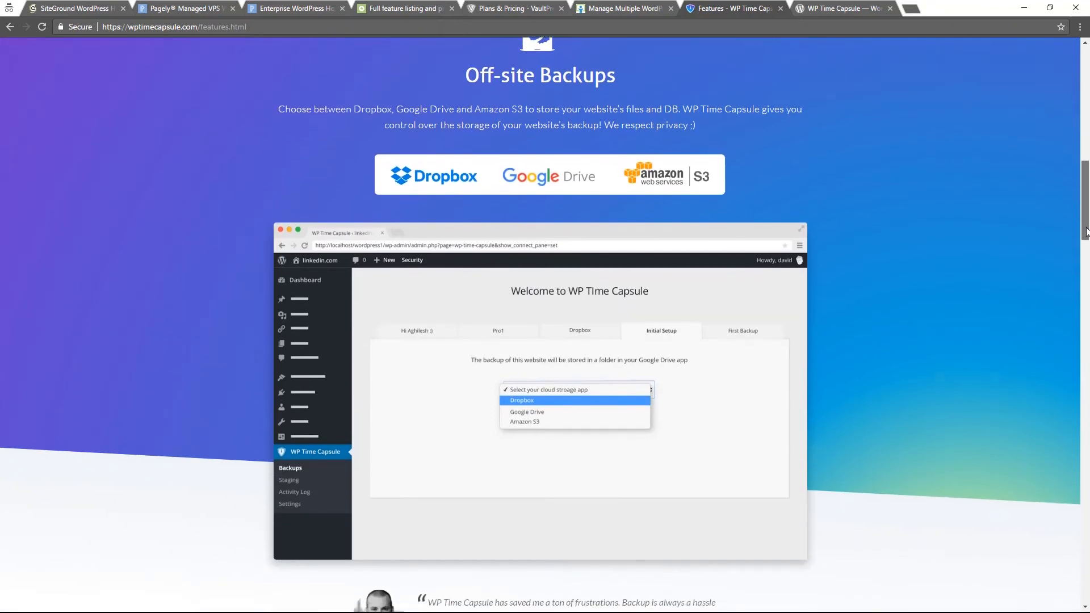
scroll(down, 3)
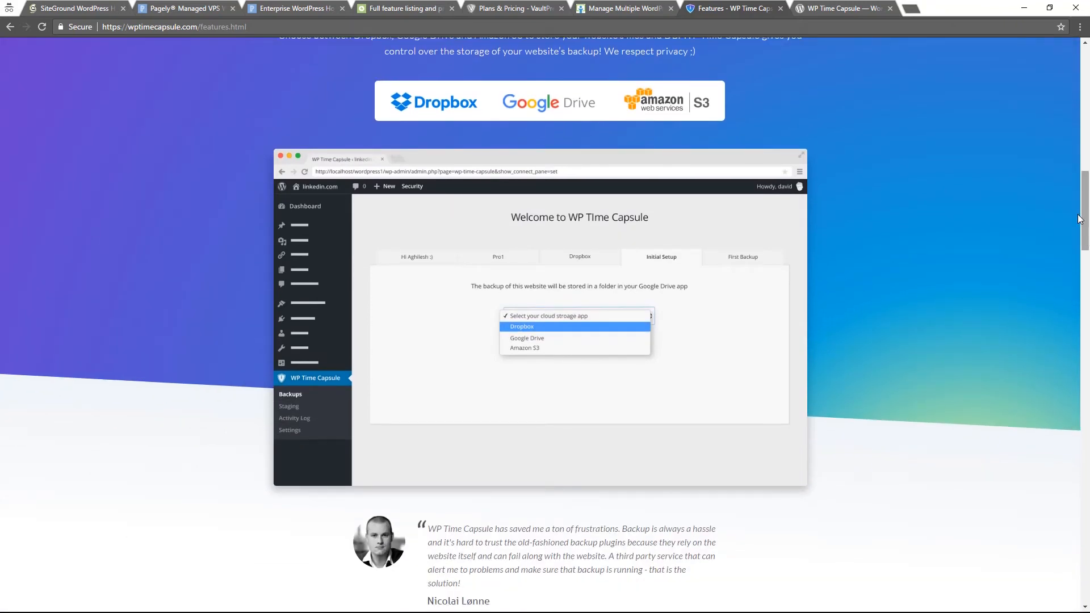
scroll(down, 3)
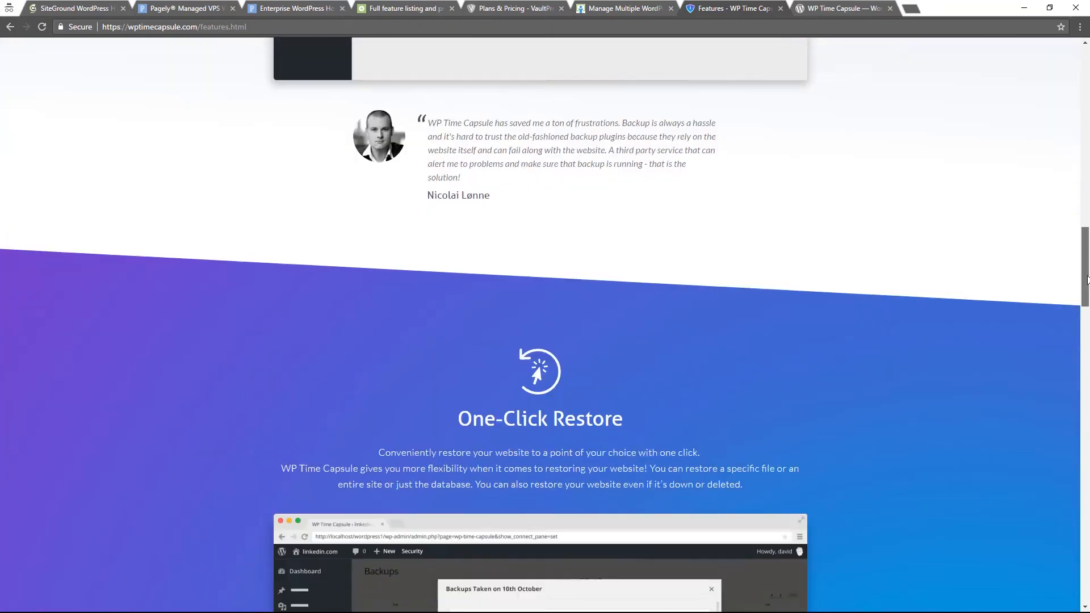
scroll(down, 3)
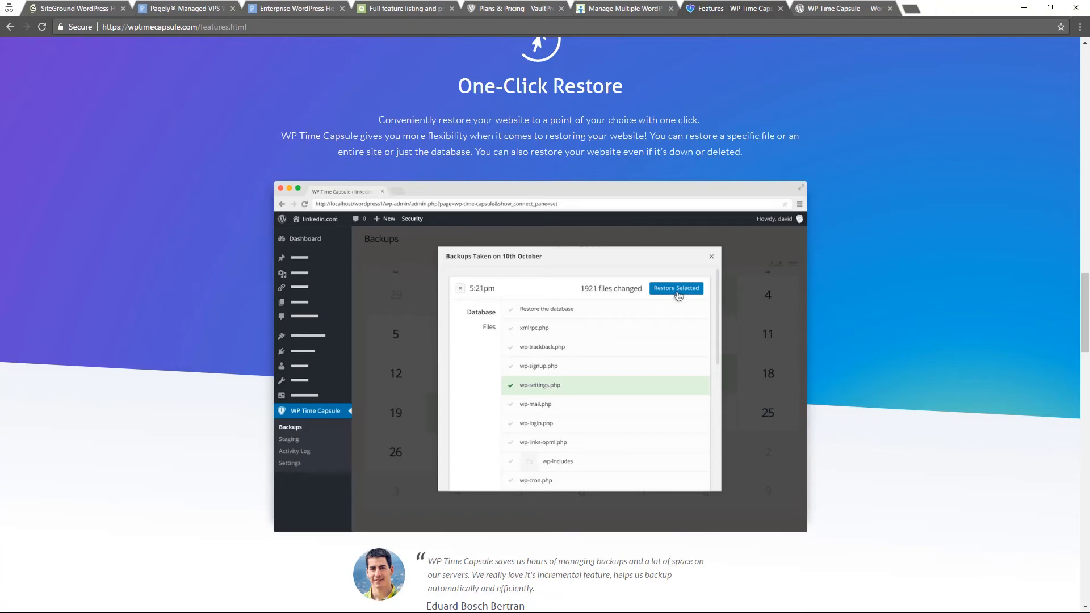
scroll(down, 3)
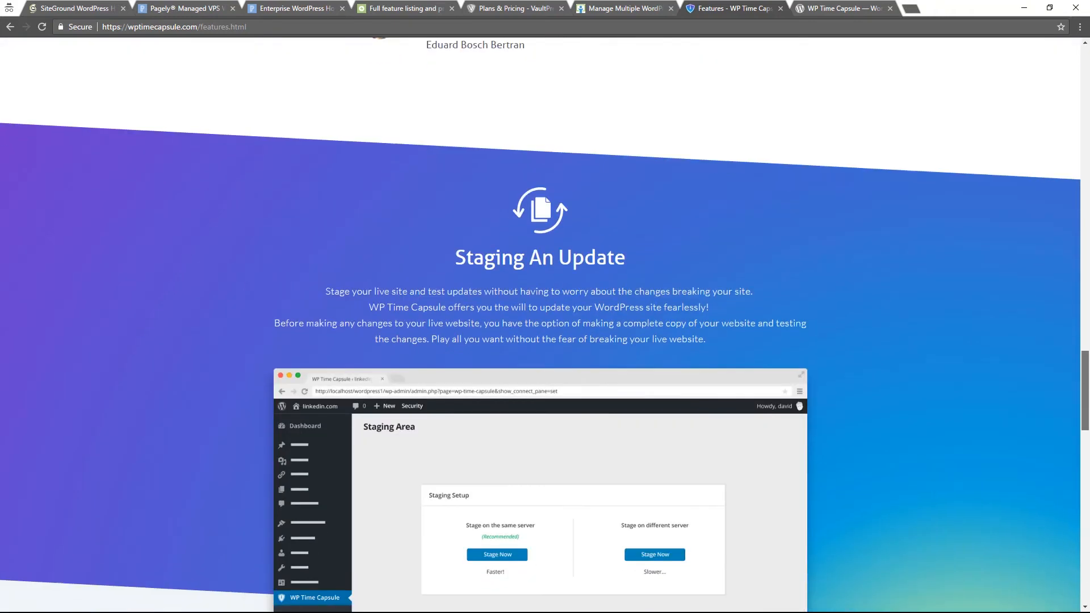
scroll(down, 3)
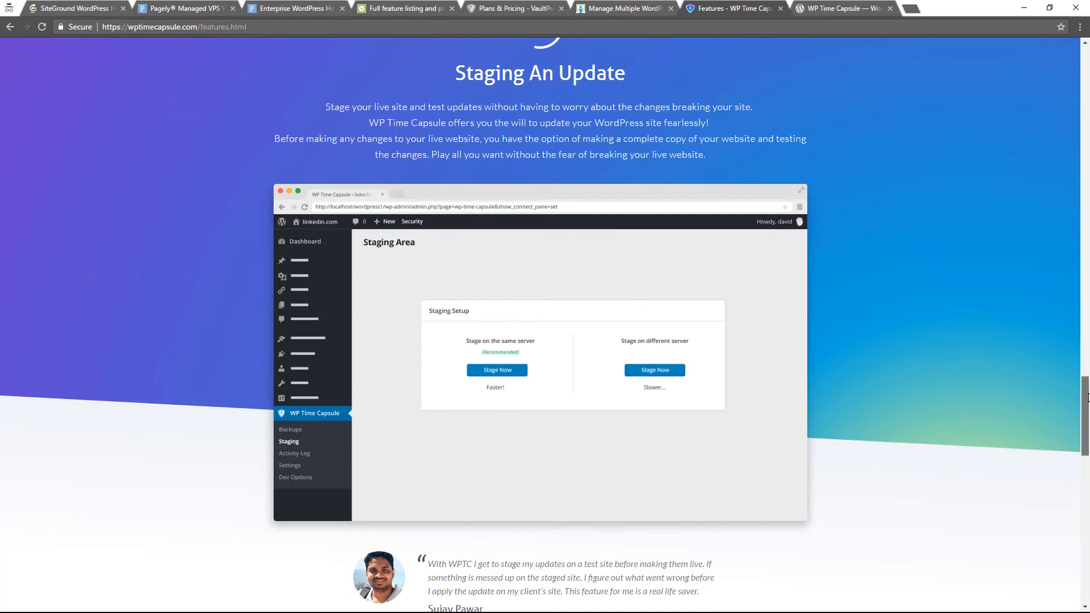
scroll(up, 3)
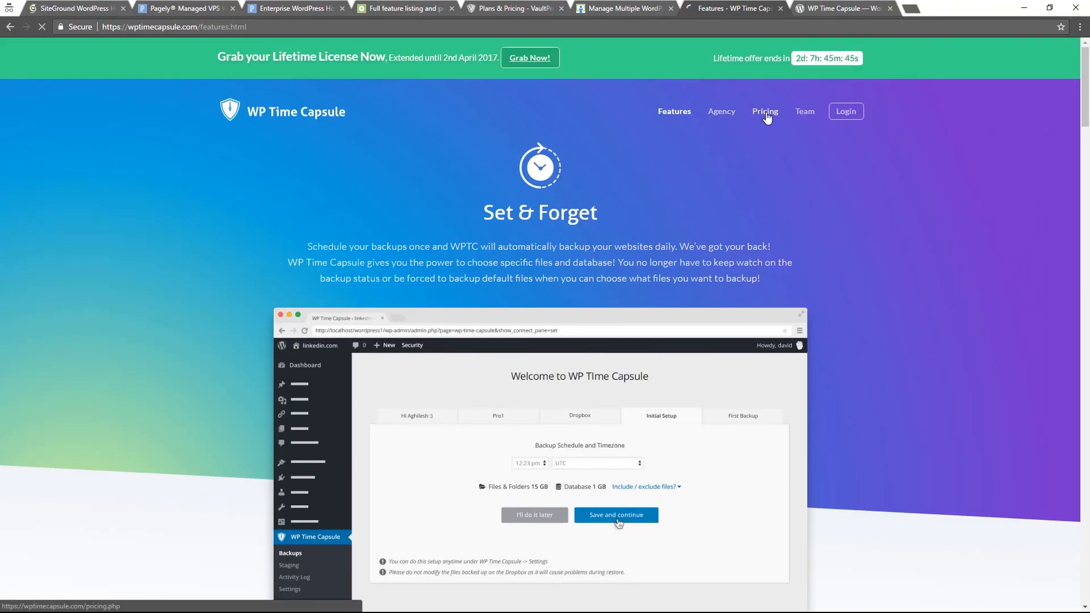
Review WP Time Capsule lifetime pricing ($597, $397, $197), then return to the All-in-One WP Migration export page.
click(764, 111)
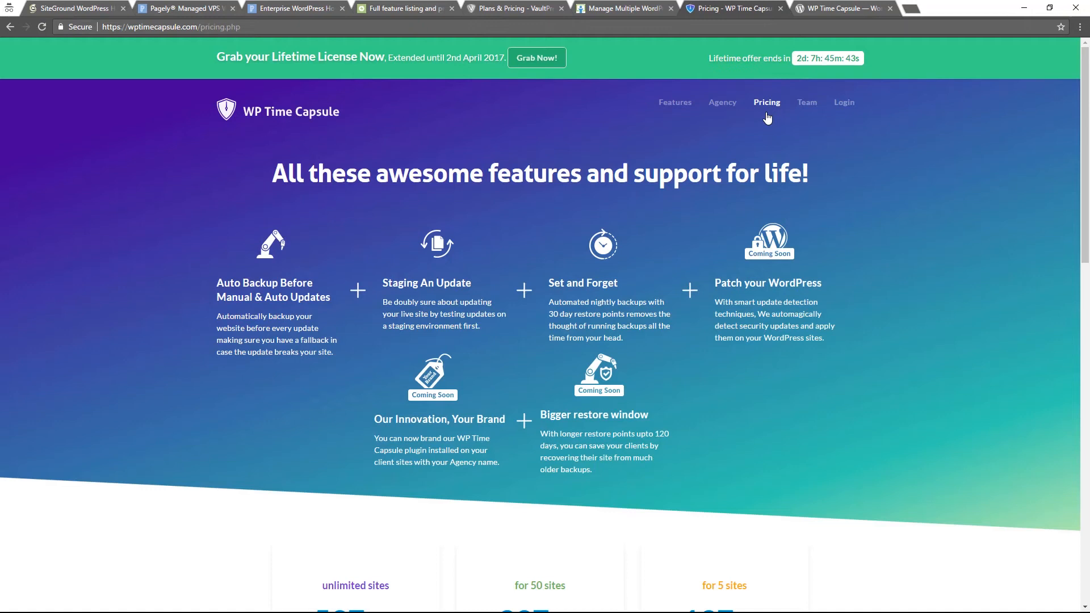
mouse_move(741, 115)
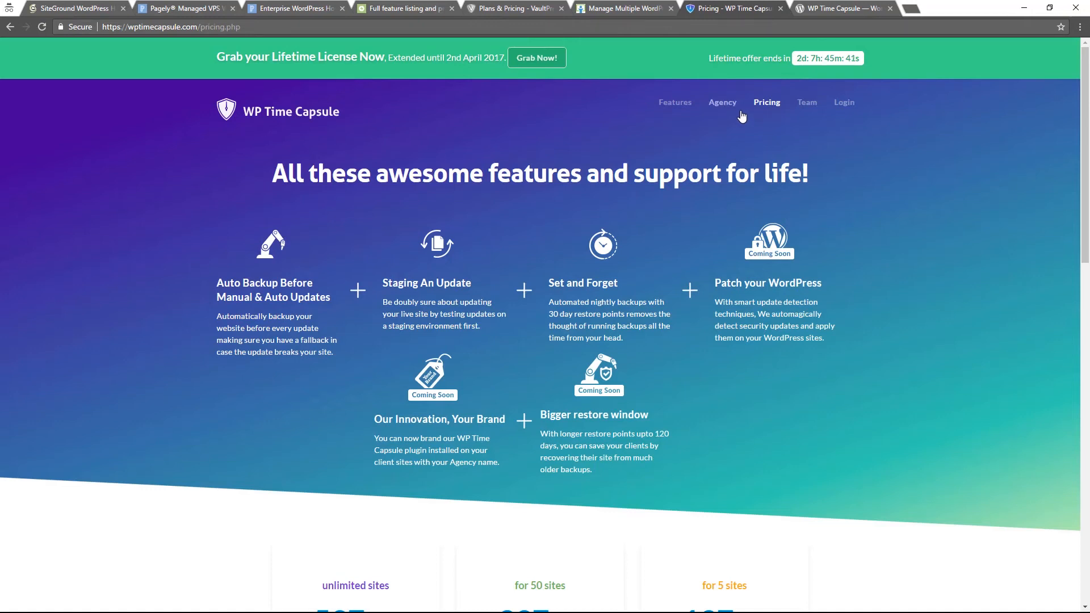
scroll(down, 3)
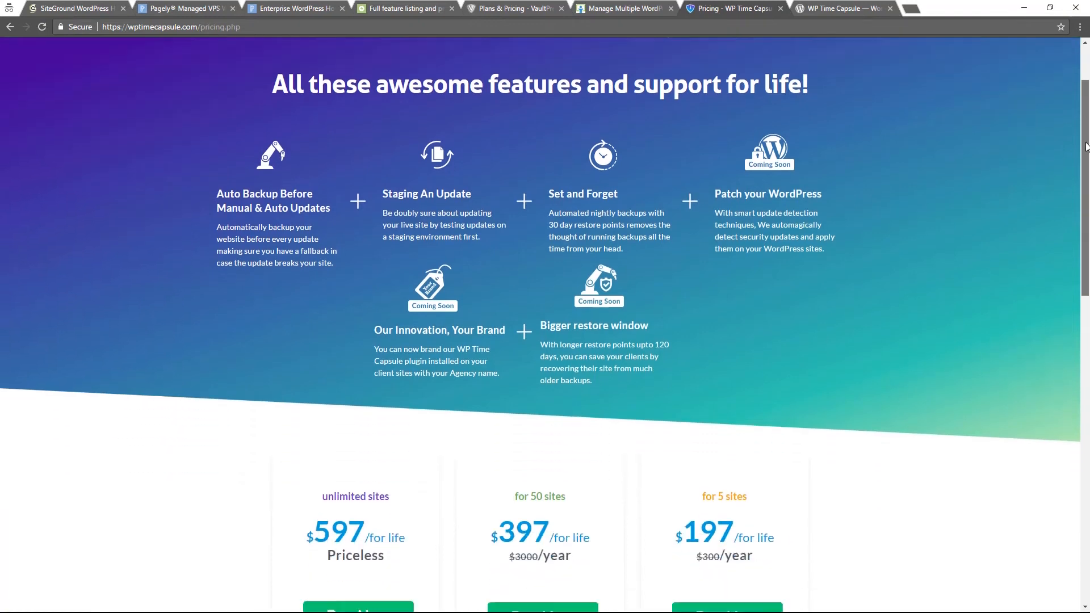
scroll(down, 3)
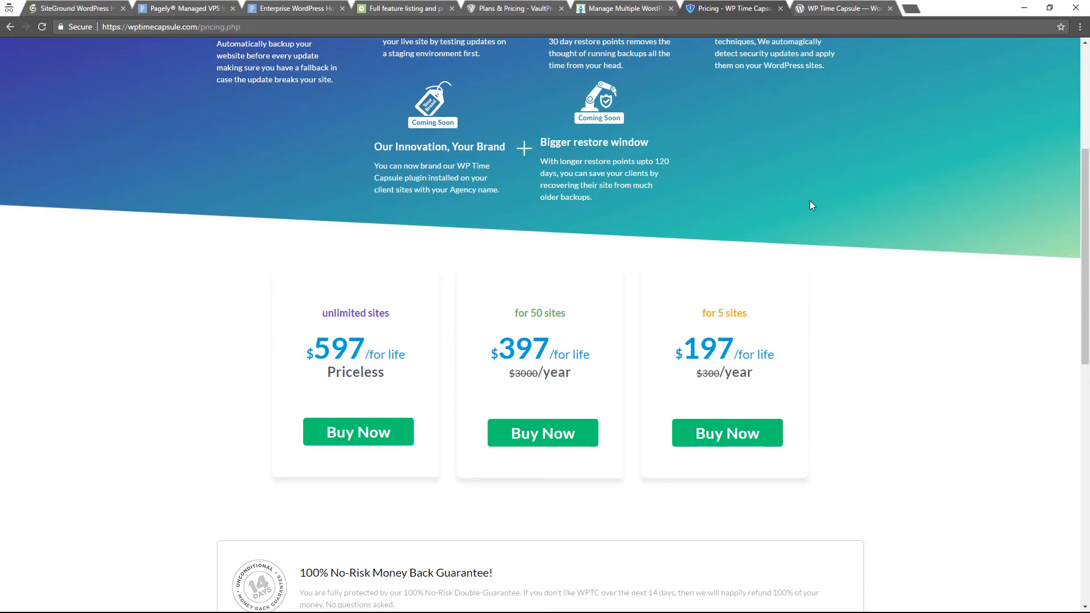
mouse_move(352, 346)
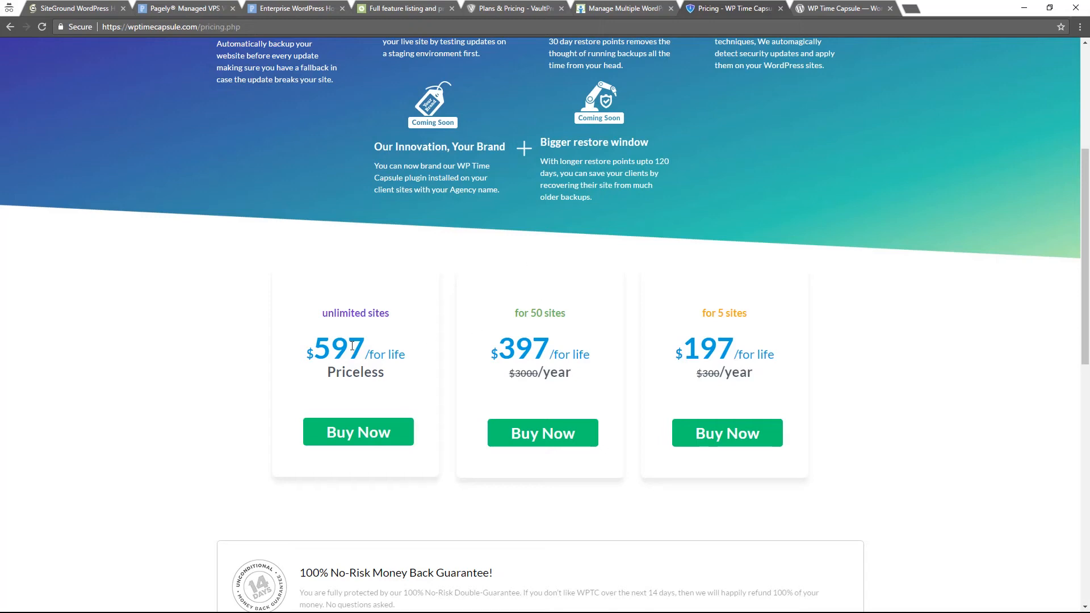
click(278, 8)
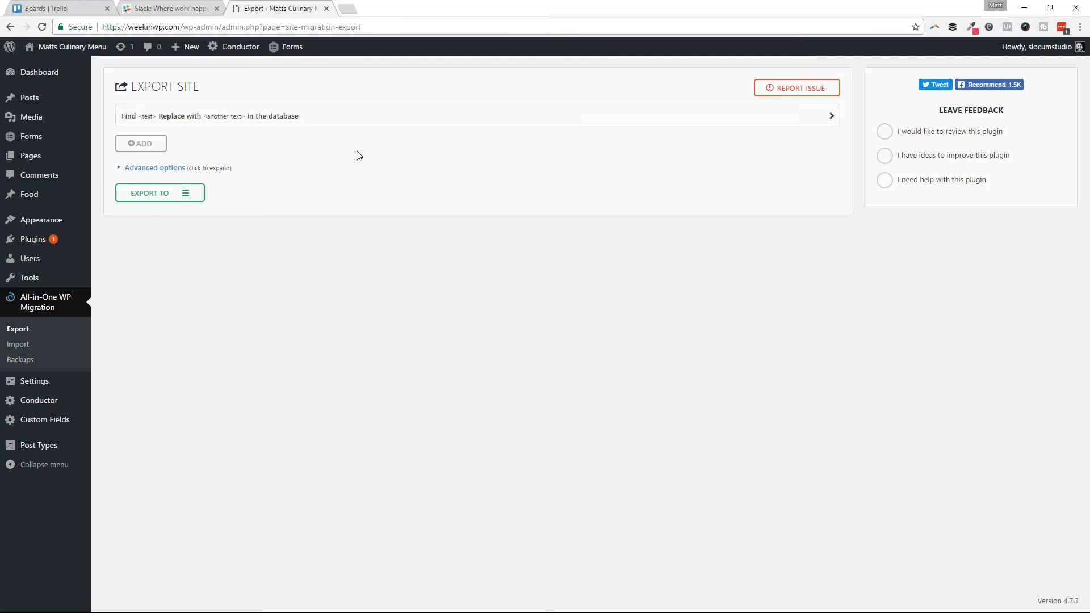
mouse_move(368, 151)
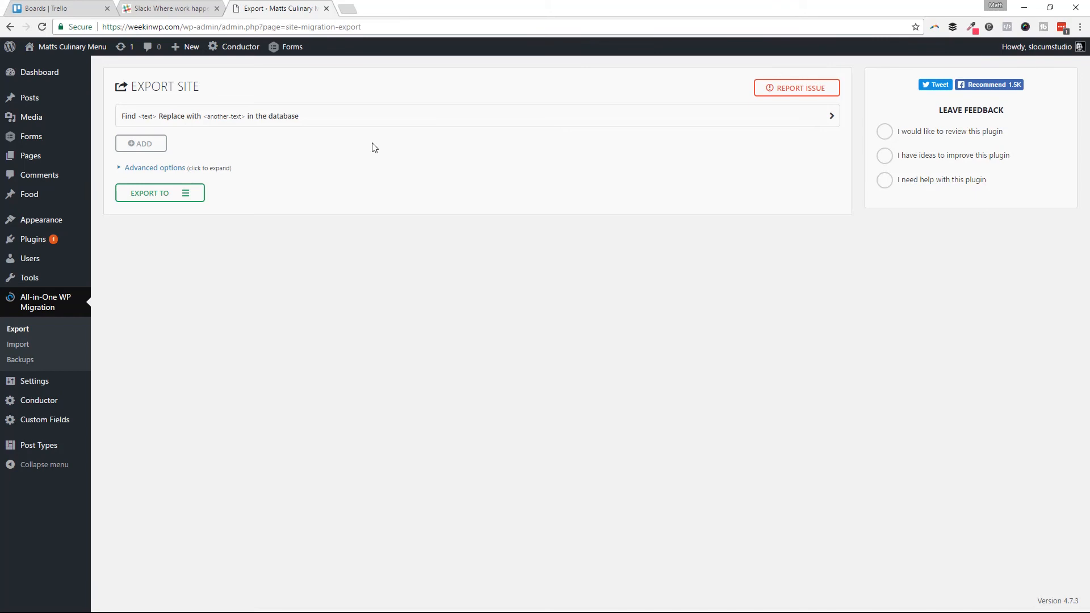
mouse_move(167, 171)
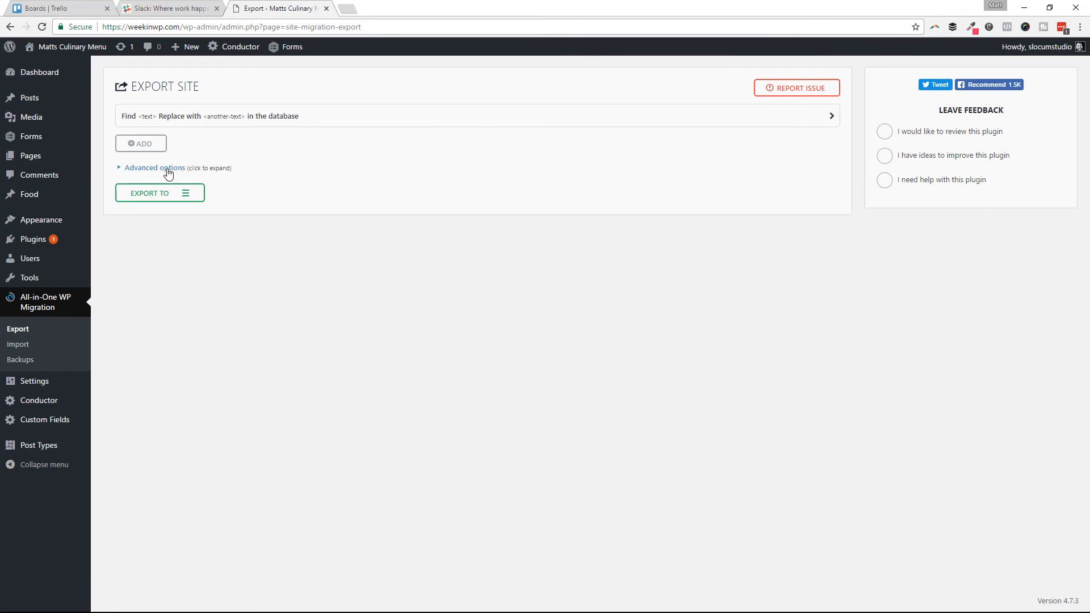
Expand the advanced options listing what can be excluded from the export.
click(154, 168)
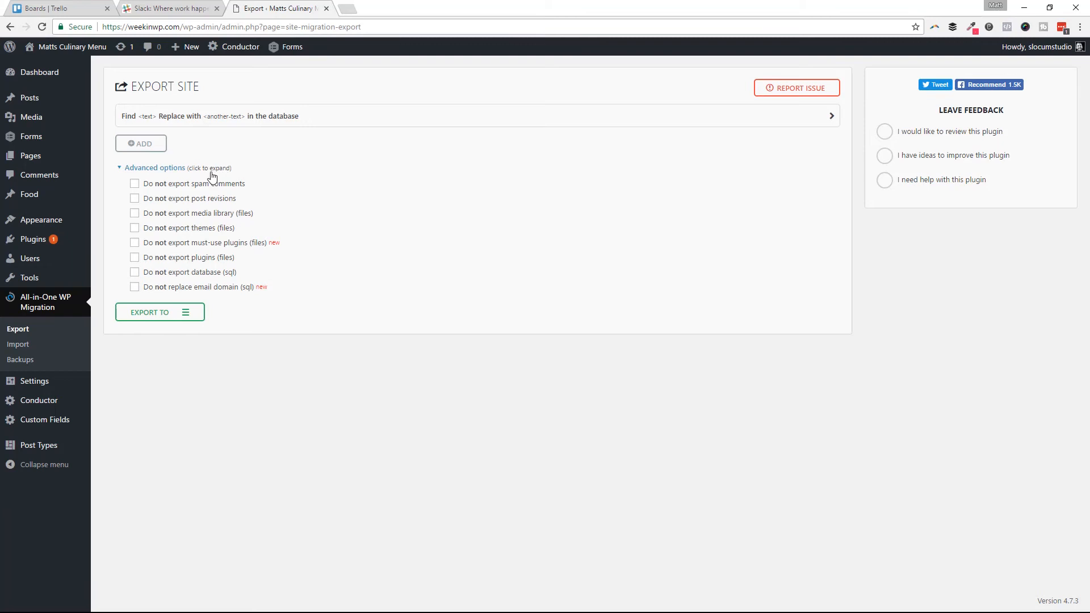
mouse_move(211, 194)
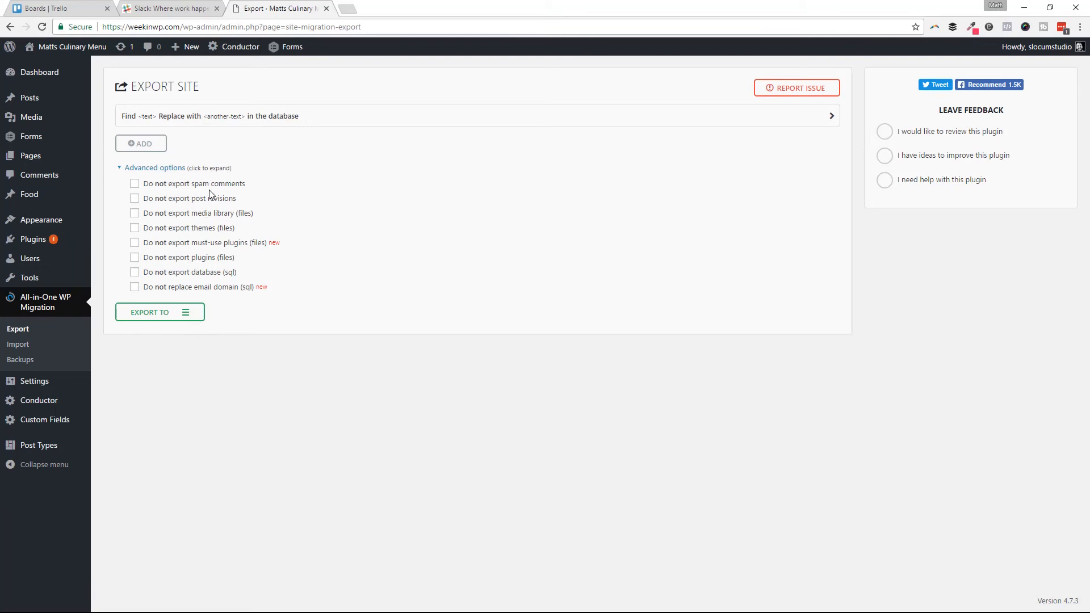
mouse_move(195, 288)
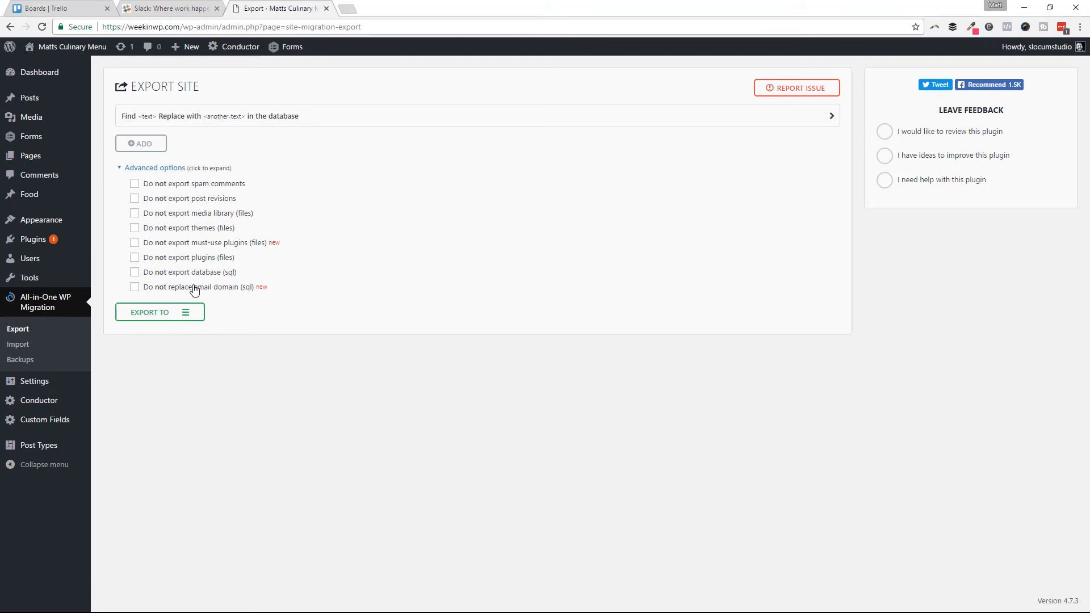
mouse_move(215, 237)
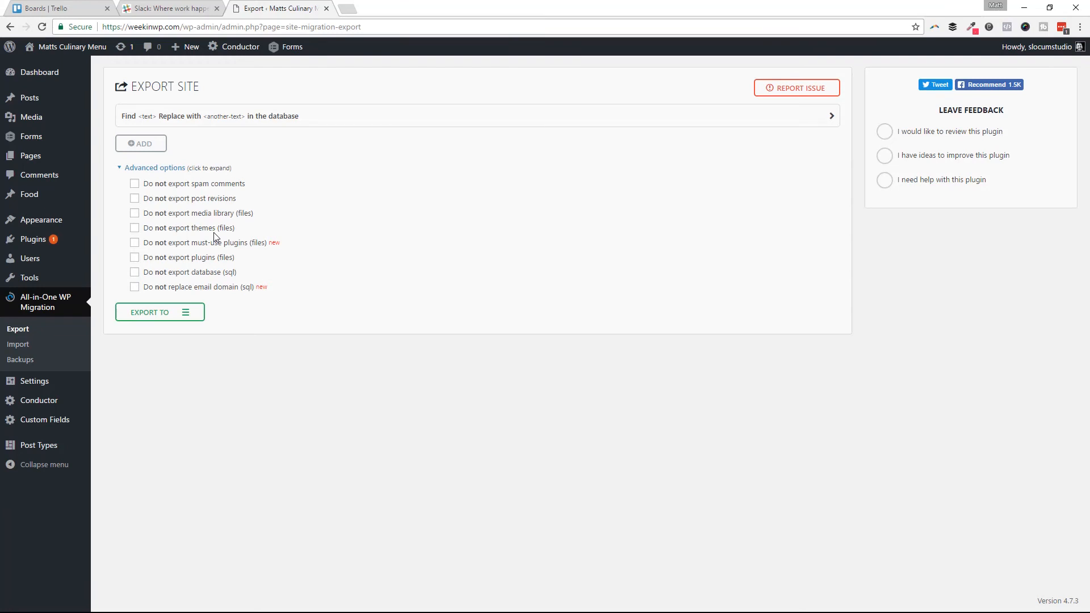
mouse_move(184, 206)
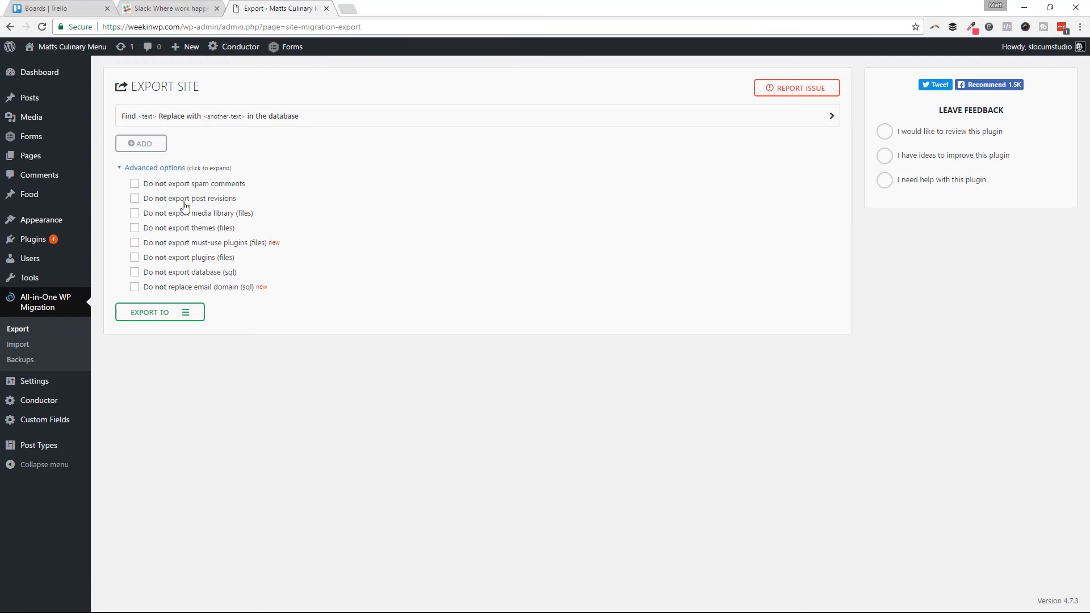
mouse_move(262, 199)
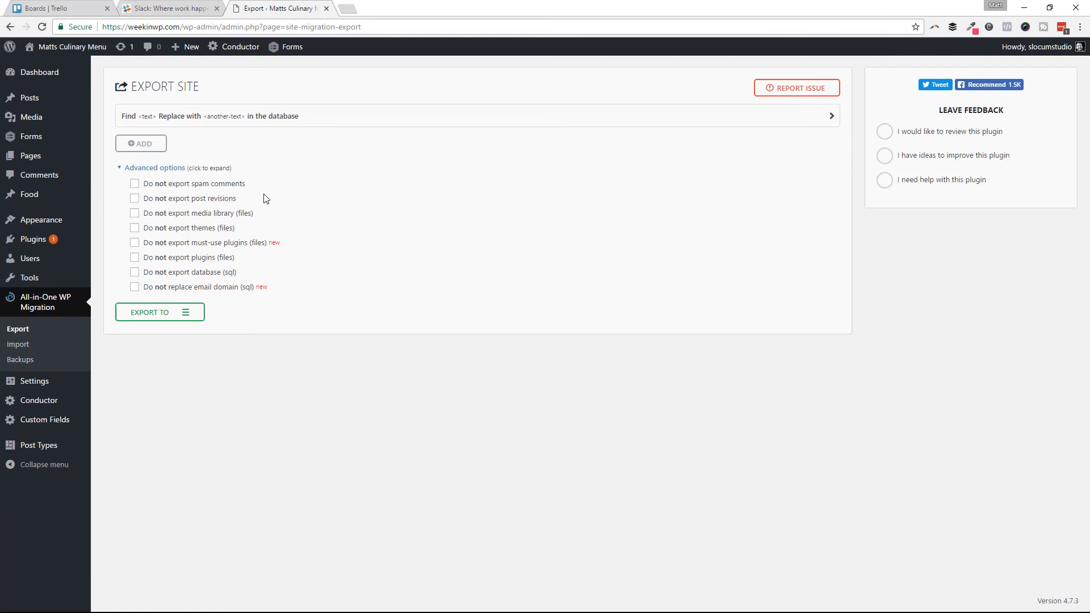
mouse_move(191, 233)
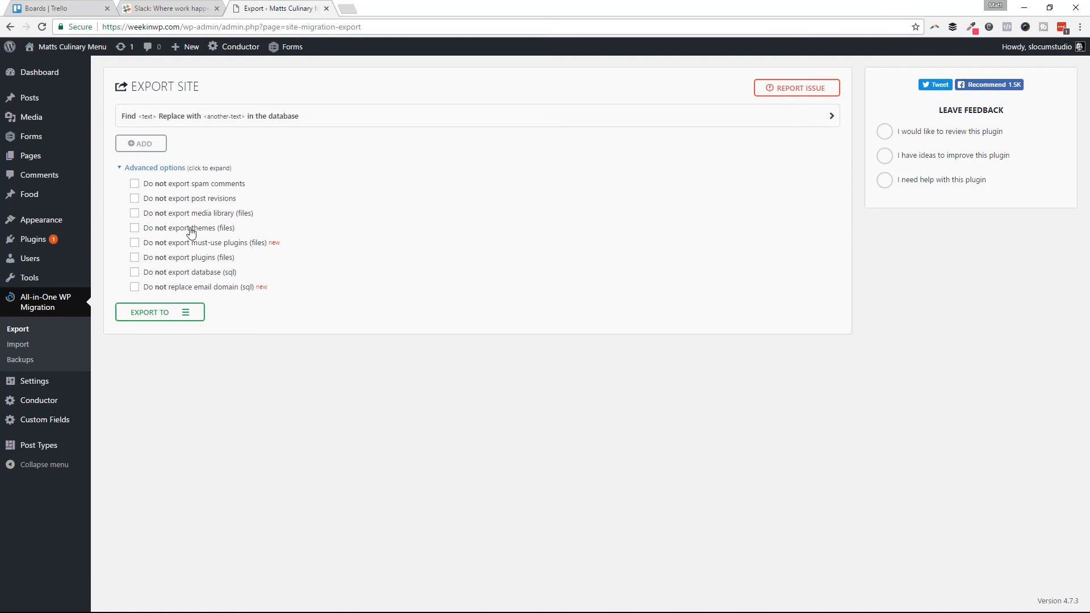
mouse_move(202, 274)
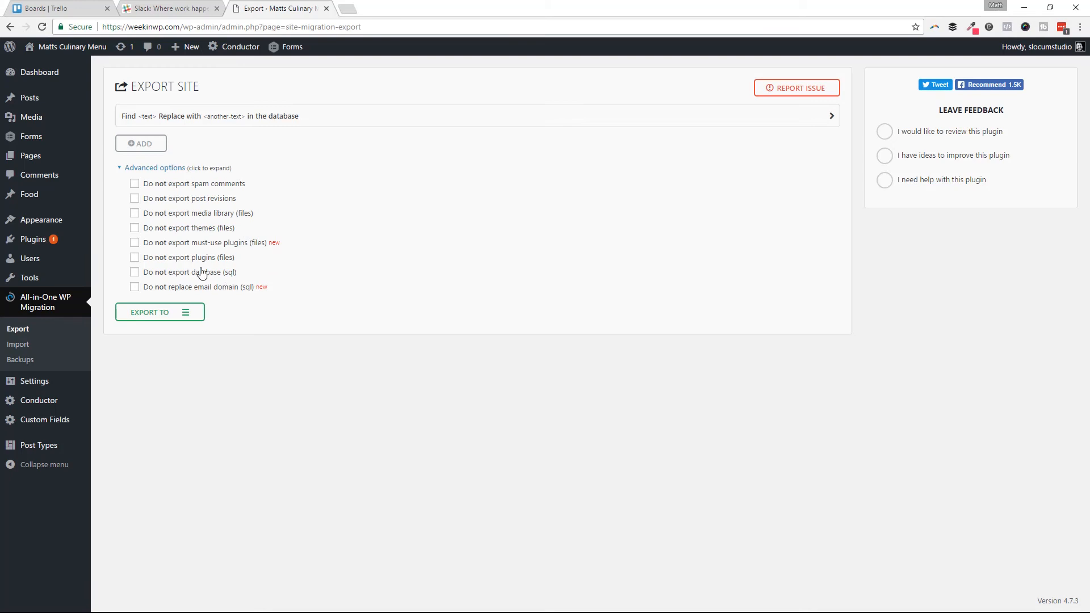
mouse_move(332, 255)
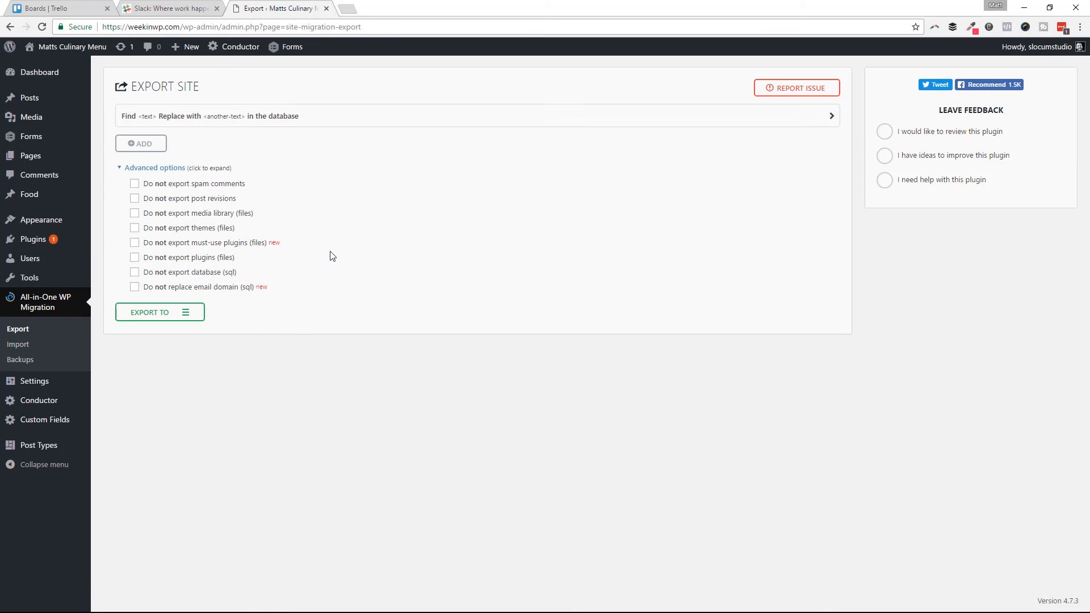
mouse_move(149, 306)
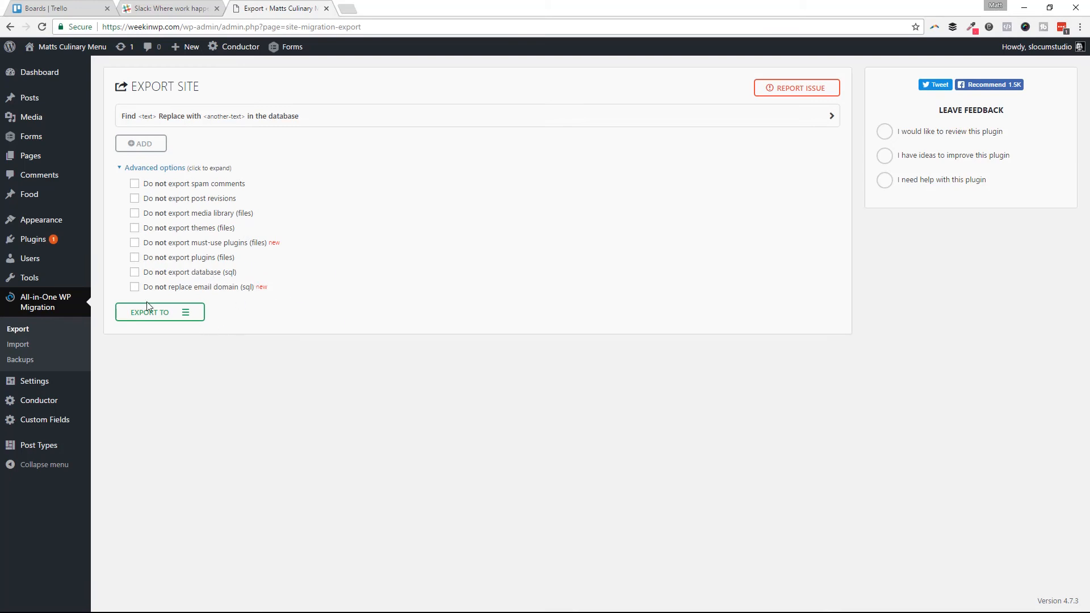
mouse_move(183, 317)
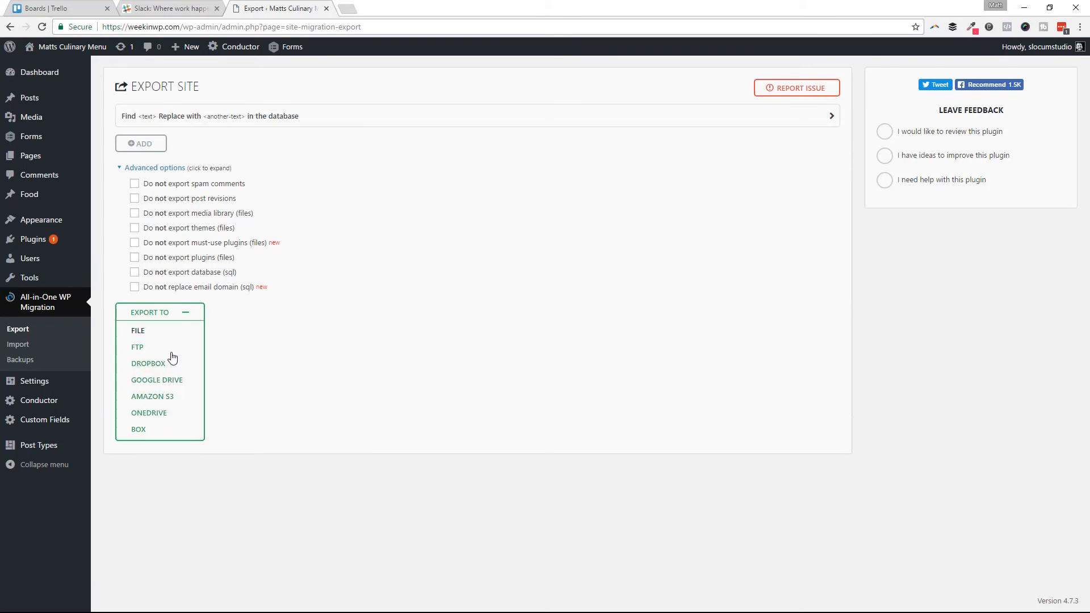
mouse_move(149, 413)
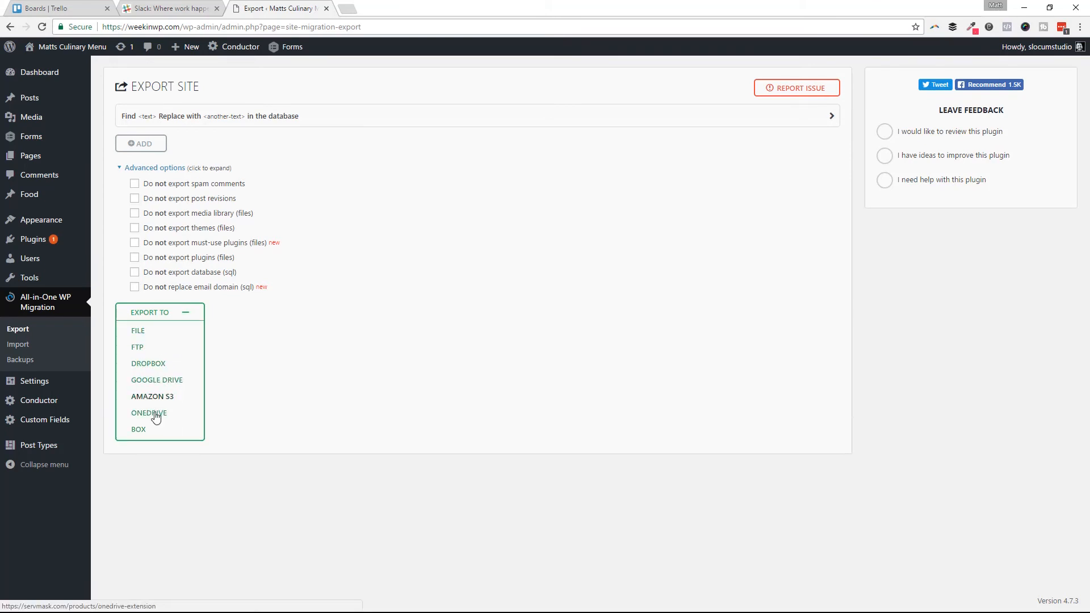
Export the whole site to a 208 MB downloadable file and dismiss the download prompt.
click(137, 331)
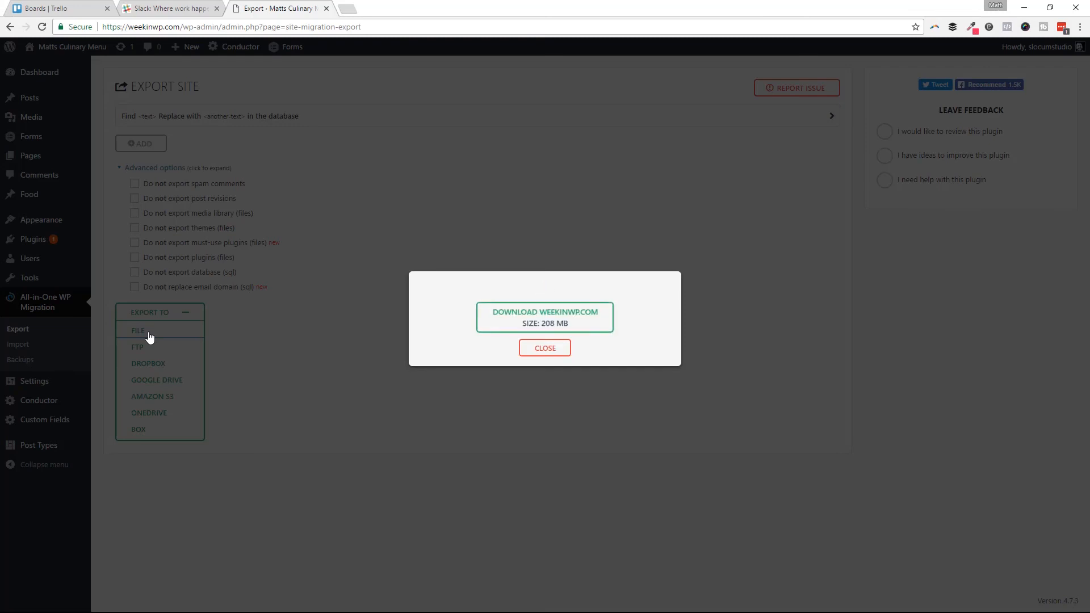
mouse_move(544, 317)
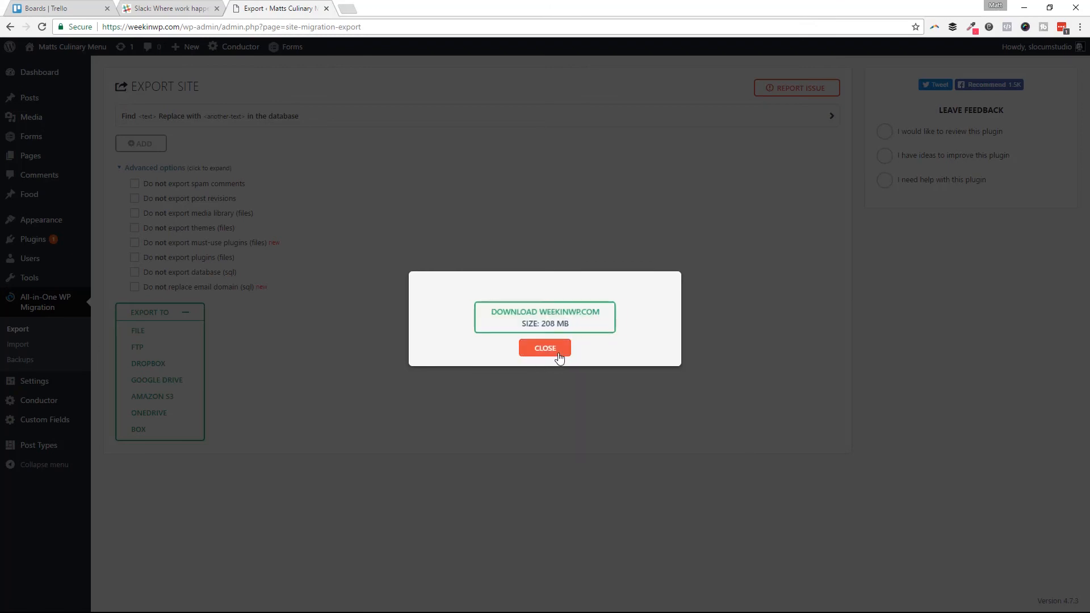
click(544, 347)
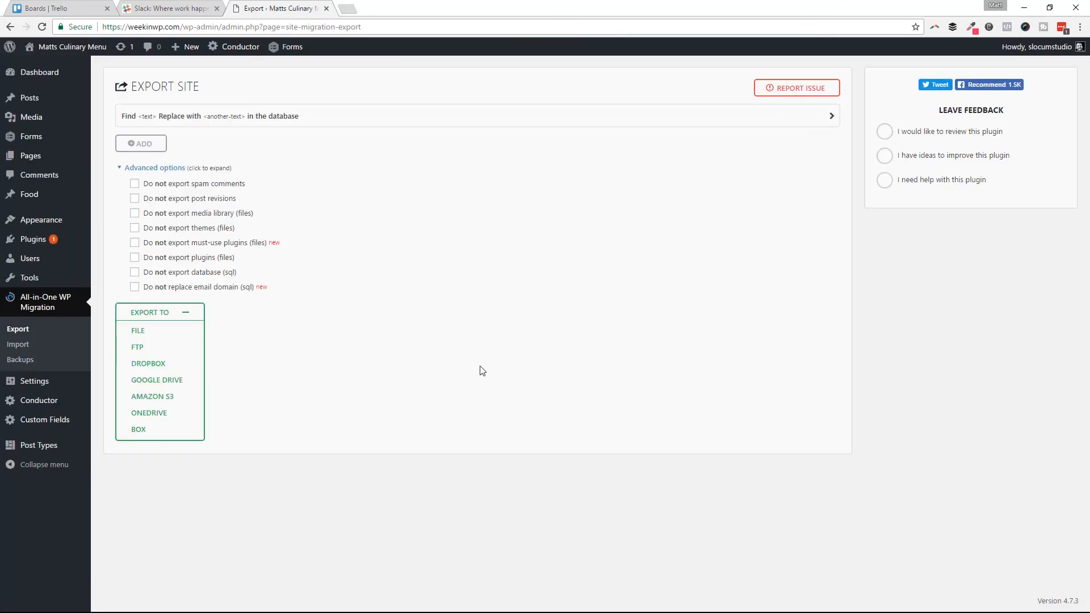
mouse_move(390, 177)
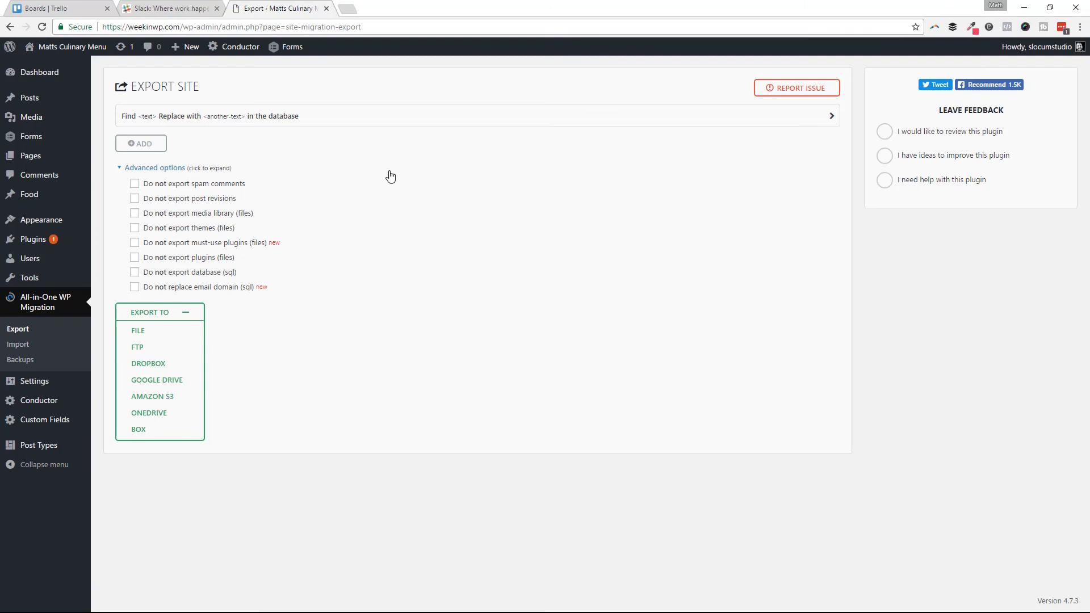
mouse_move(744, 174)
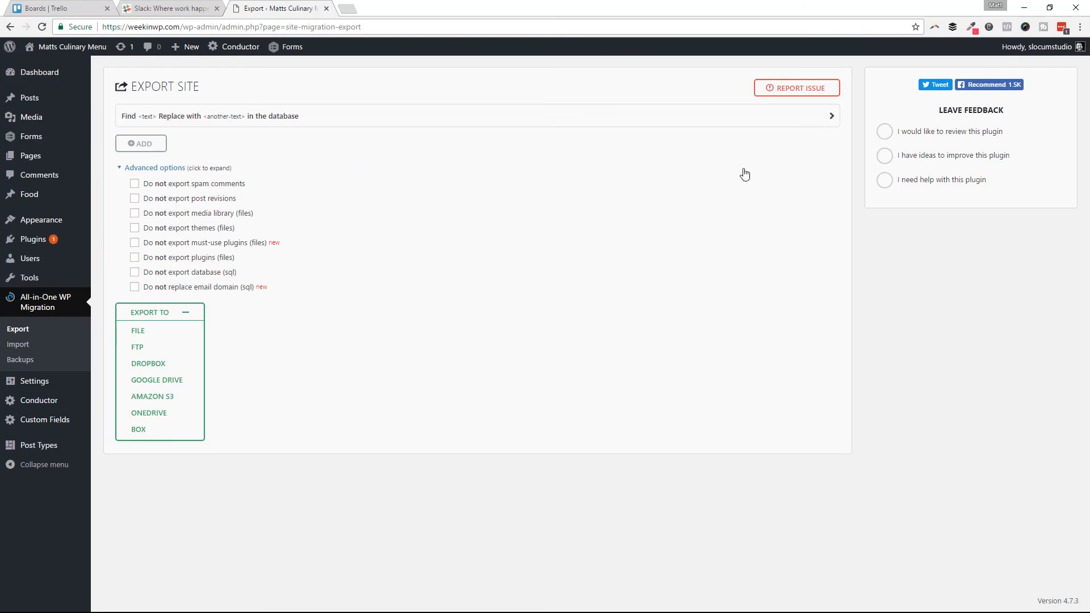
Add a database find-and-replace rule swapping test.domain.com for domain.com.
click(831, 115)
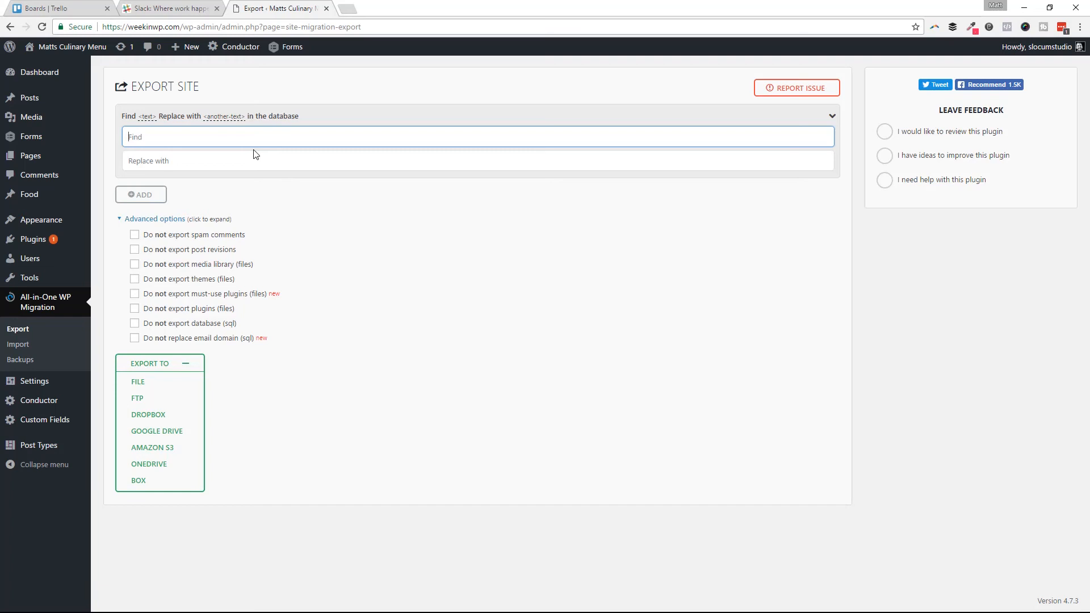
mouse_move(204, 155)
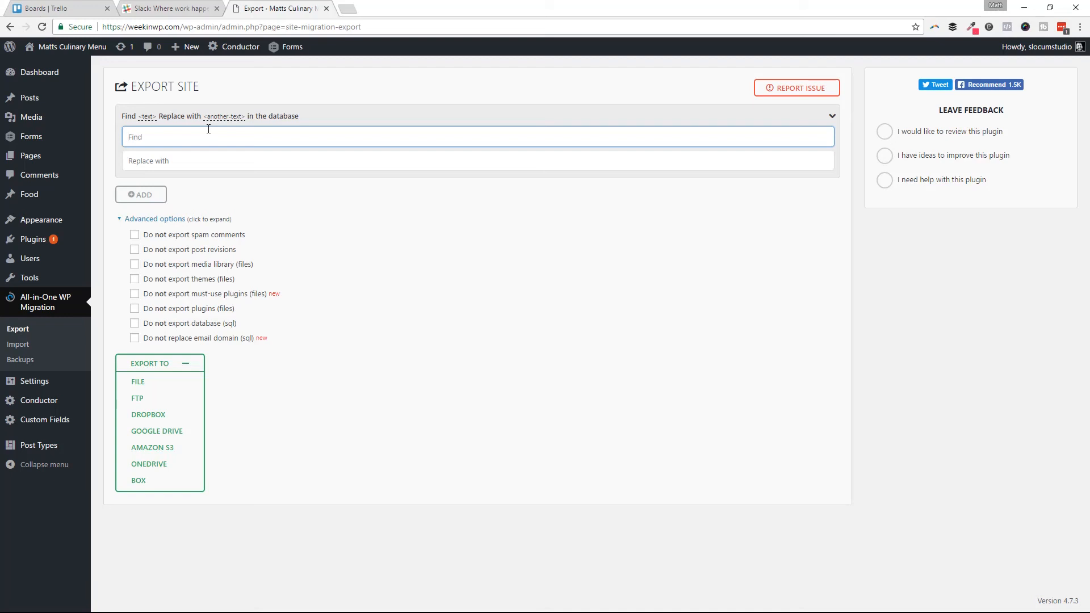
text(test.)
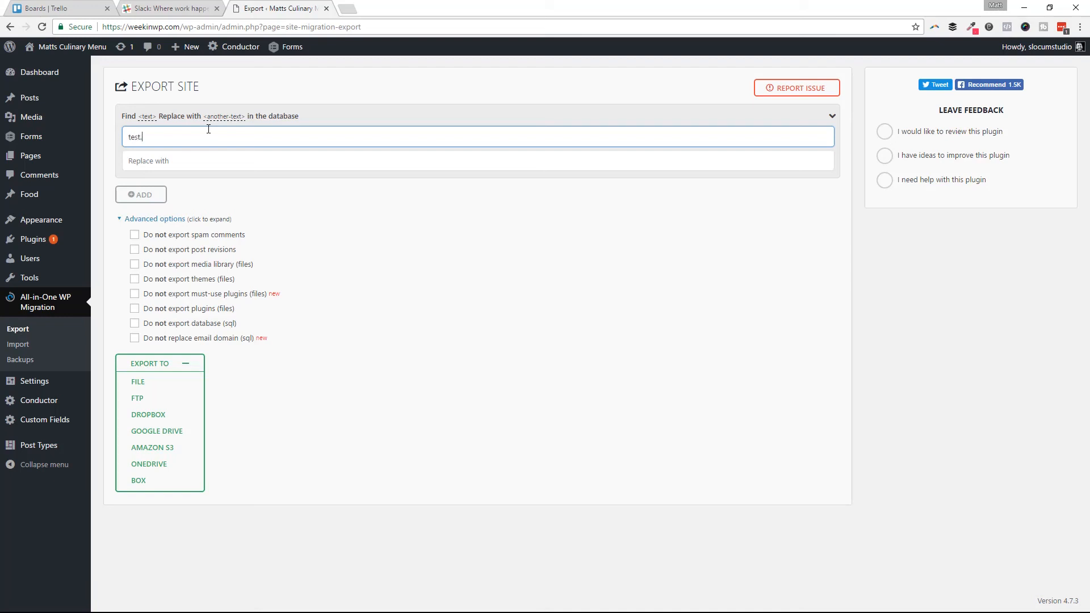
text(domain.com)
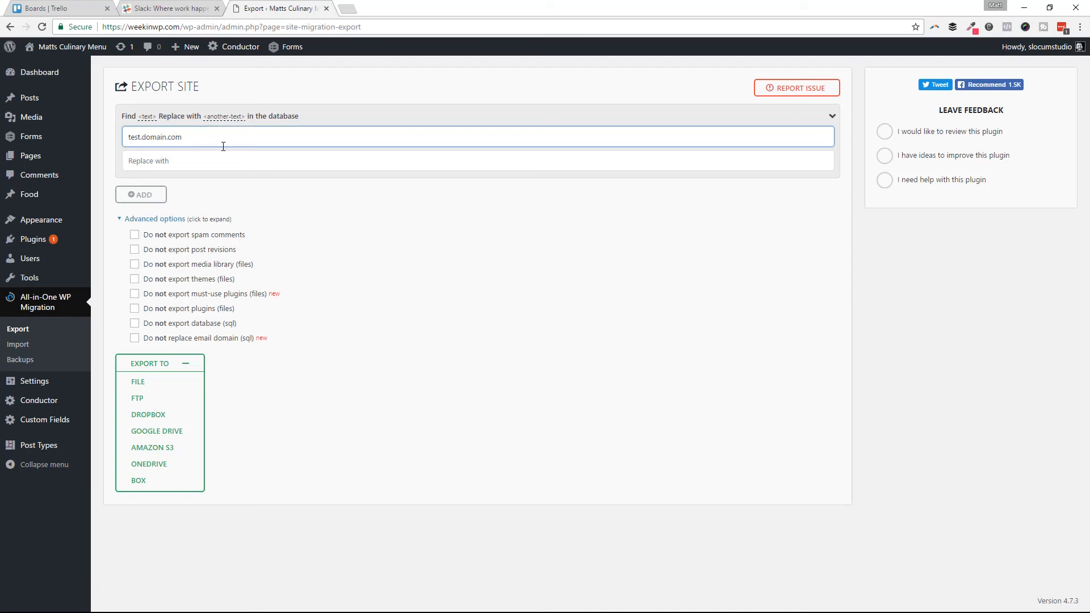
text(domain.com)
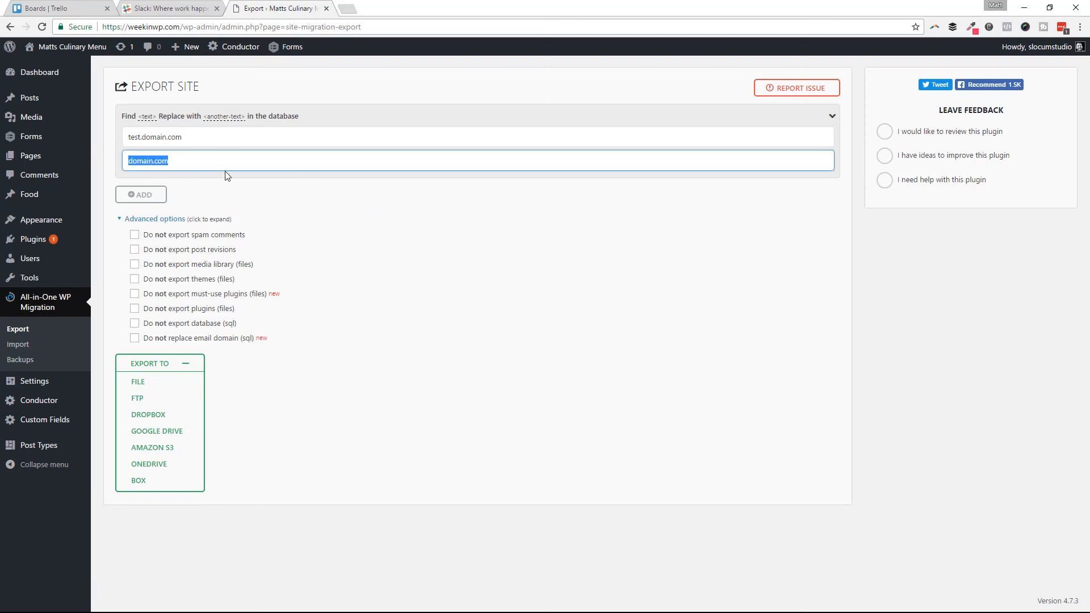
mouse_move(268, 112)
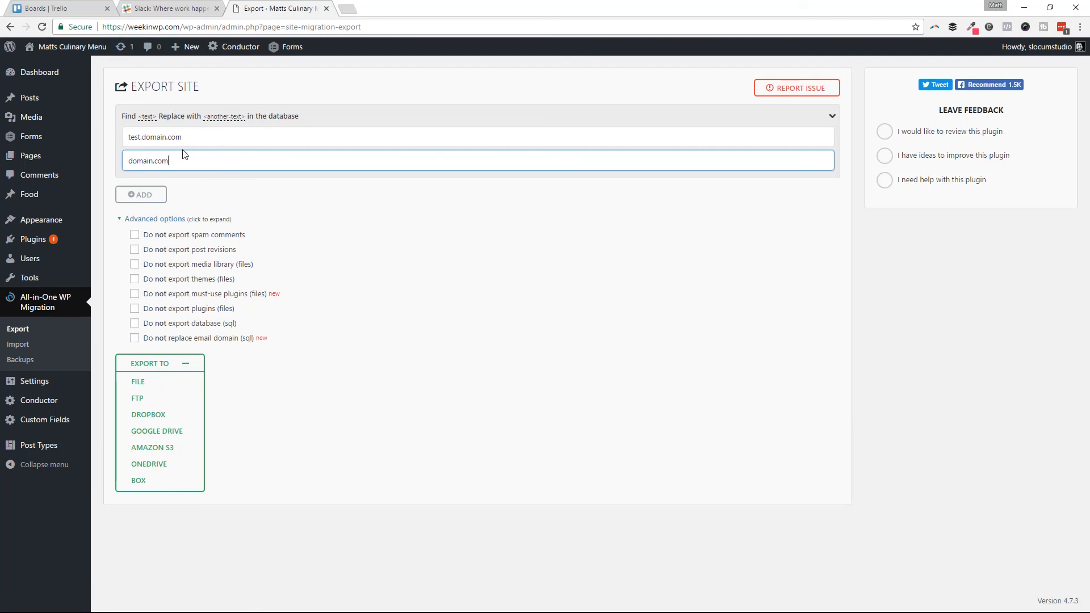
mouse_move(685, 198)
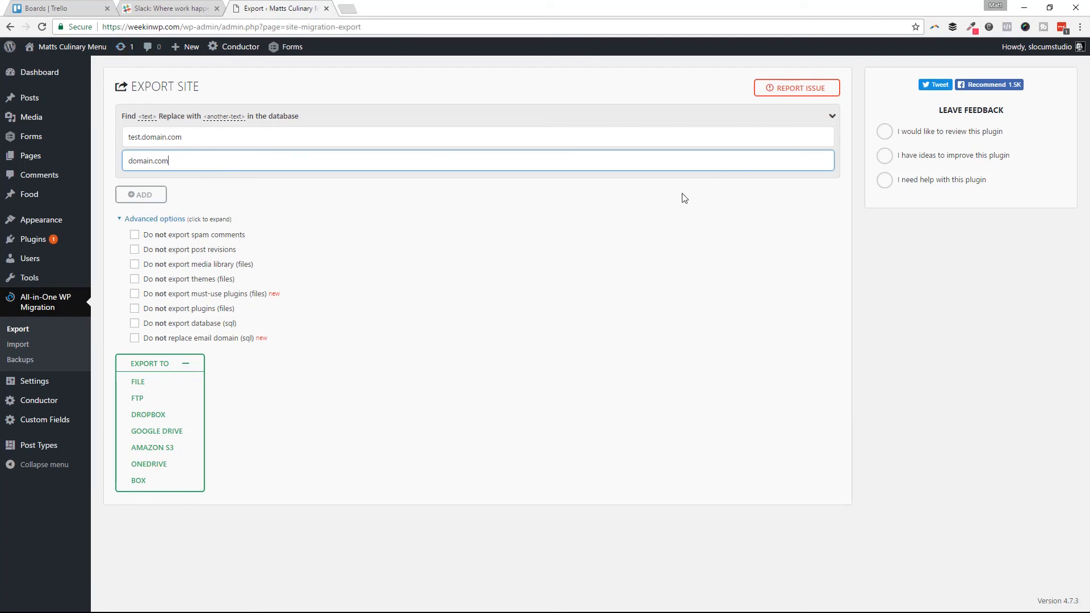
mouse_move(231, 237)
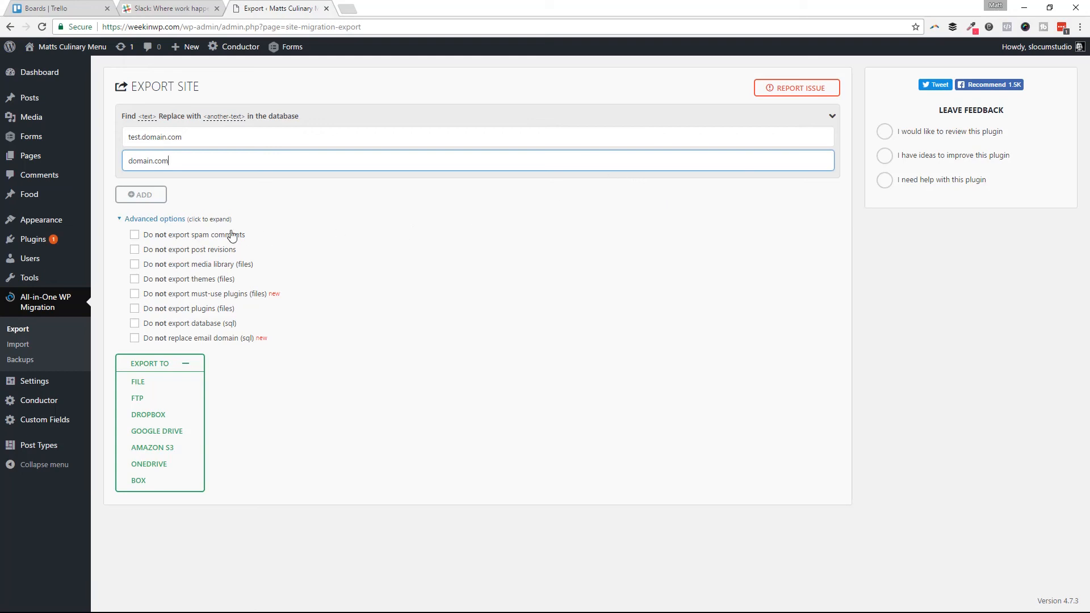
mouse_move(321, 266)
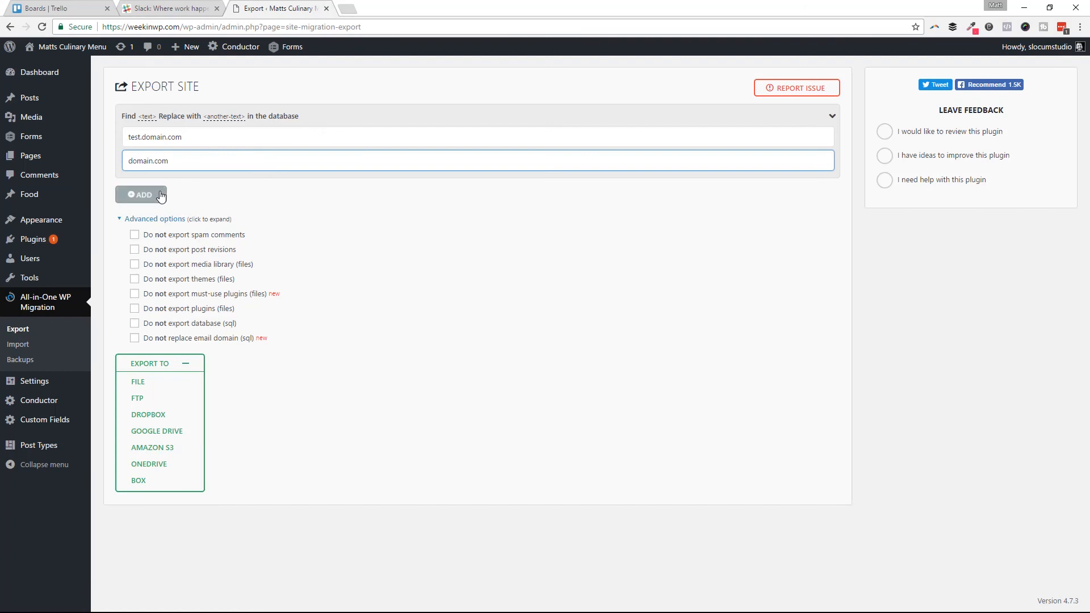
click(140, 194)
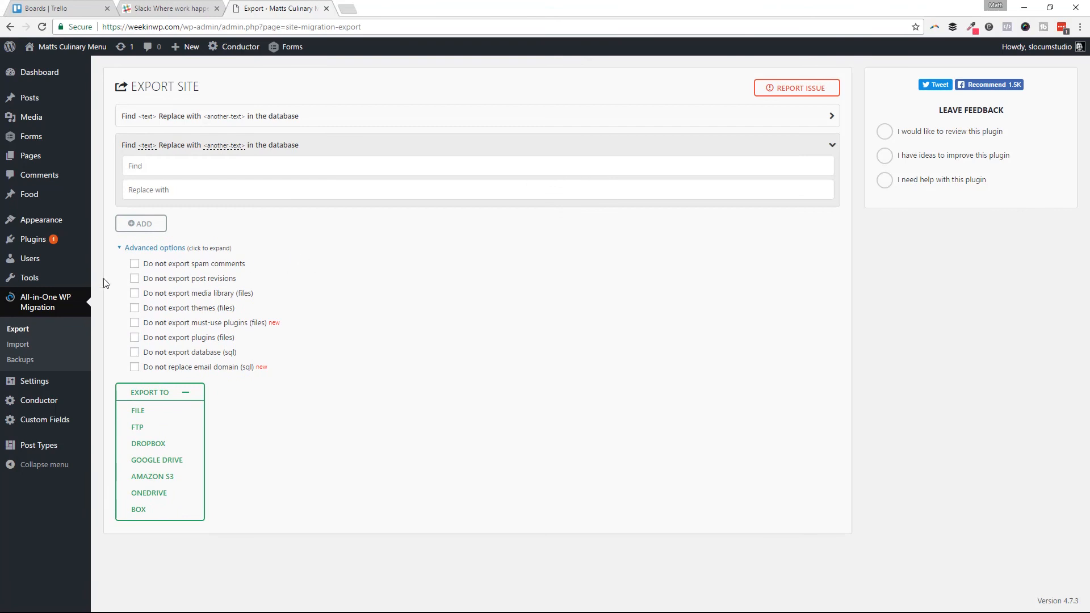
Show the Backups list with its two 207.51 MB .wpress site backups.
click(21, 360)
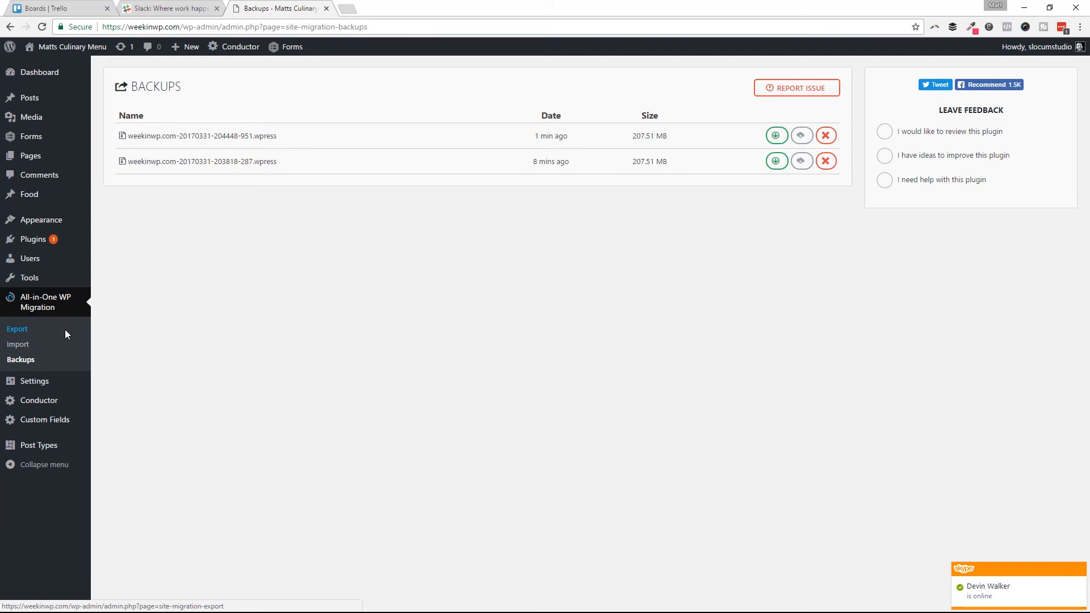
mouse_move(293, 179)
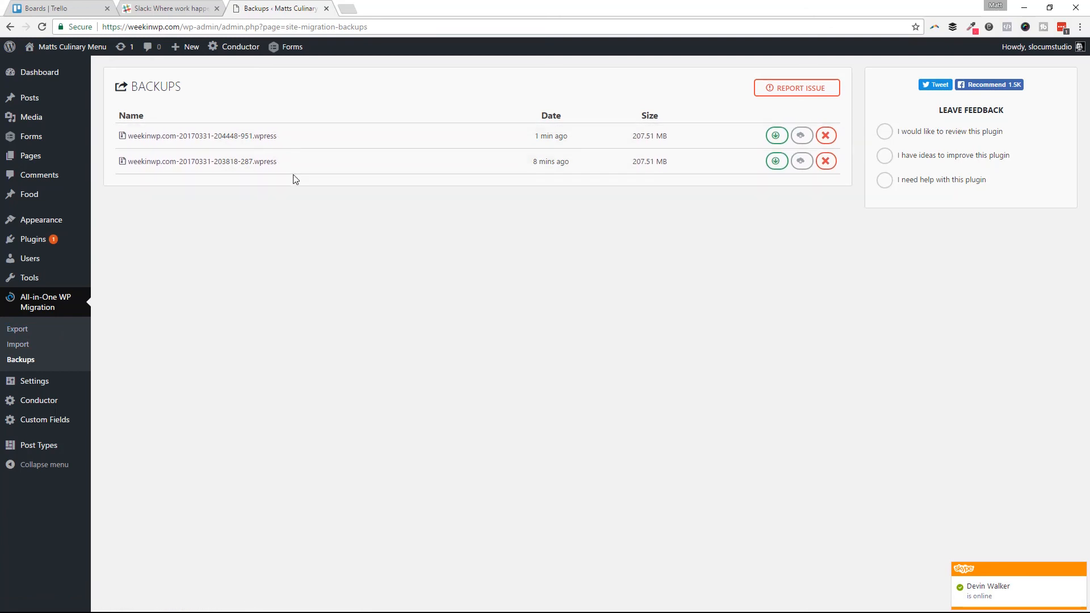
mouse_move(310, 135)
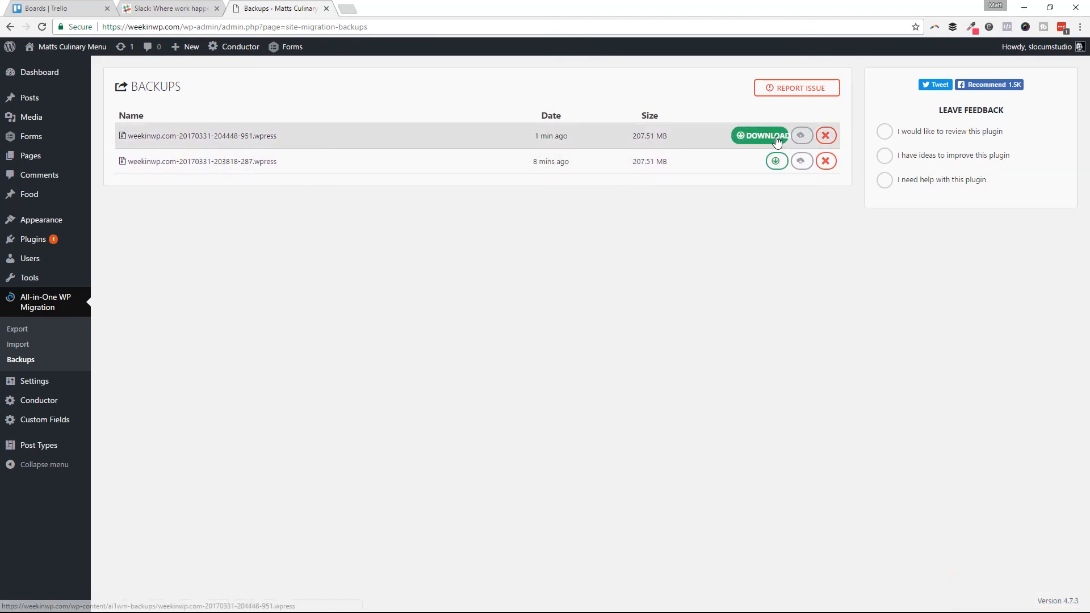
mouse_move(754, 160)
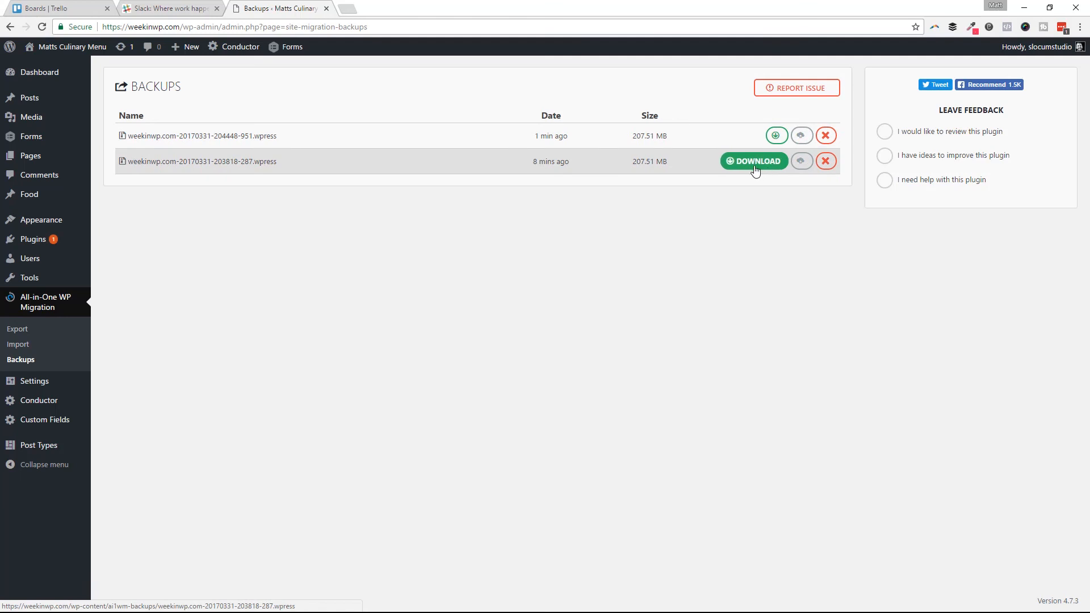
mouse_move(464, 135)
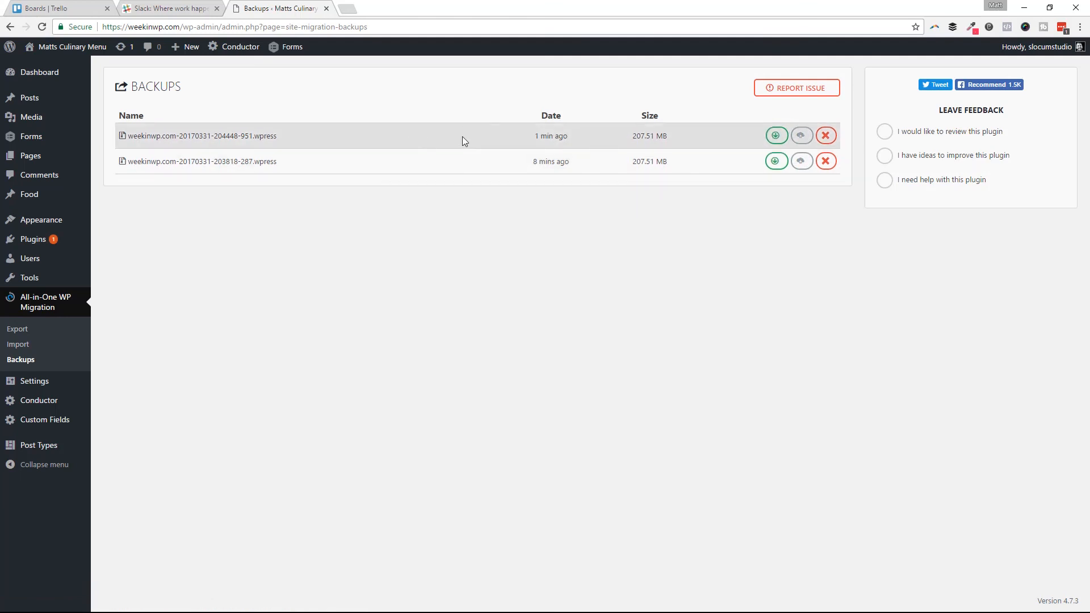
mouse_move(488, 161)
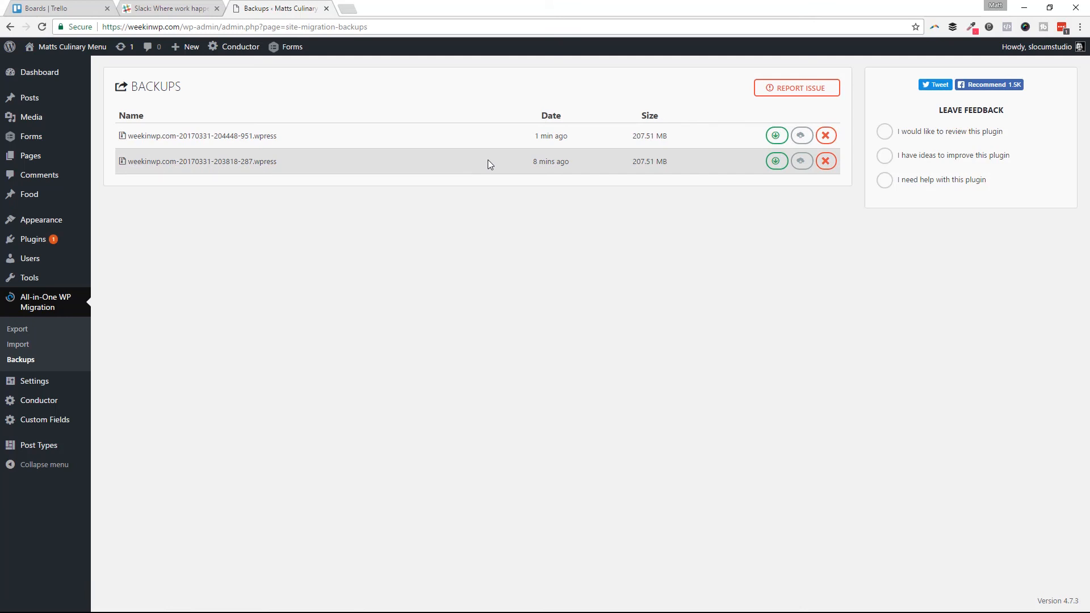
mouse_move(606, 99)
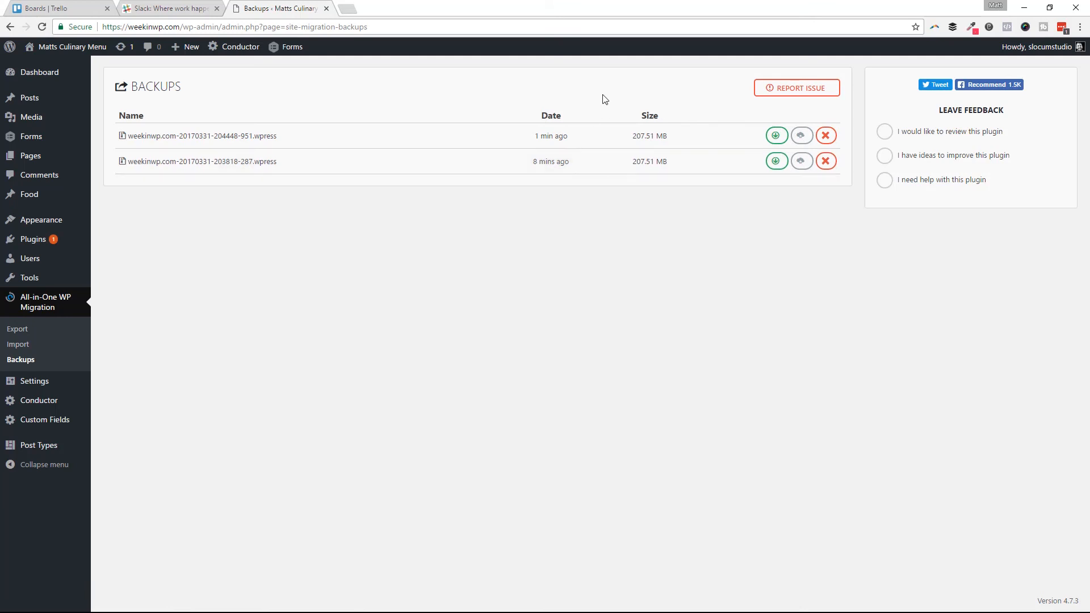
mouse_move(416, 186)
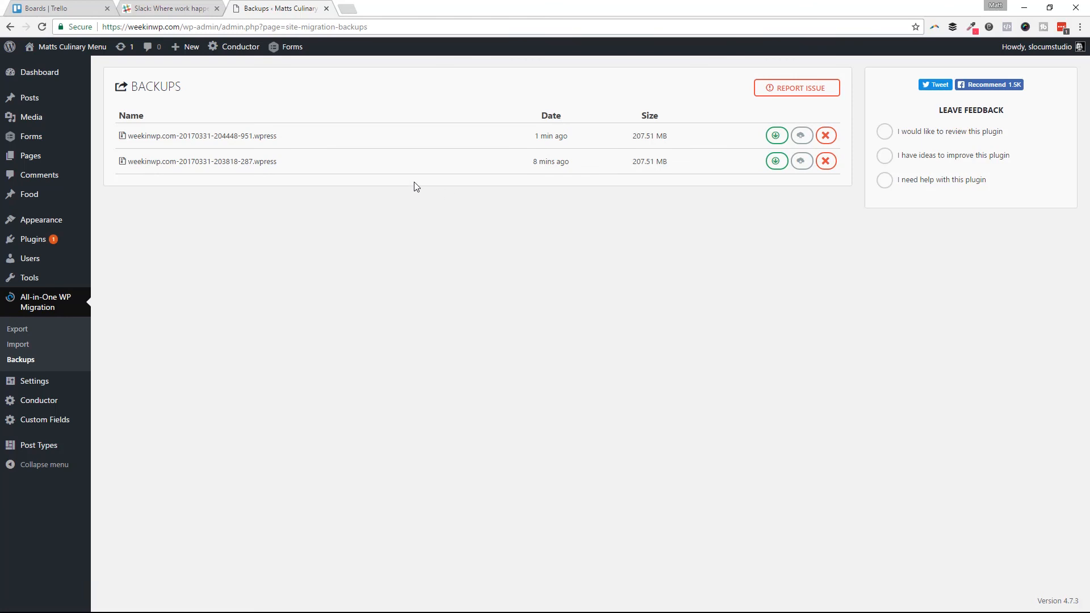
mouse_move(426, 207)
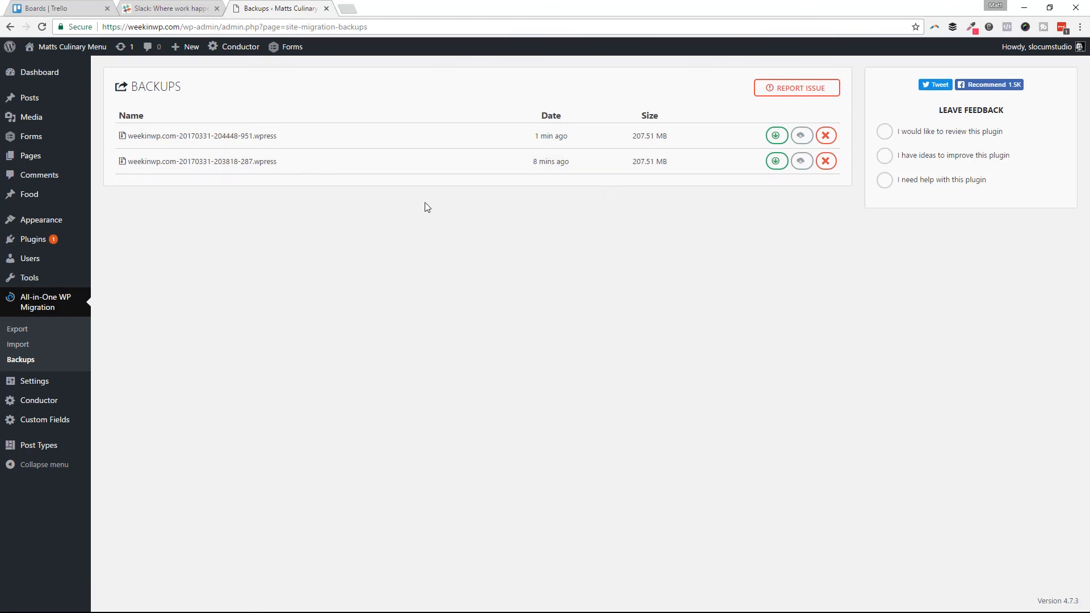
mouse_move(248, 317)
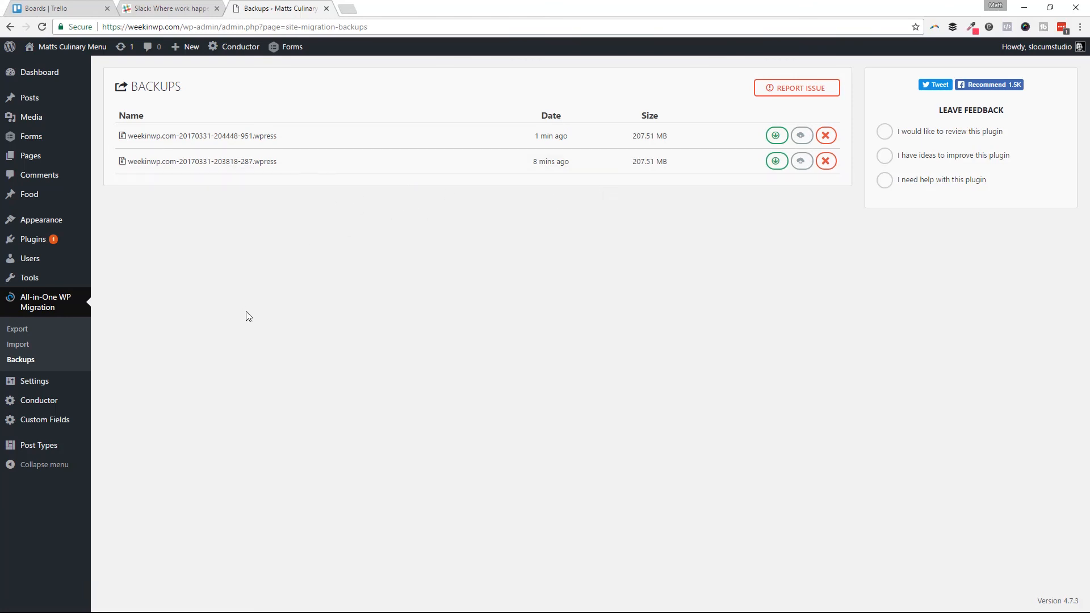
mouse_move(43, 369)
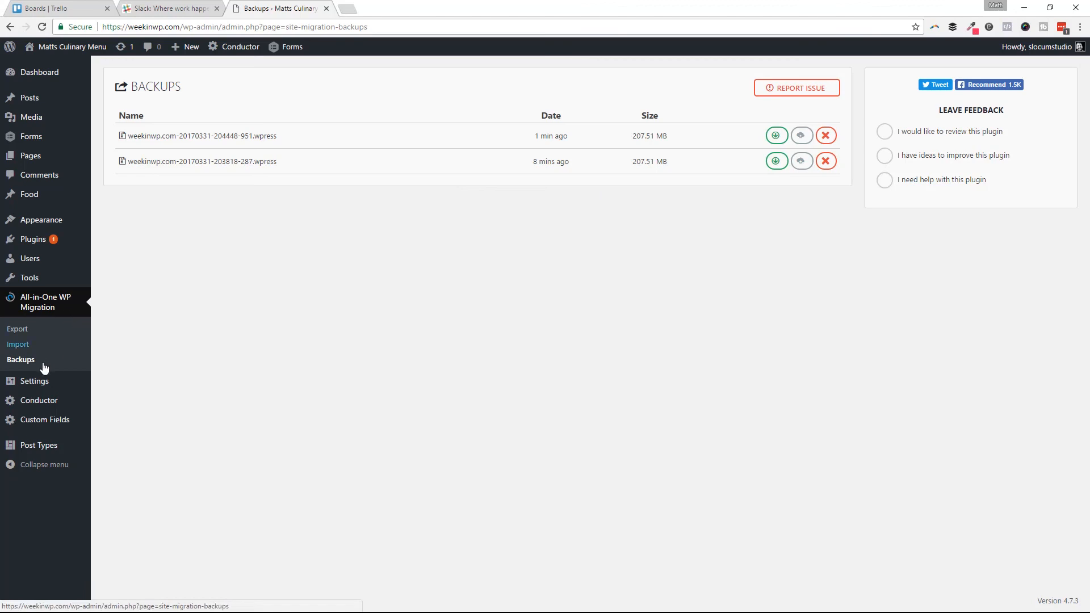
mouse_move(565, 231)
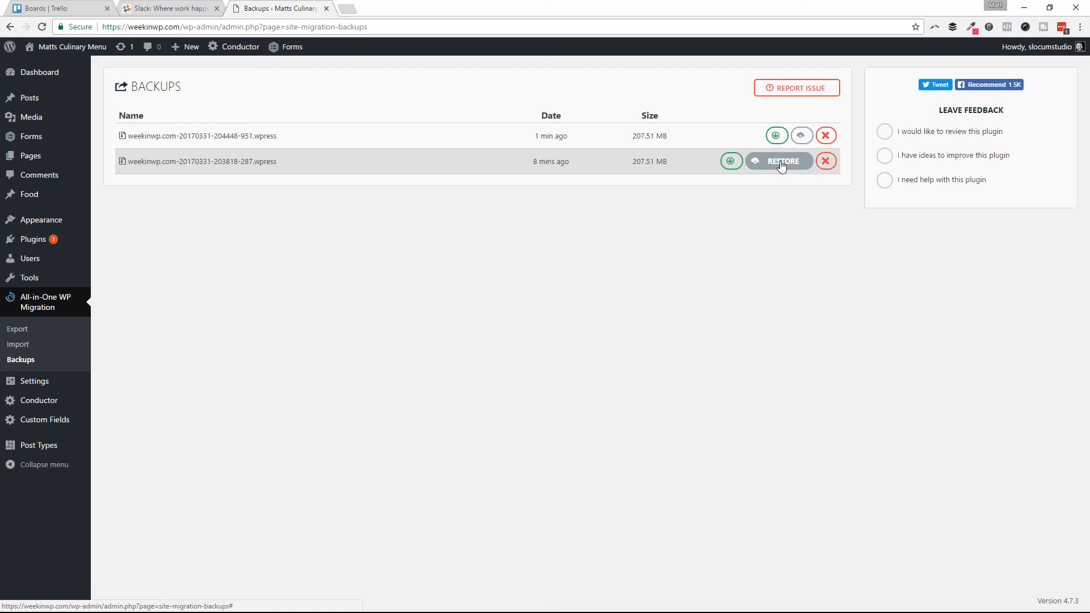
mouse_move(799, 136)
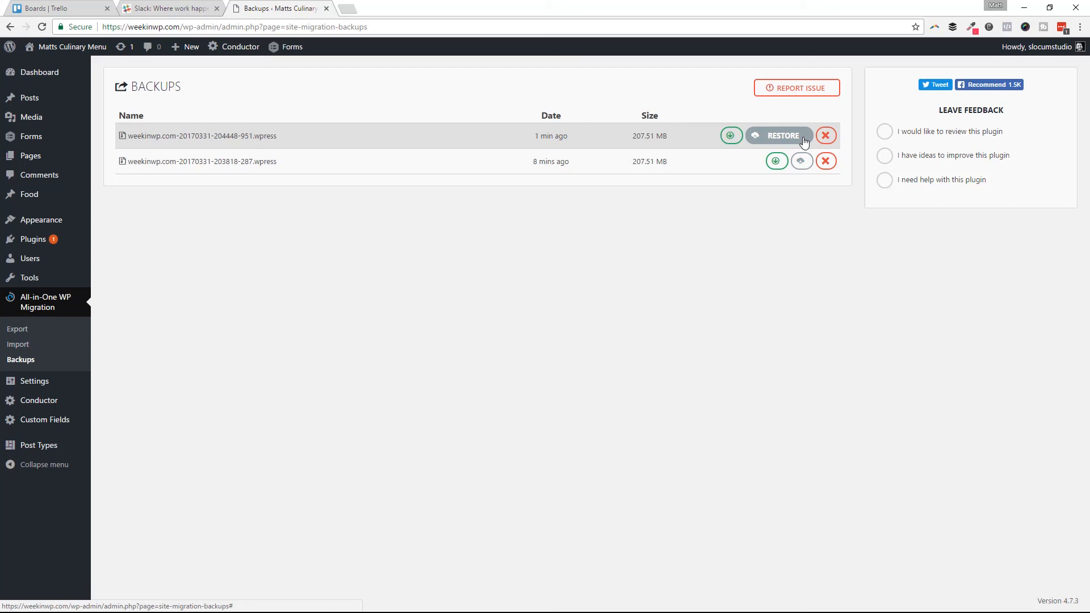
mouse_move(726, 153)
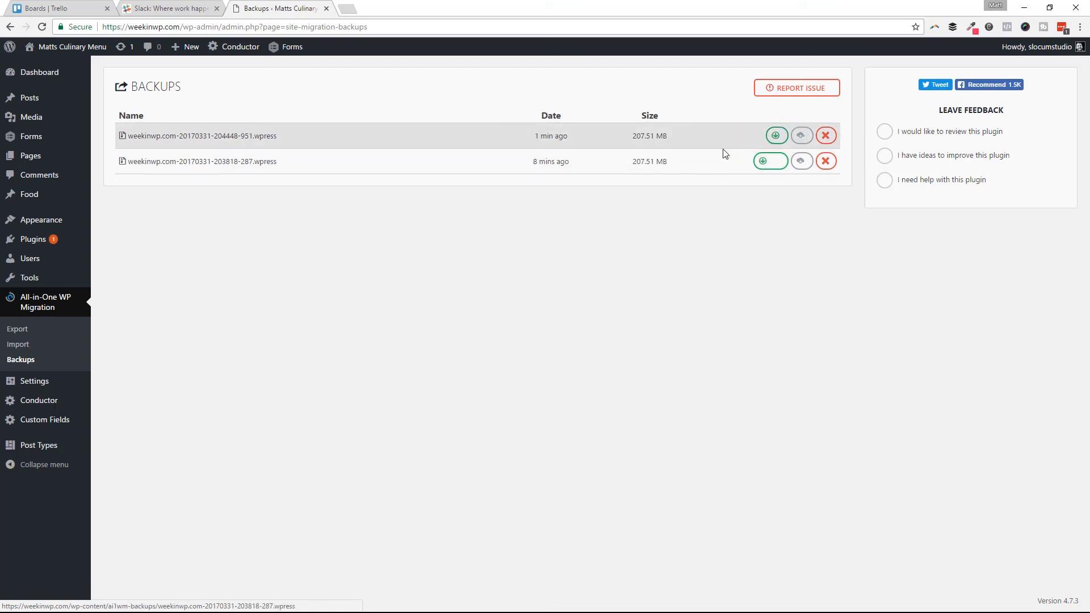
mouse_move(706, 156)
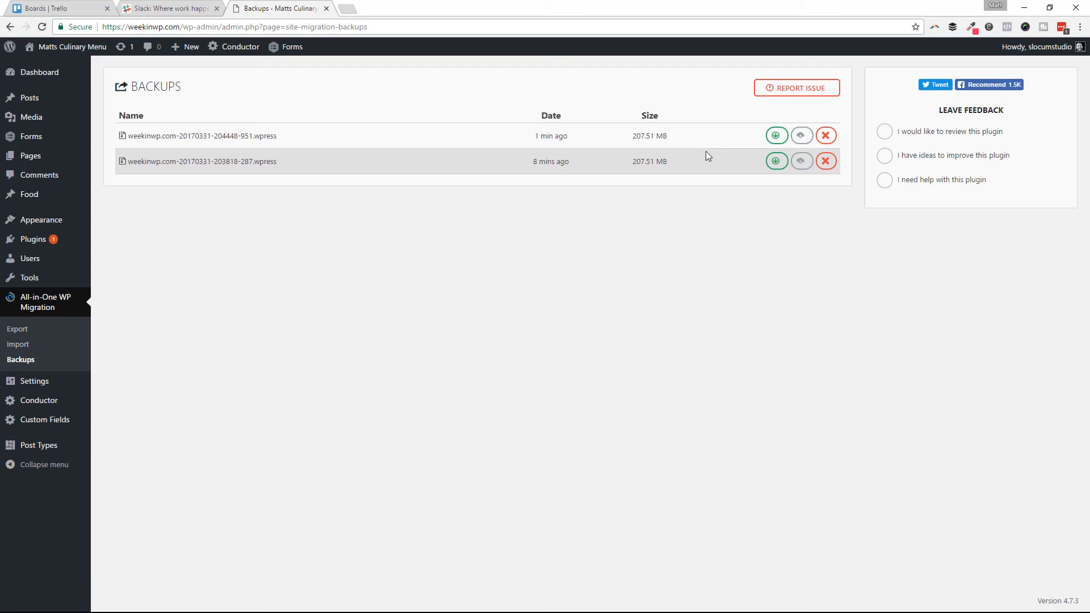
mouse_move(666, 174)
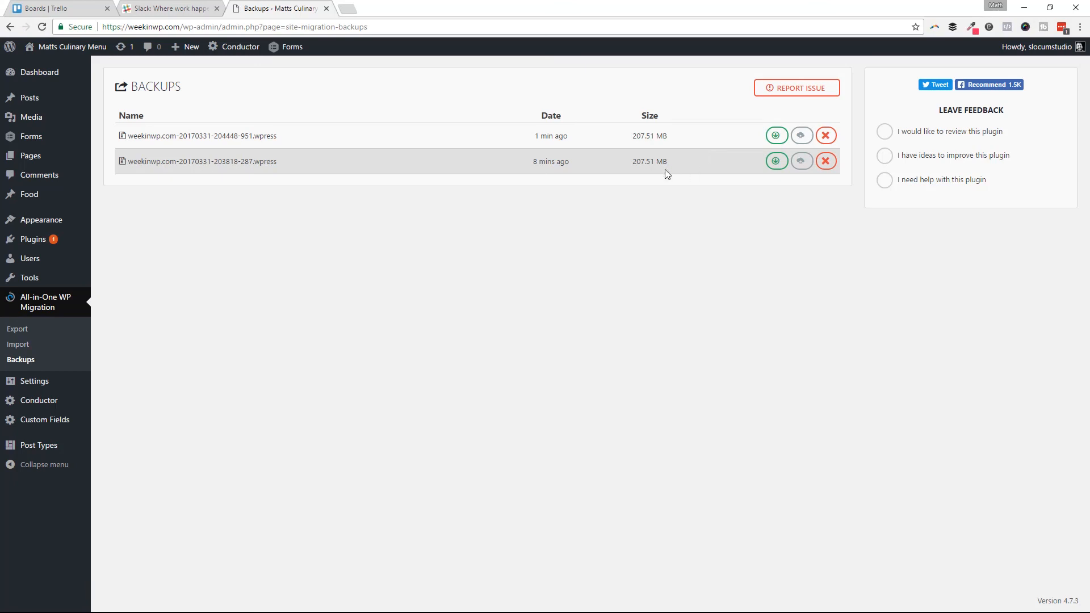
mouse_move(331, 201)
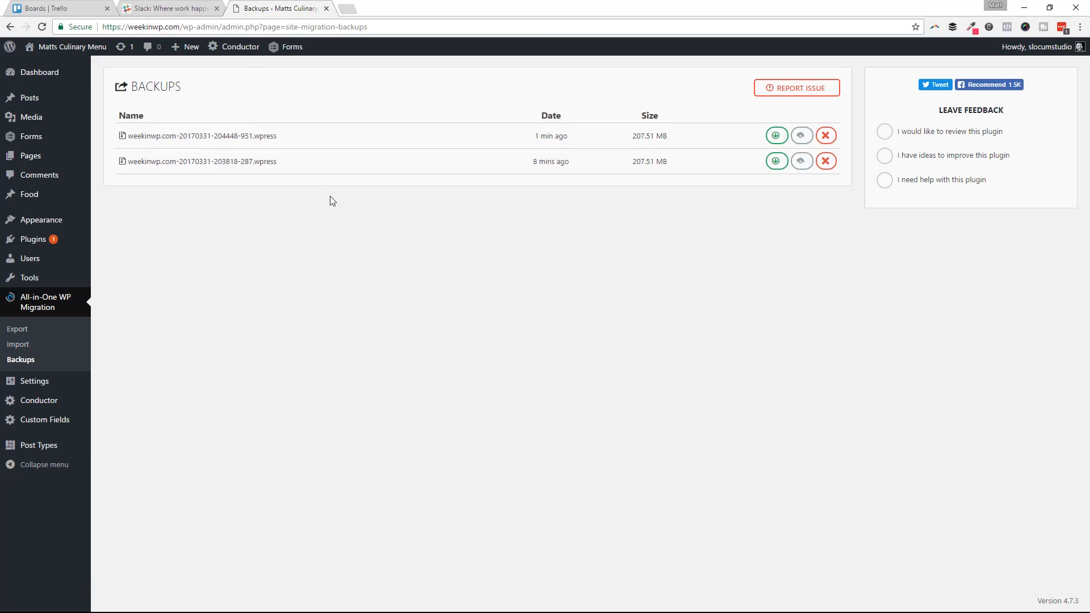
mouse_move(337, 202)
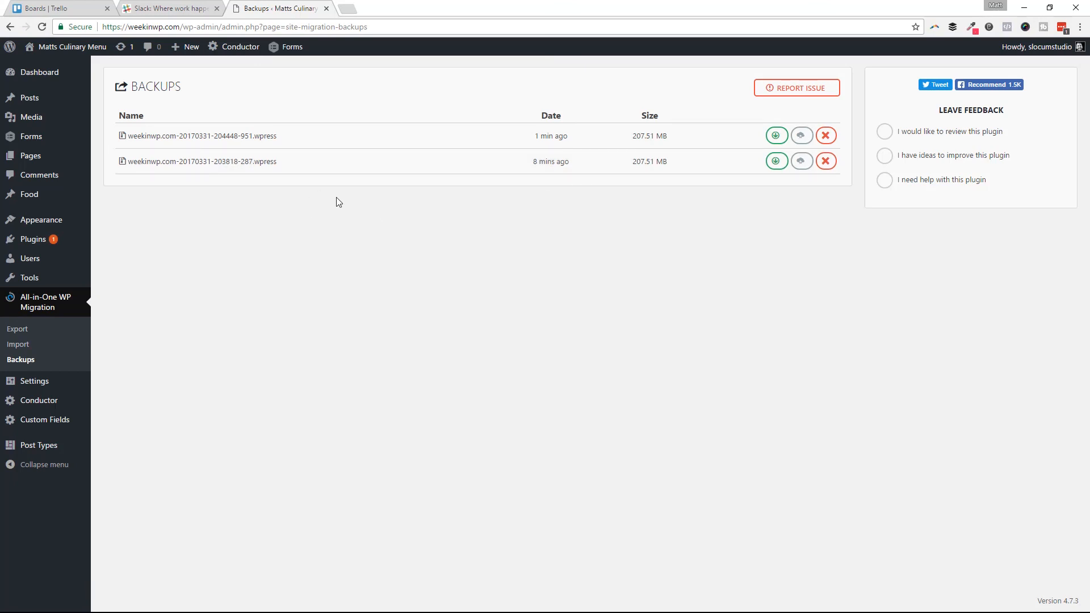